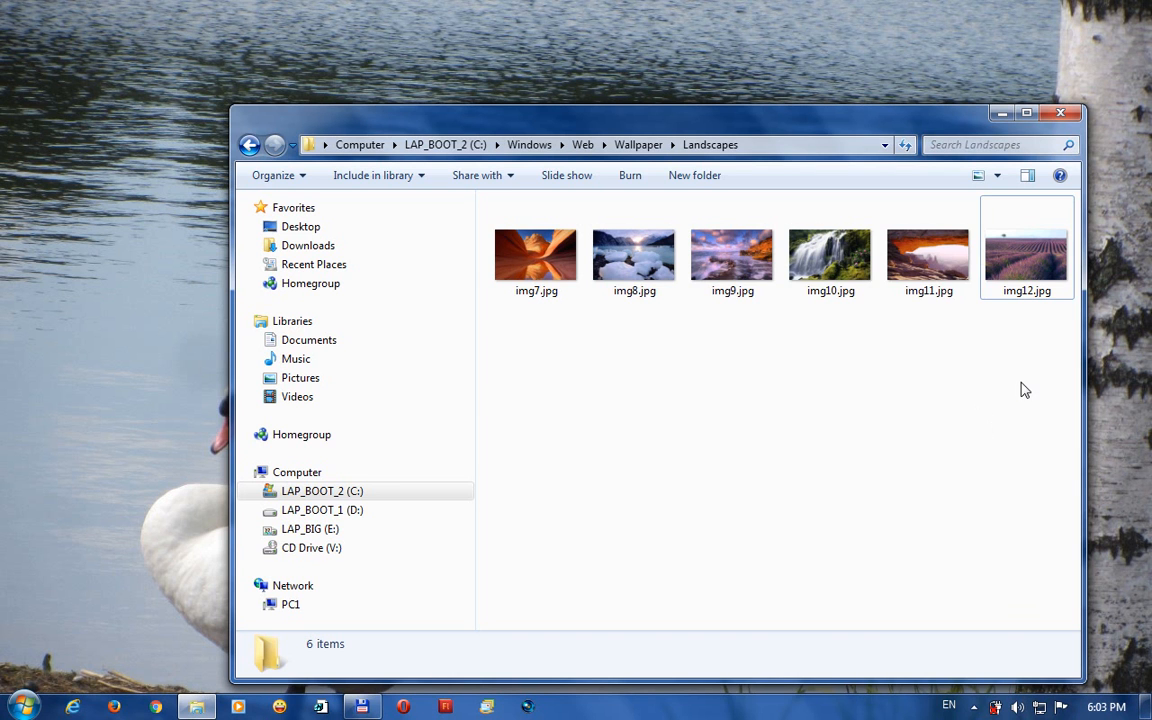
pyautogui.moveTo(909, 298)
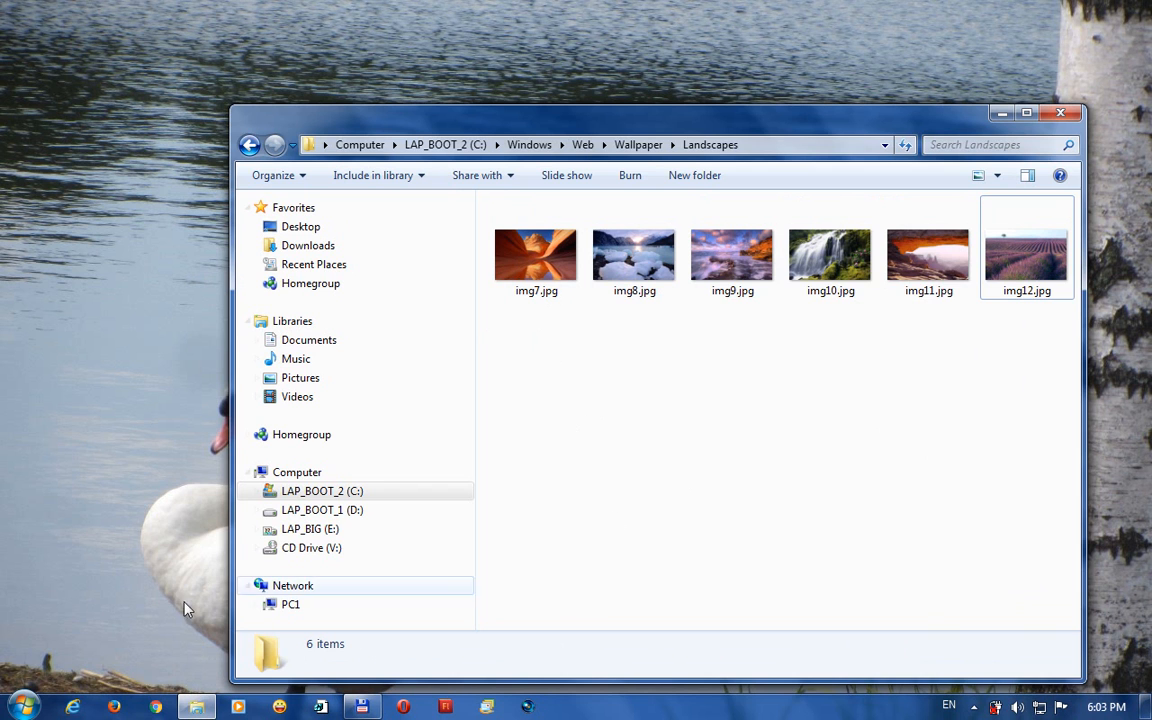
# Launch Microsoft Word from the Start menu by searching 'word'.
pyautogui.click(18, 704)
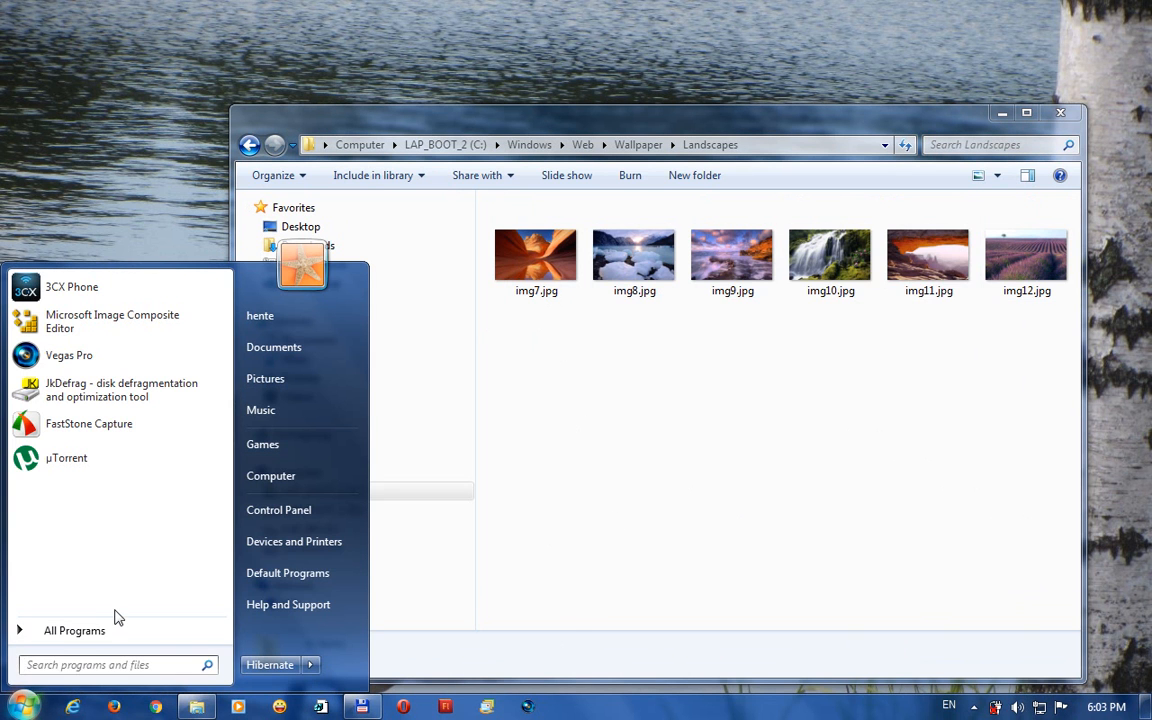
pyautogui.write('word')
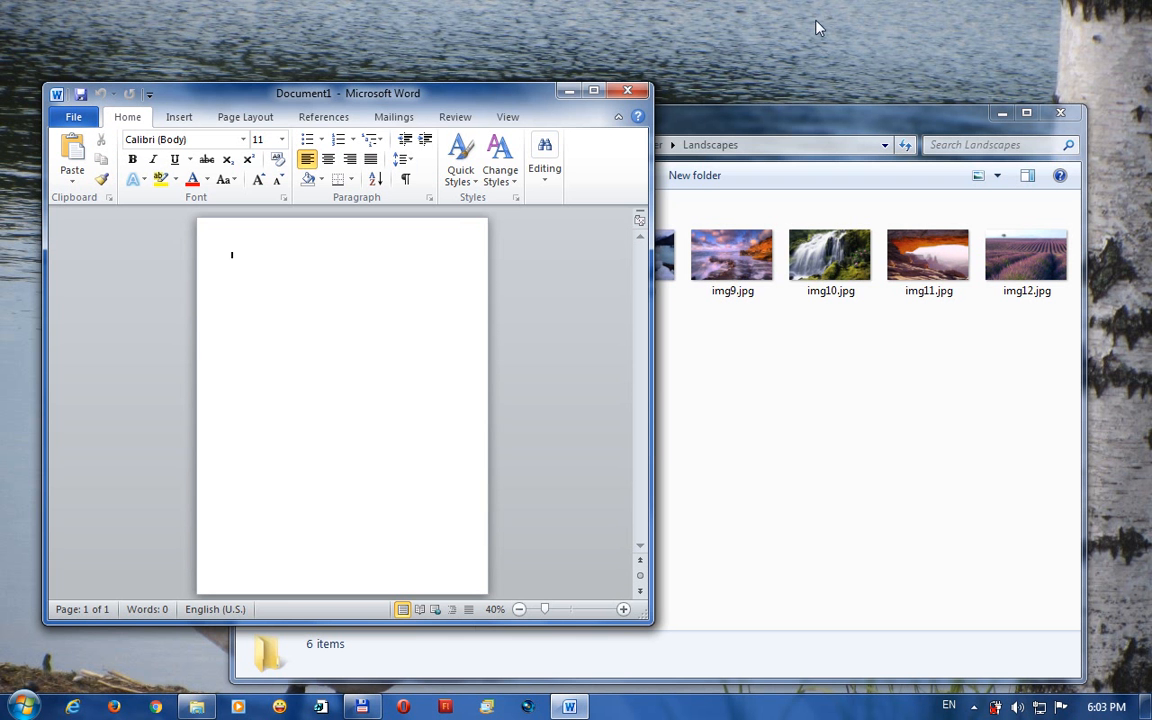
# Drag the six selected landscape photos from Explorer into the blank document.
pyautogui.moveTo(347, 92); pyautogui.dragTo(320, 62)
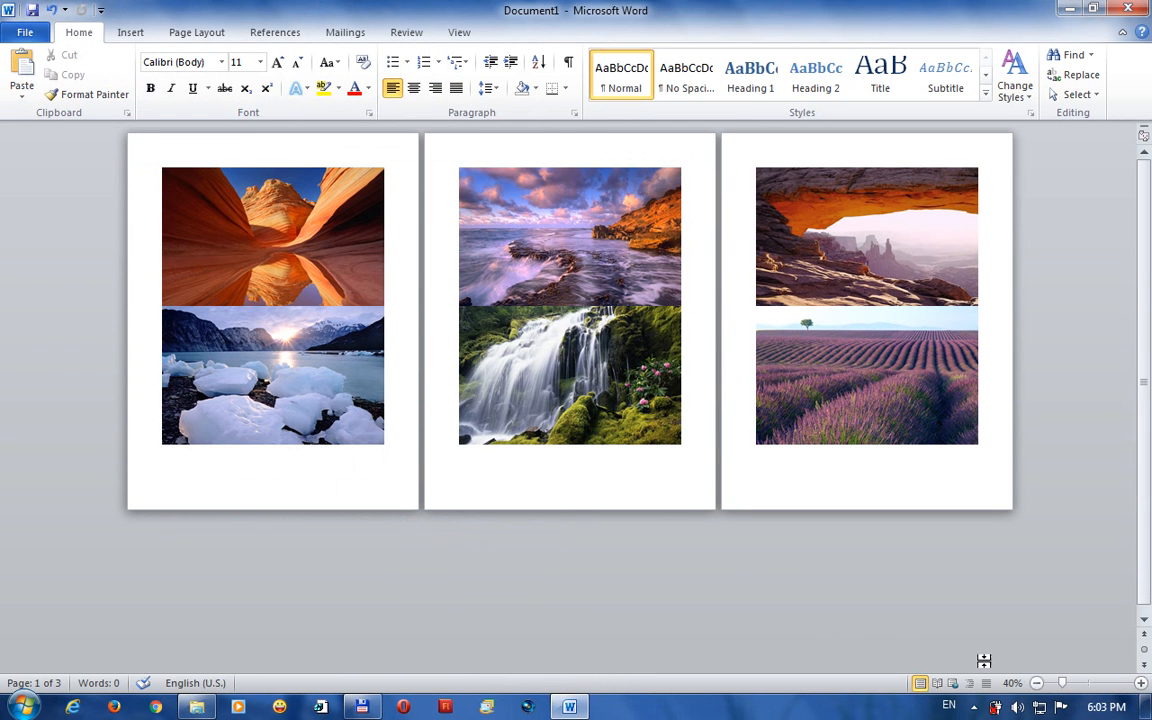
pyautogui.click(1038, 683)
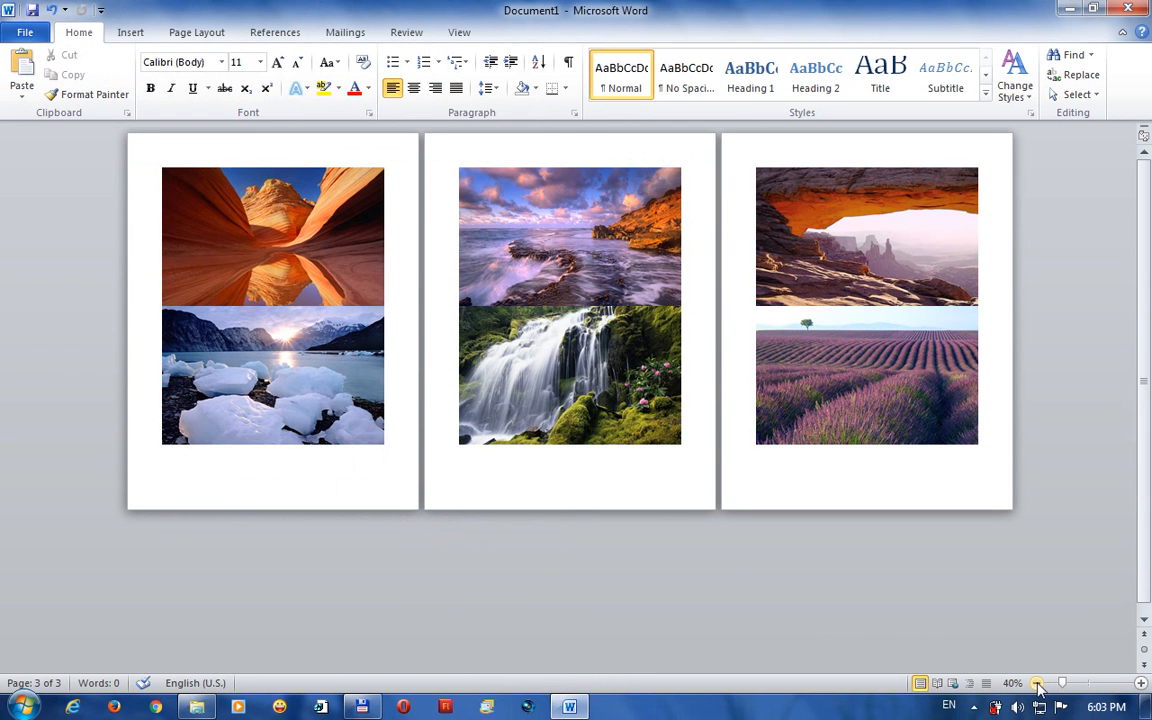
pyautogui.click(1039, 683)
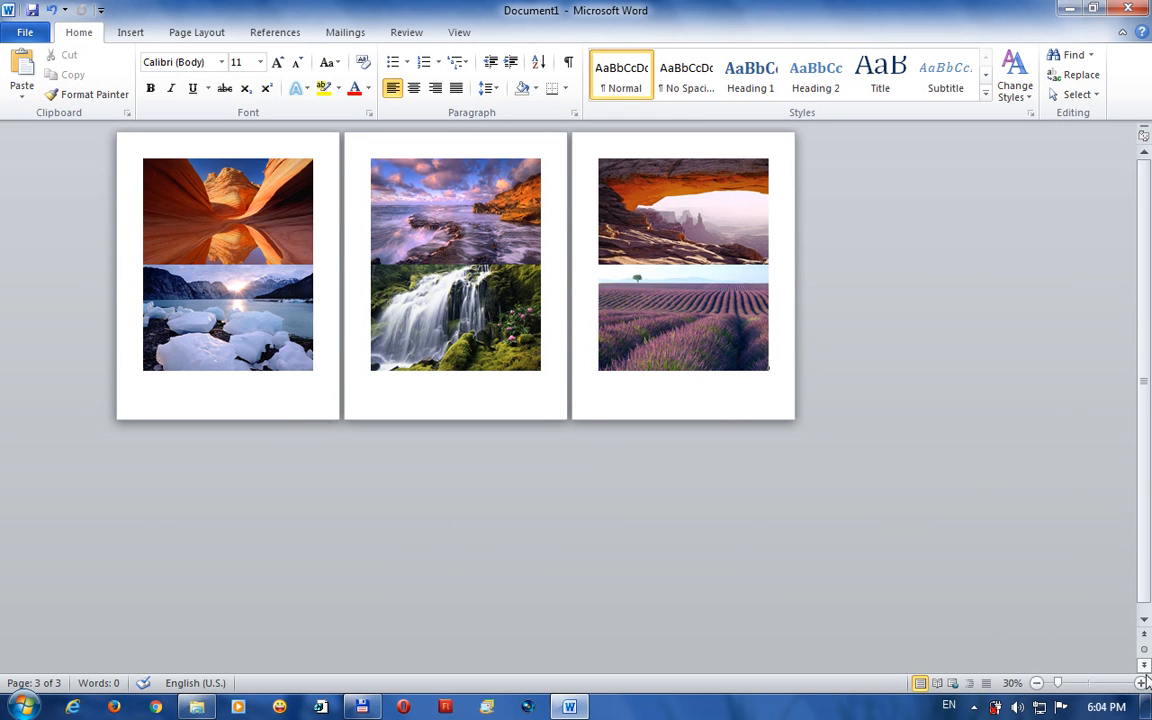
pyautogui.moveTo(490, 500)
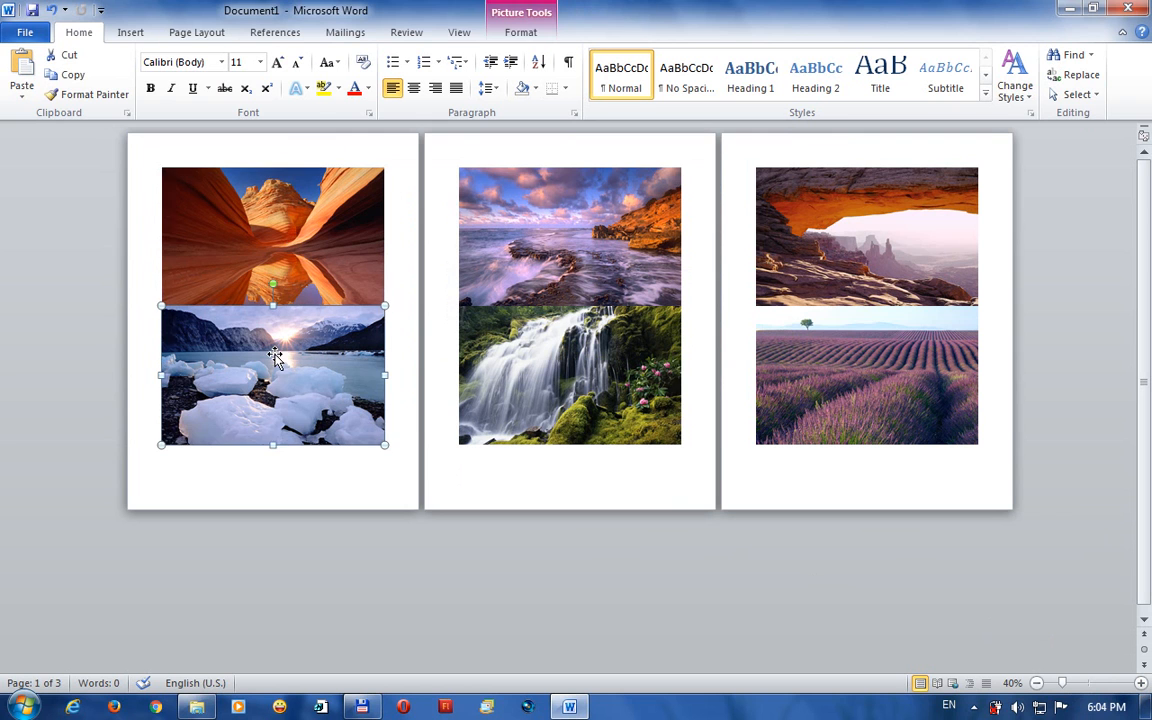
pyautogui.click(570, 235)
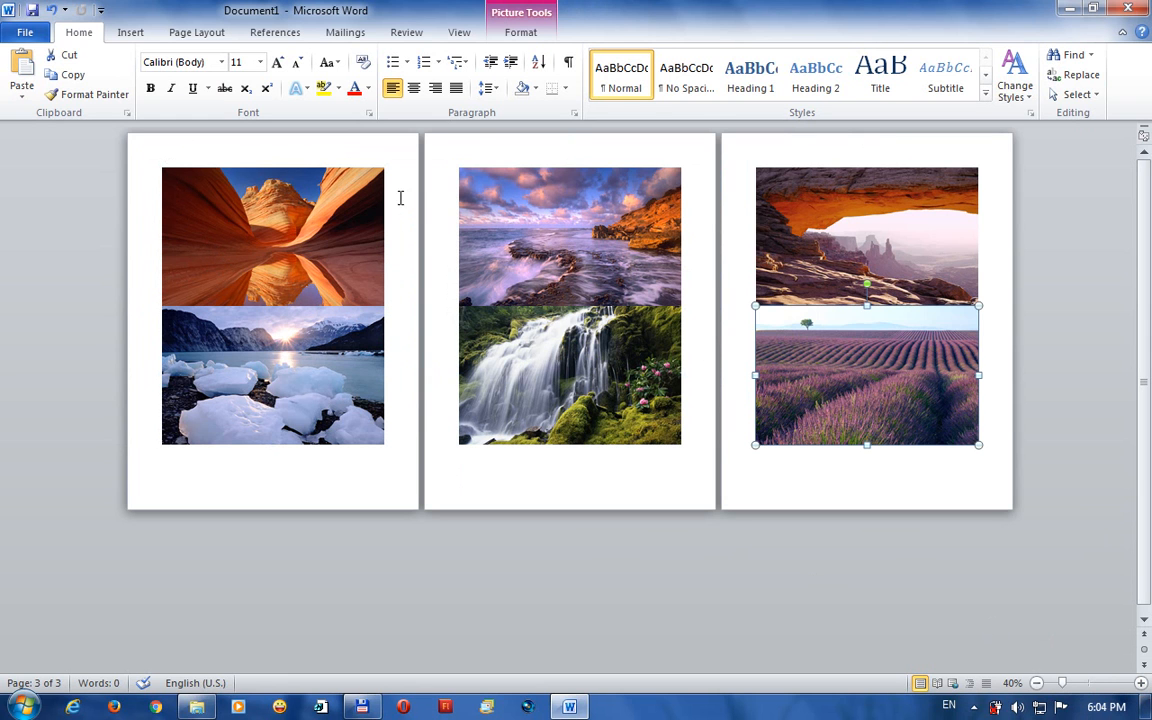
pyautogui.moveTo(317, 166)
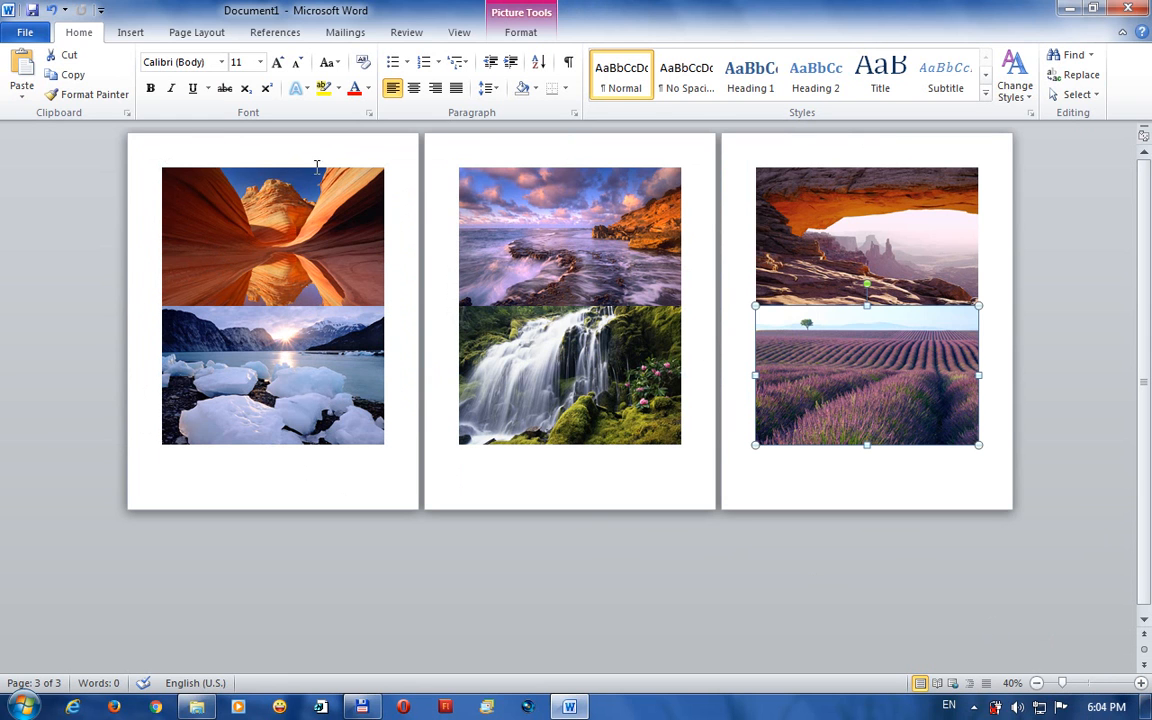
pyautogui.moveTo(213, 237)
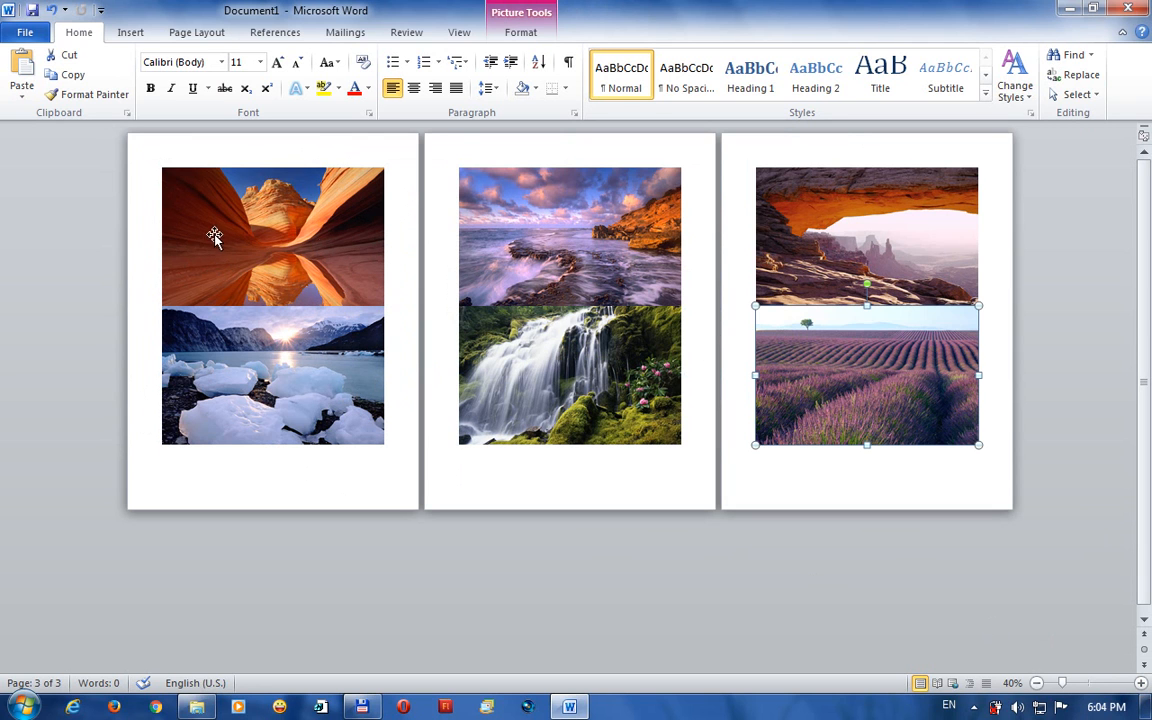
pyautogui.moveTo(135, 469)
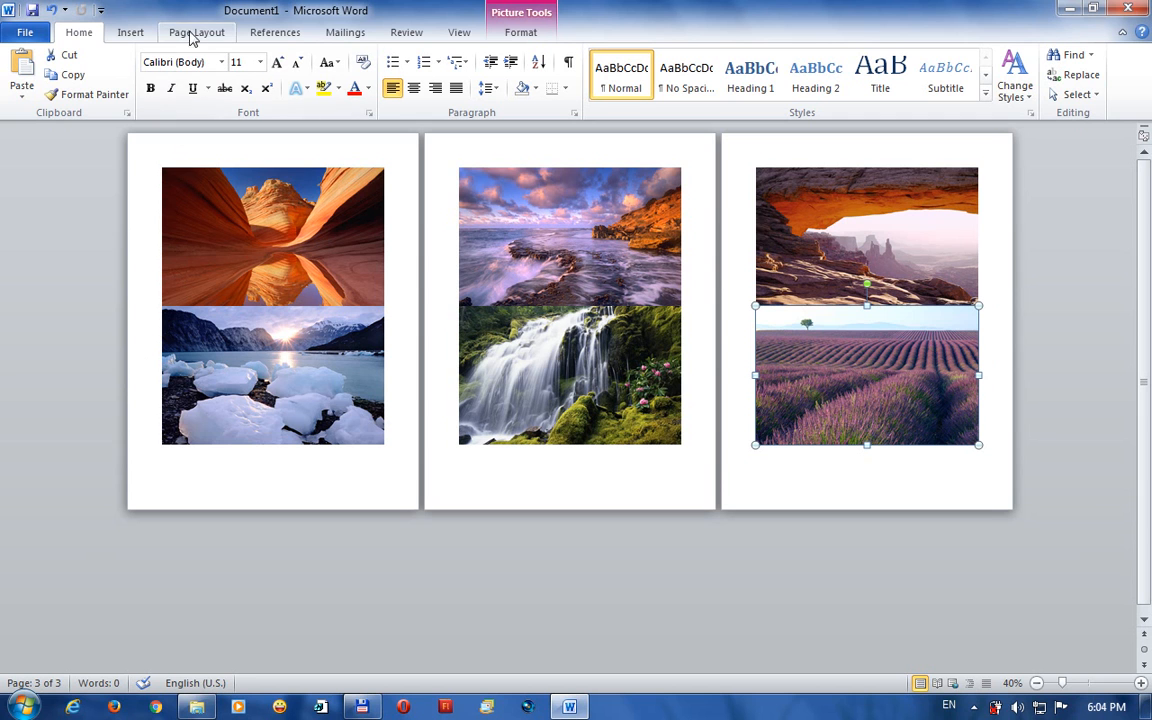
pyautogui.moveTo(197, 39)
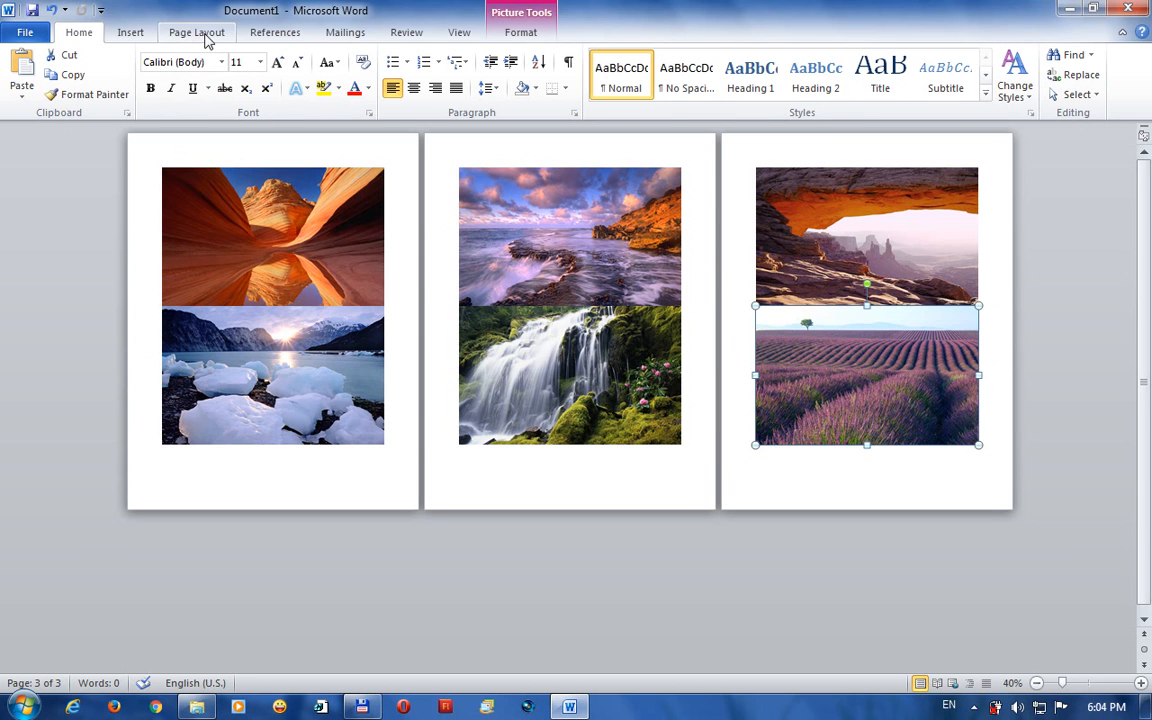
# Switch the page orientation to Landscape from the Page Layout tab.
pyautogui.click(198, 28)
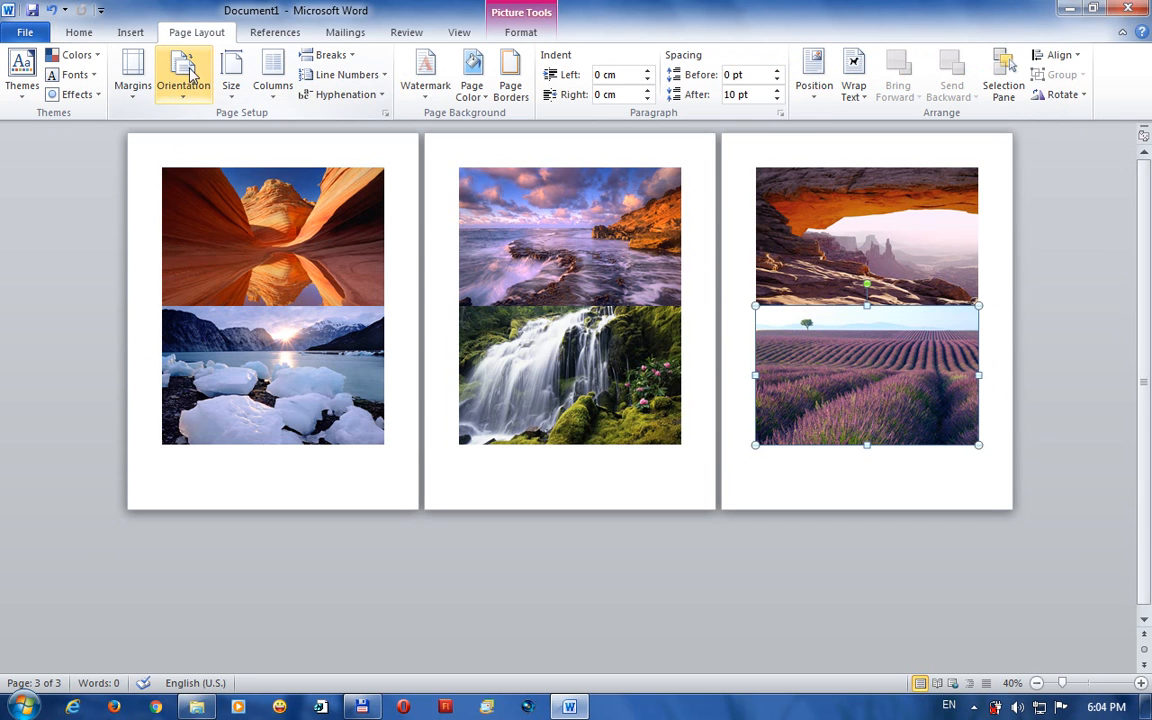
pyautogui.click(197, 66)
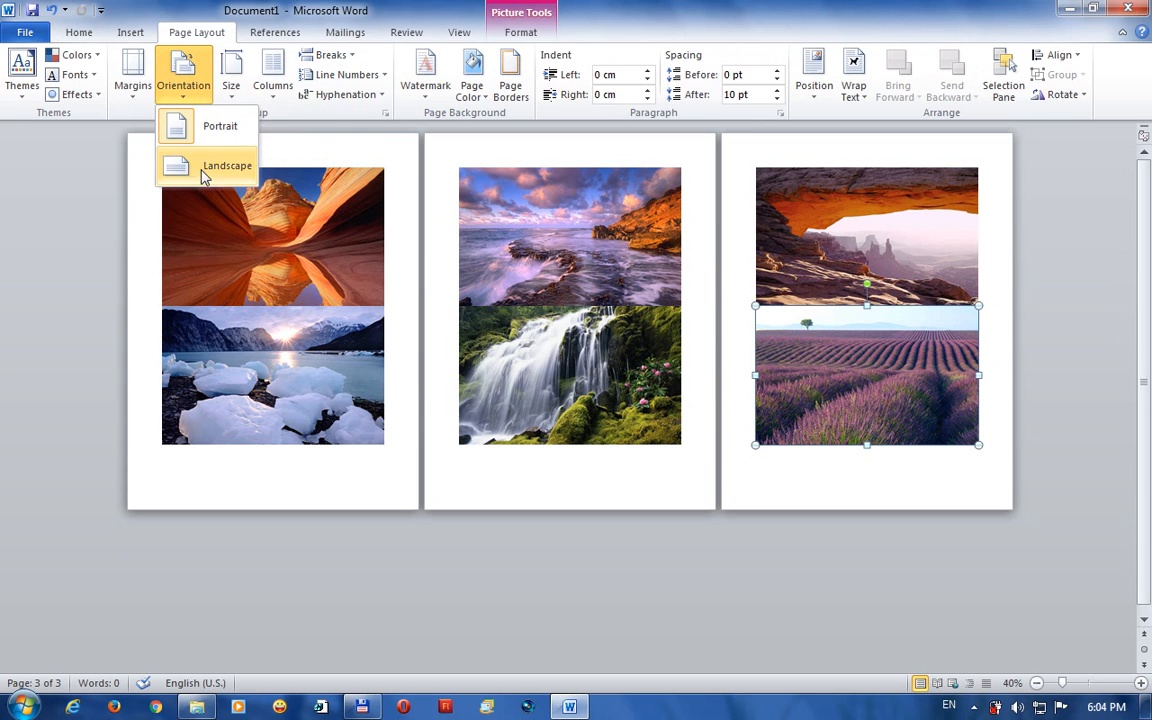
pyautogui.moveTo(236, 173)
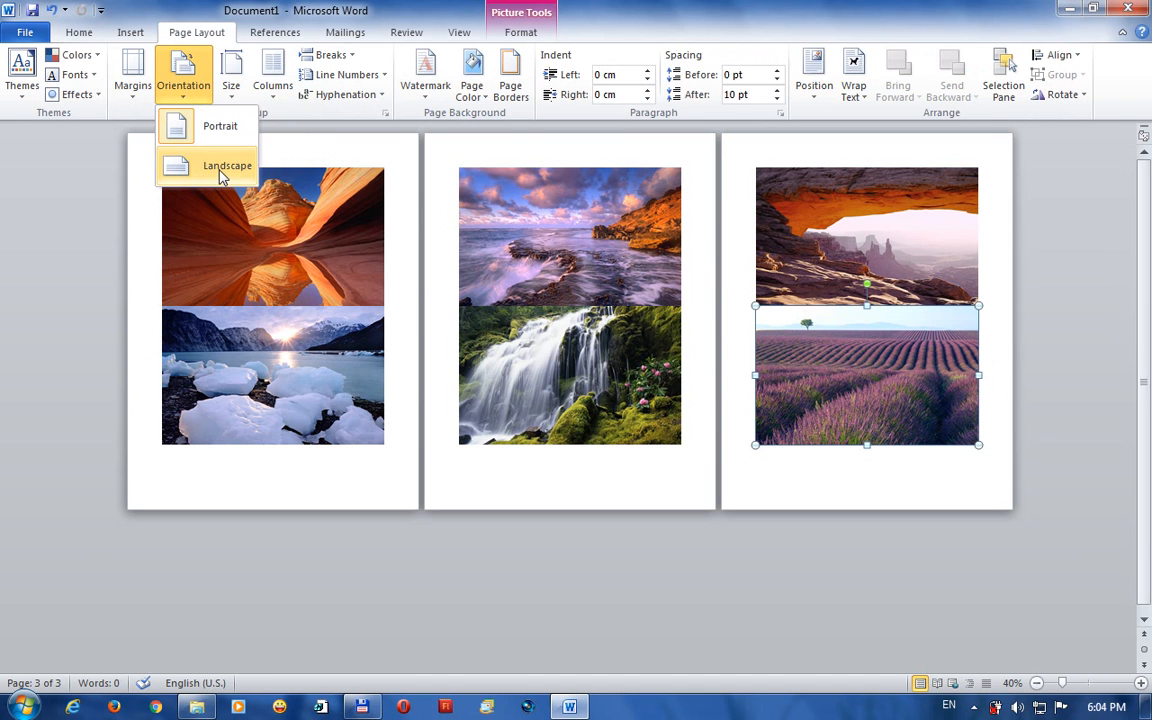
pyautogui.click(227, 166)
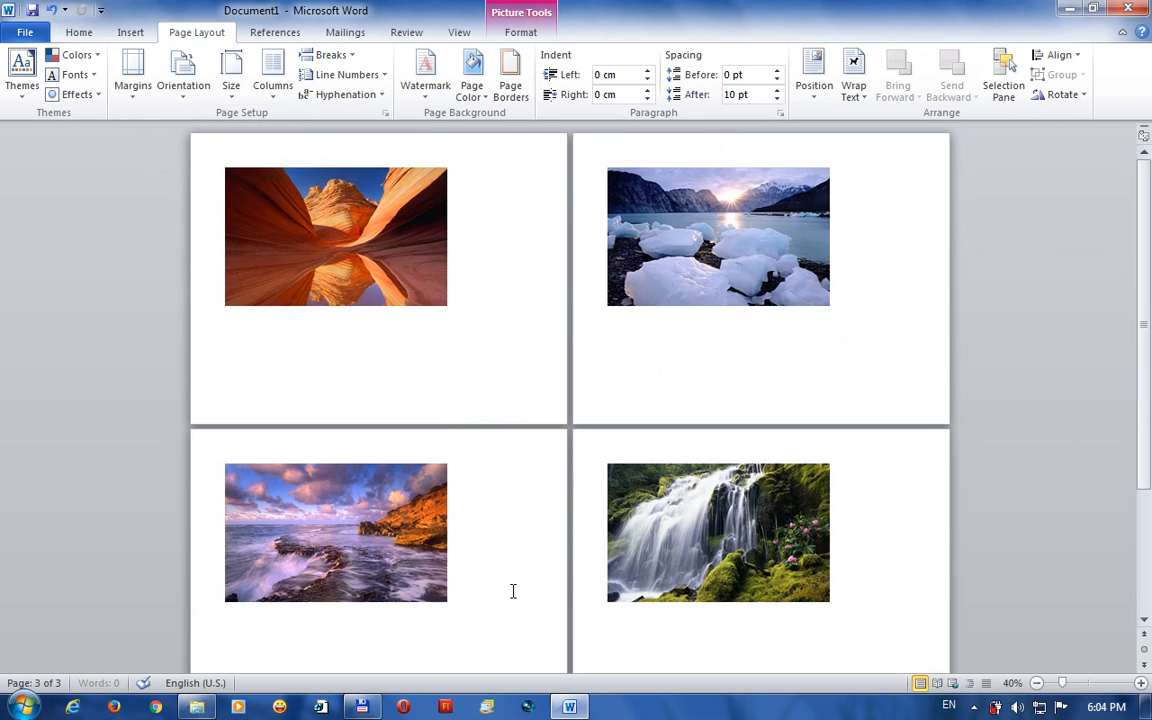
pyautogui.scroll(-3)
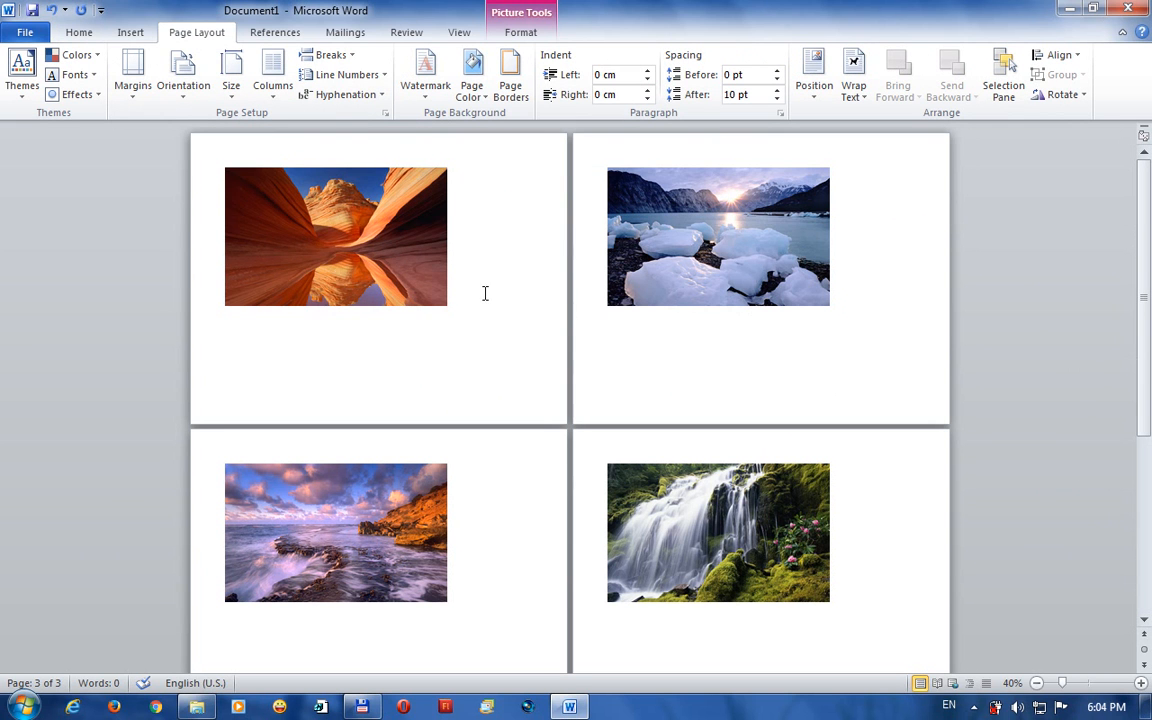
pyautogui.click(320, 241)
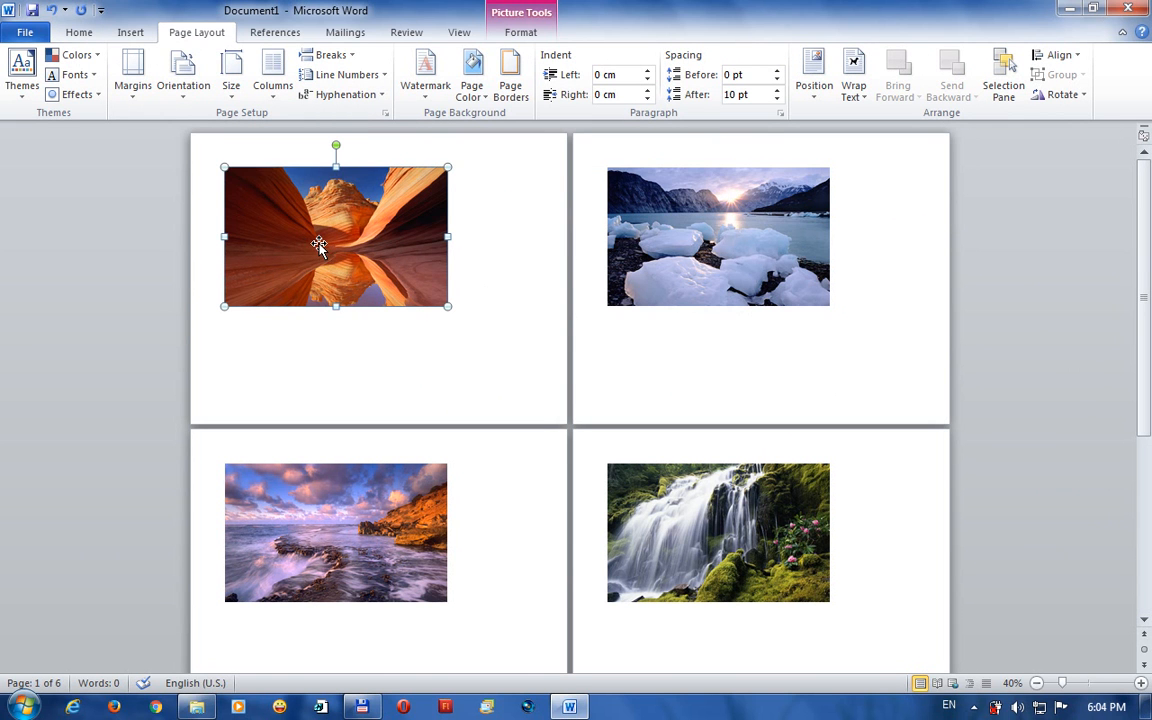
pyautogui.moveTo(352, 250)
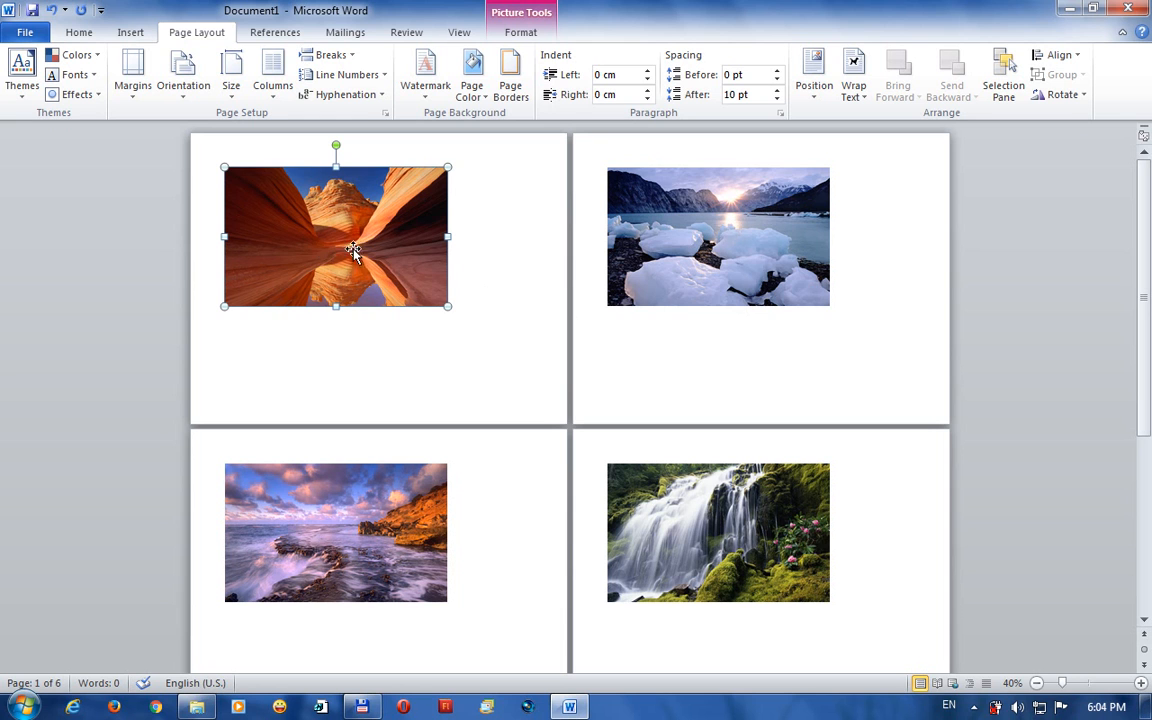
pyautogui.moveTo(219, 294)
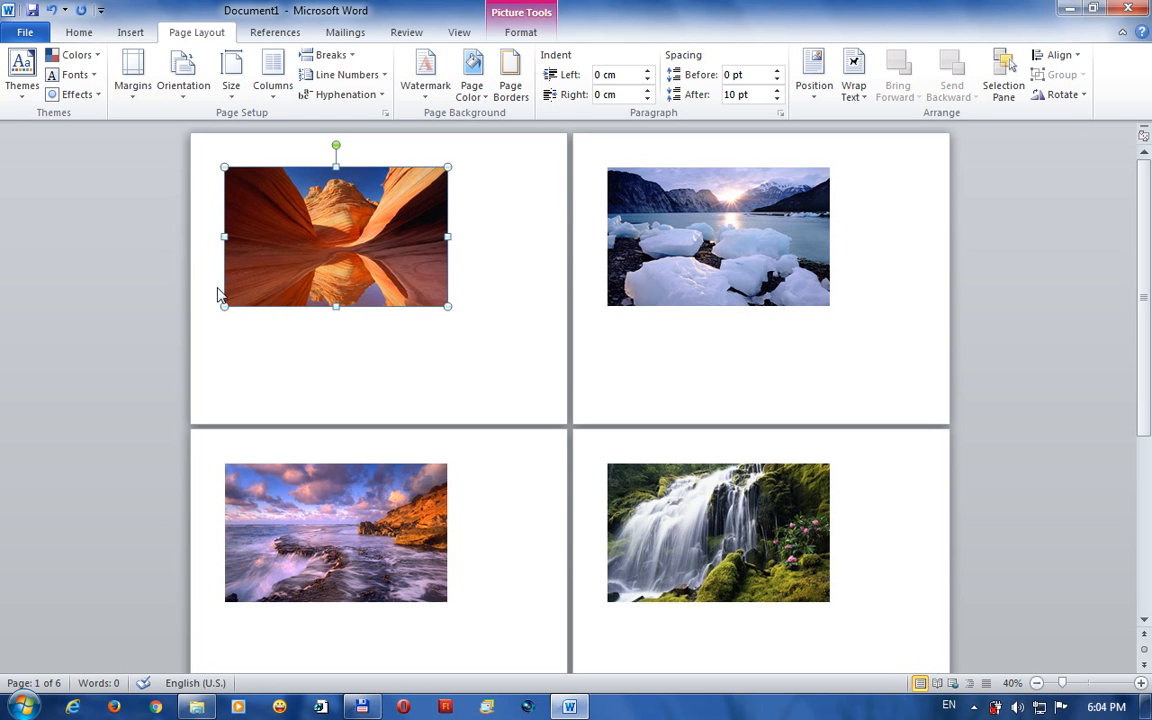
pyautogui.moveTo(197, 323)
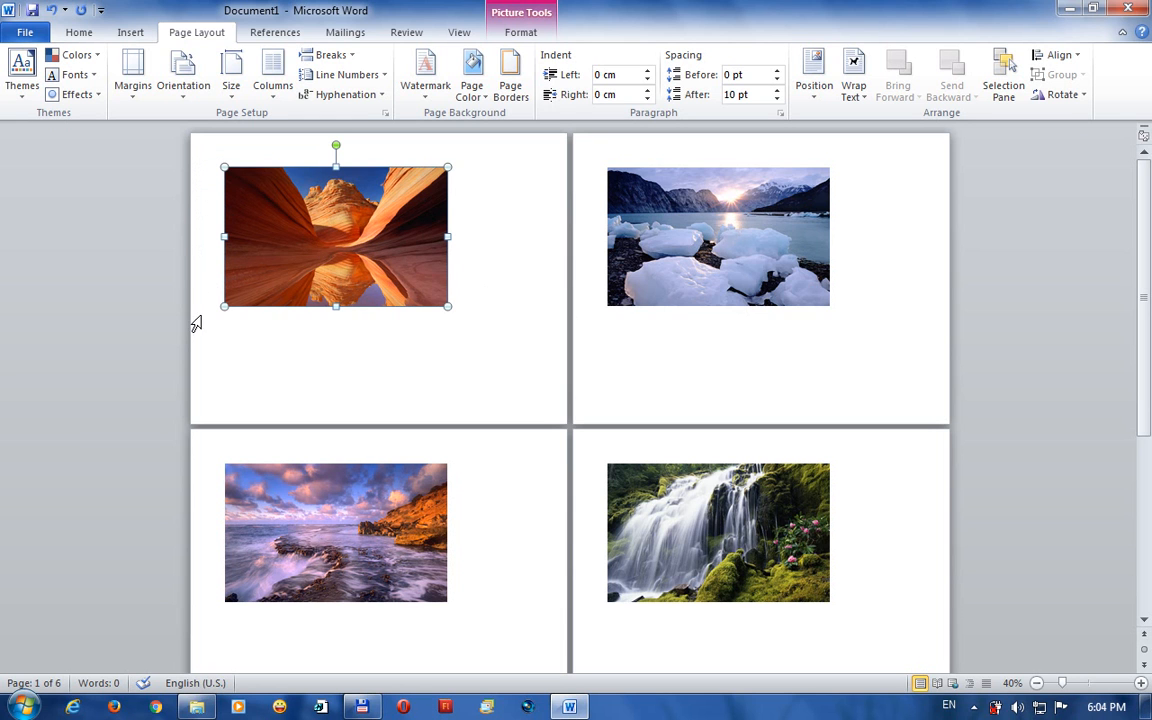
pyautogui.moveTo(193, 148)
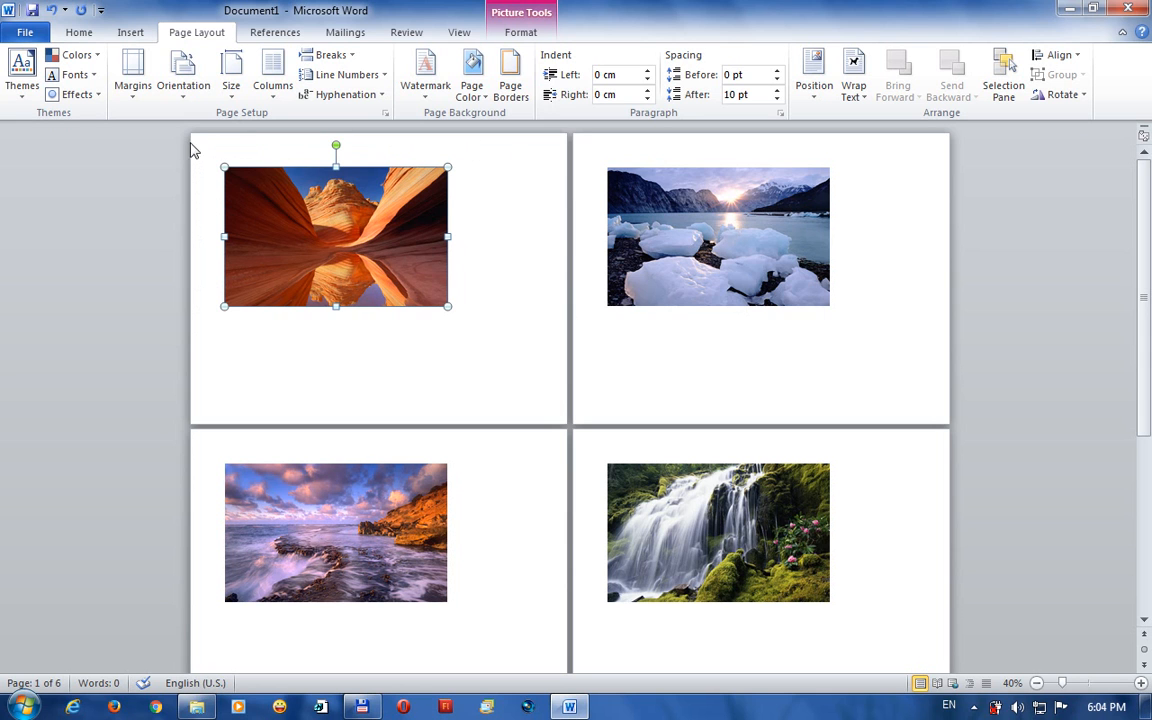
pyautogui.moveTo(226, 162)
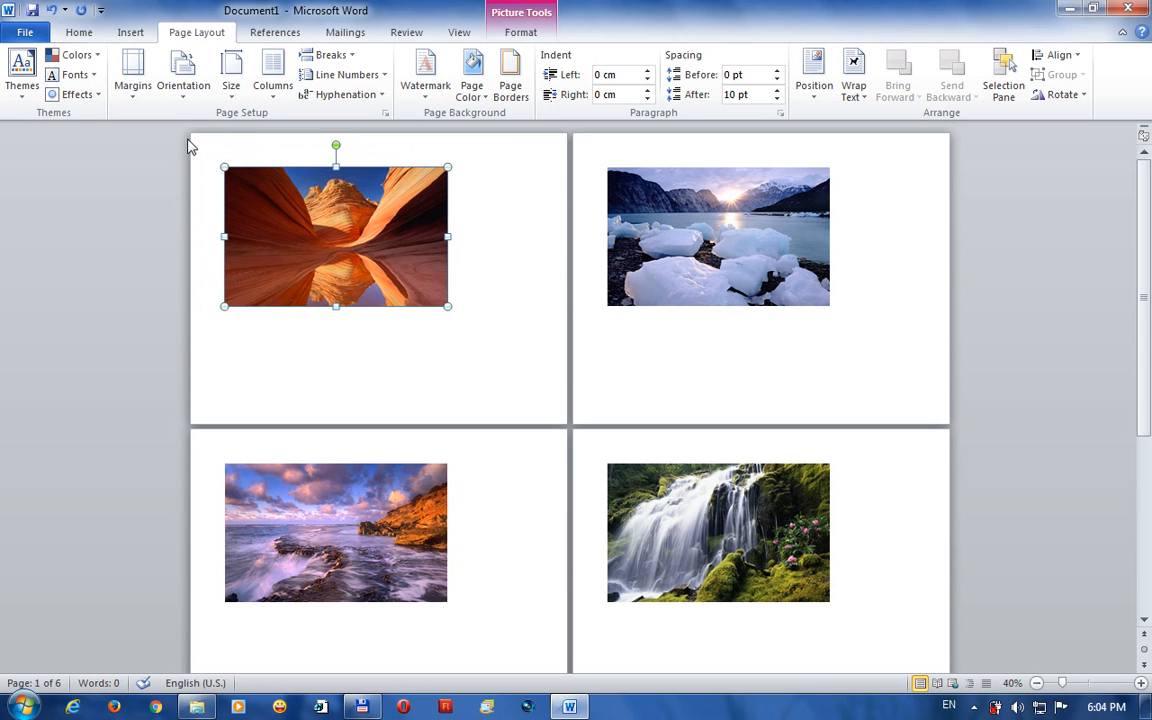
pyautogui.moveTo(208, 218)
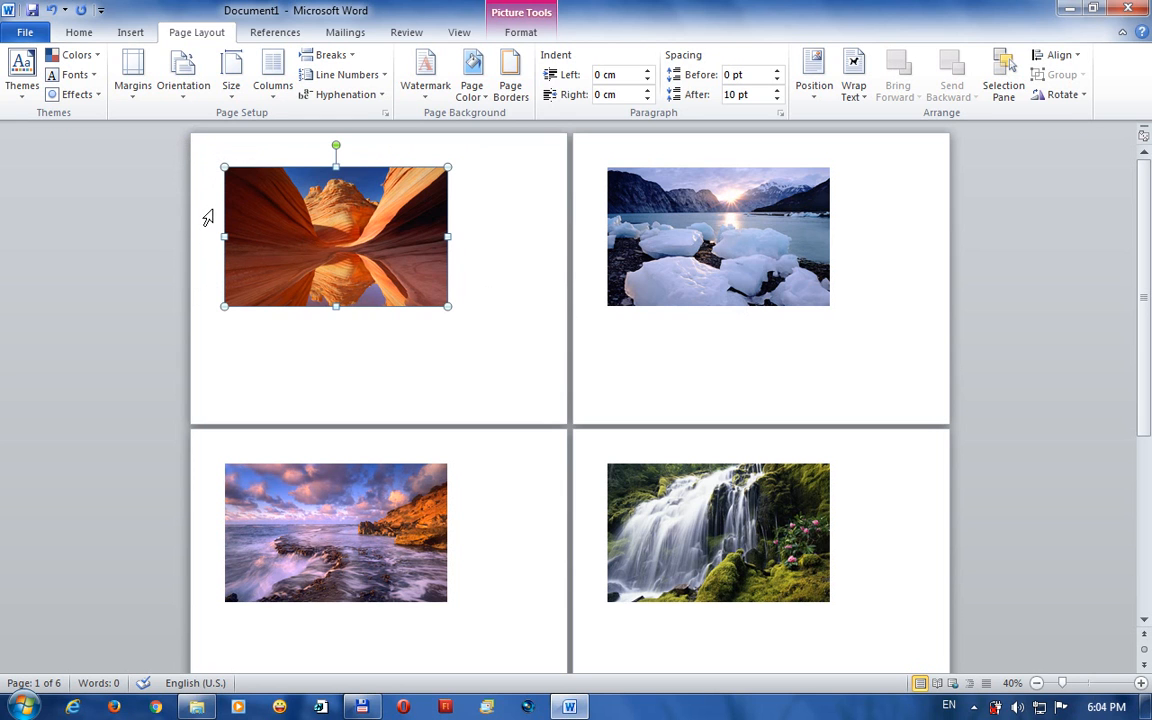
pyautogui.moveTo(231, 78)
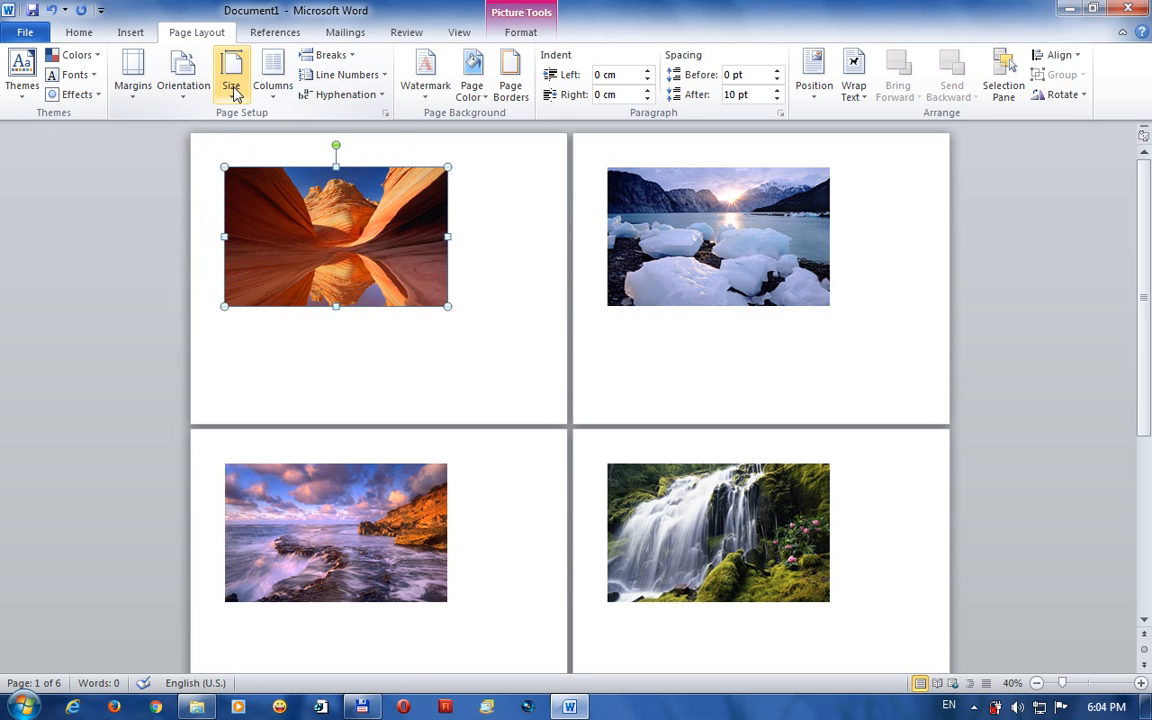
pyautogui.moveTo(135, 97)
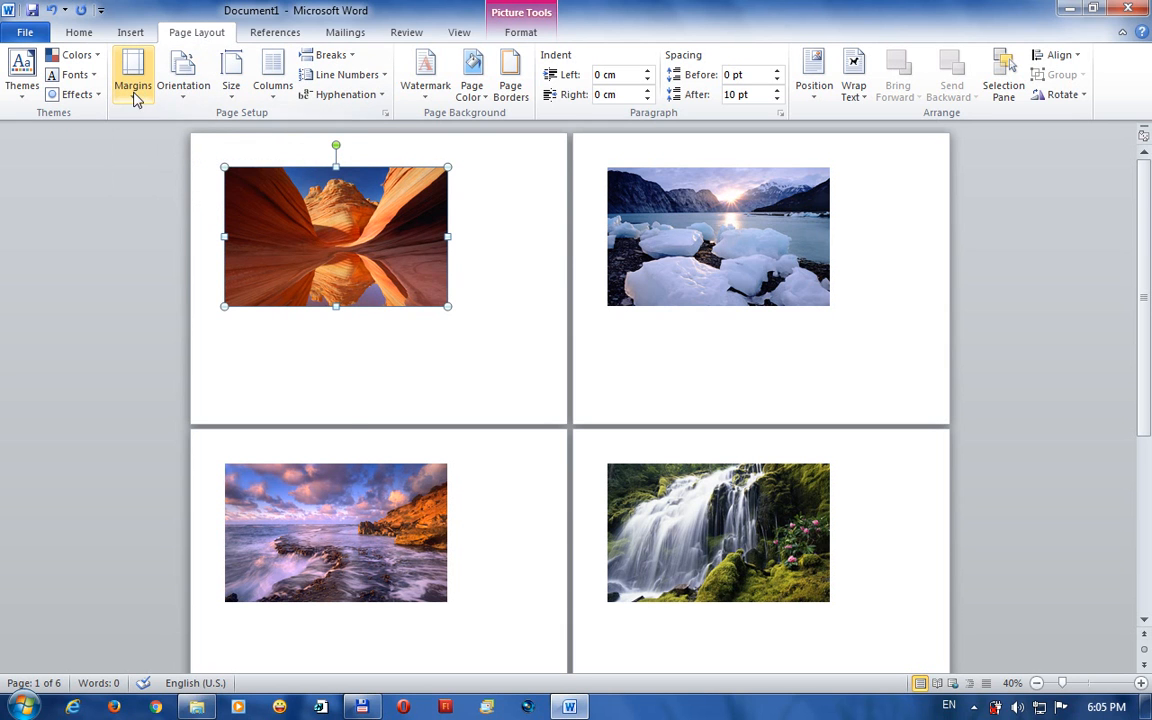
# Set Top, Bottom, Left and Right margins to 0 for the whole document.
pyautogui.click(134, 70)
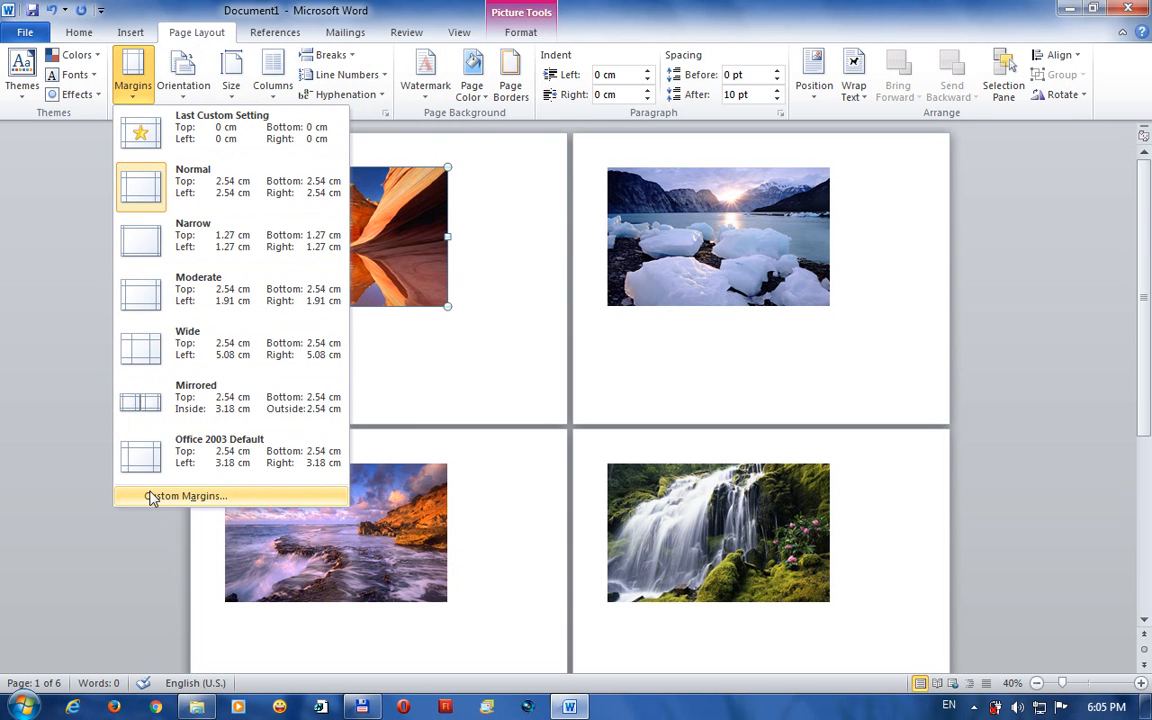
pyautogui.click(186, 495)
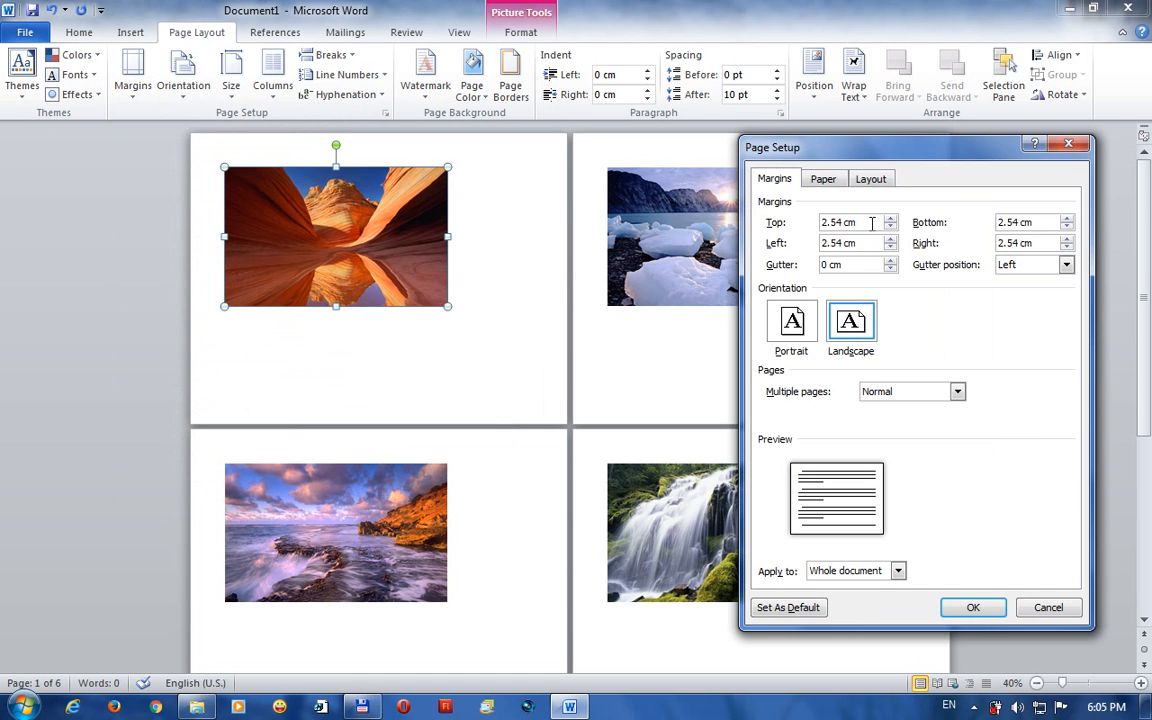
pyautogui.write('0')
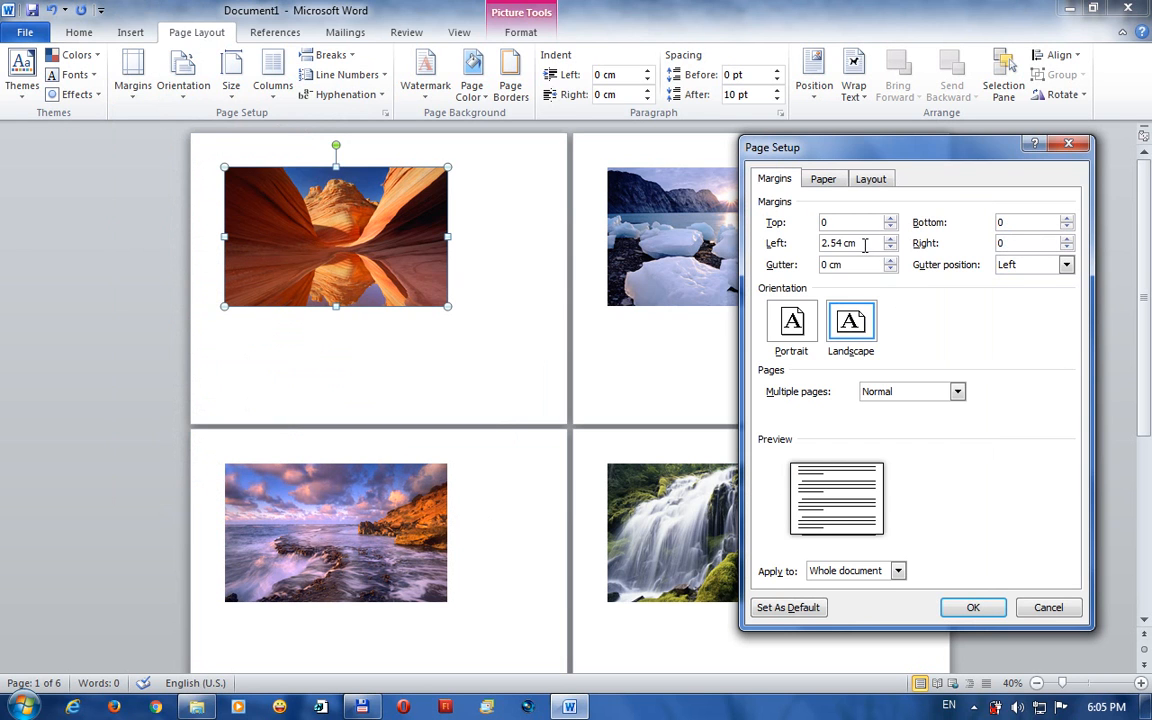
pyautogui.write('0')
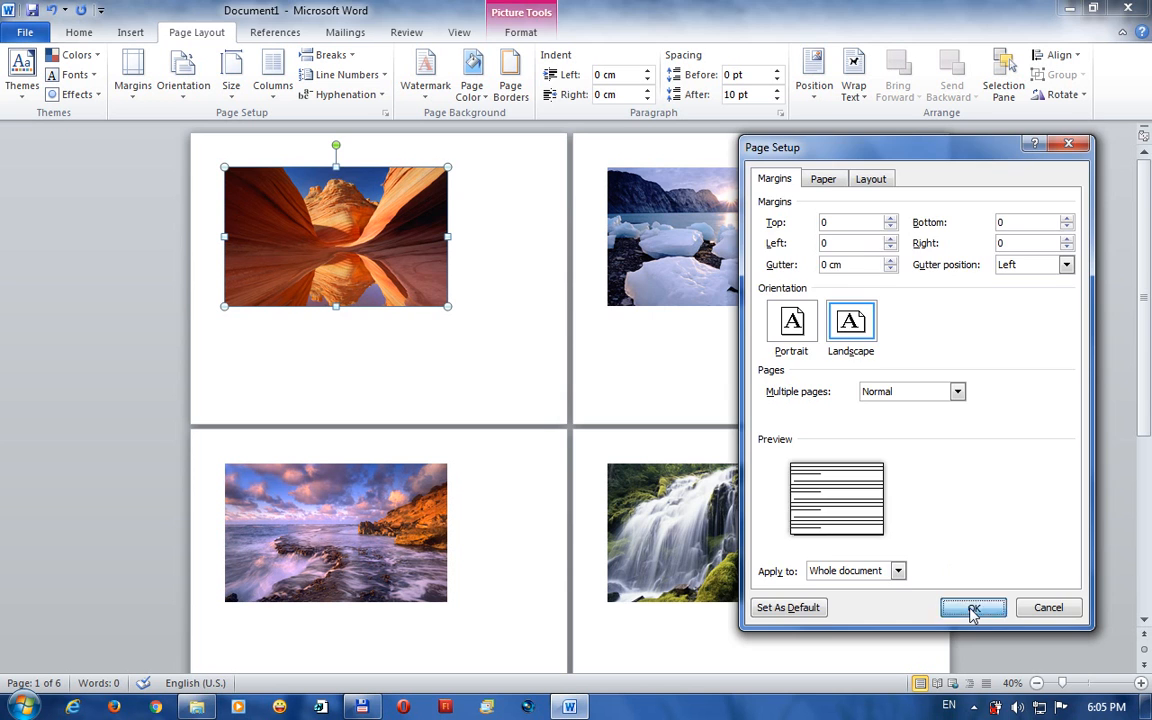
pyautogui.click(969, 608)
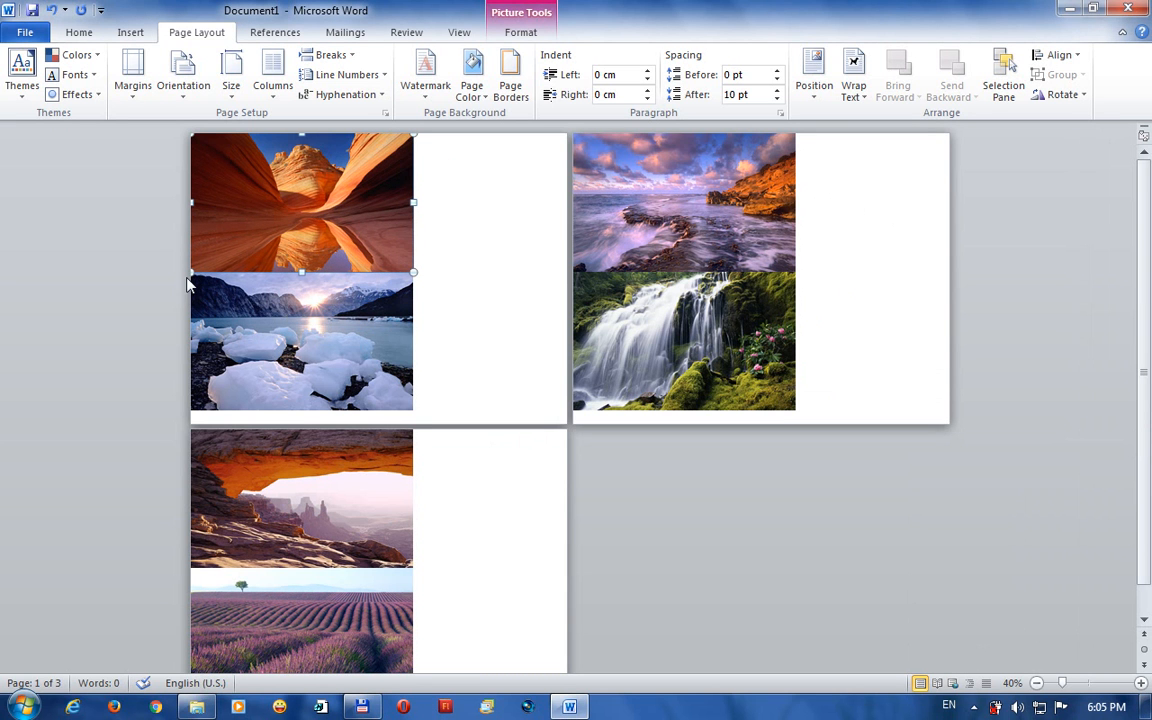
pyautogui.moveTo(192, 208)
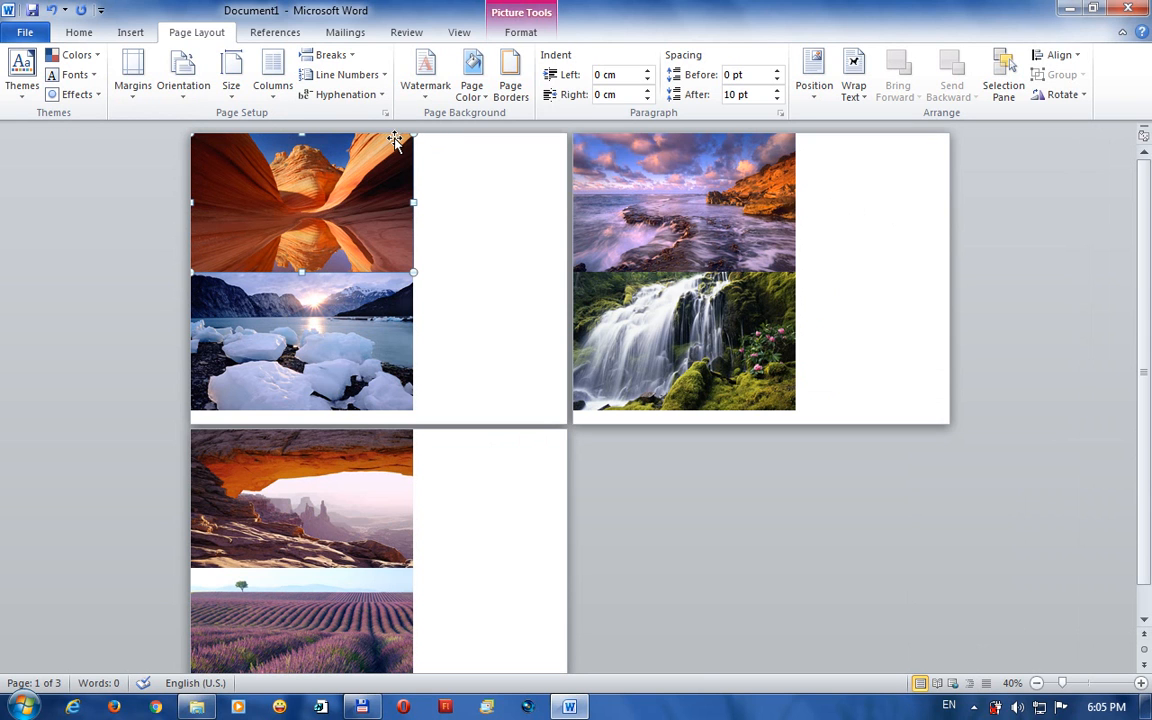
pyautogui.moveTo(345, 197)
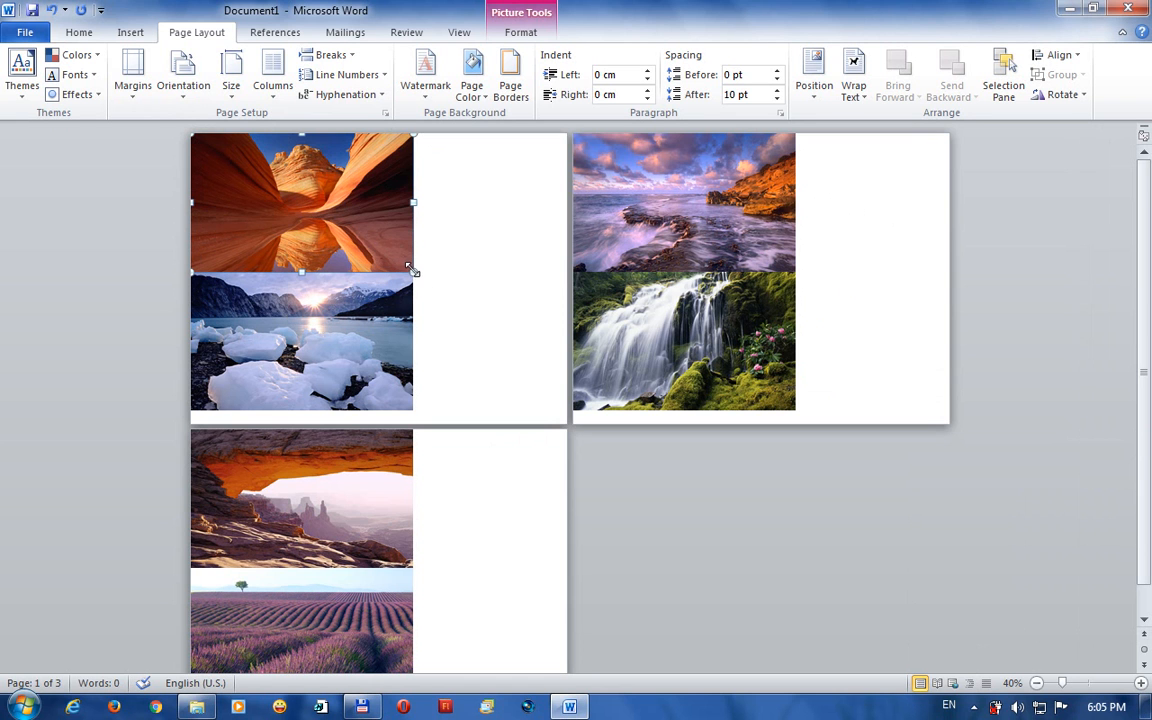
# Drag the canyon photo's corner handle outward until it fills the page width.
pyautogui.moveTo(413, 270); pyautogui.dragTo(465, 290)
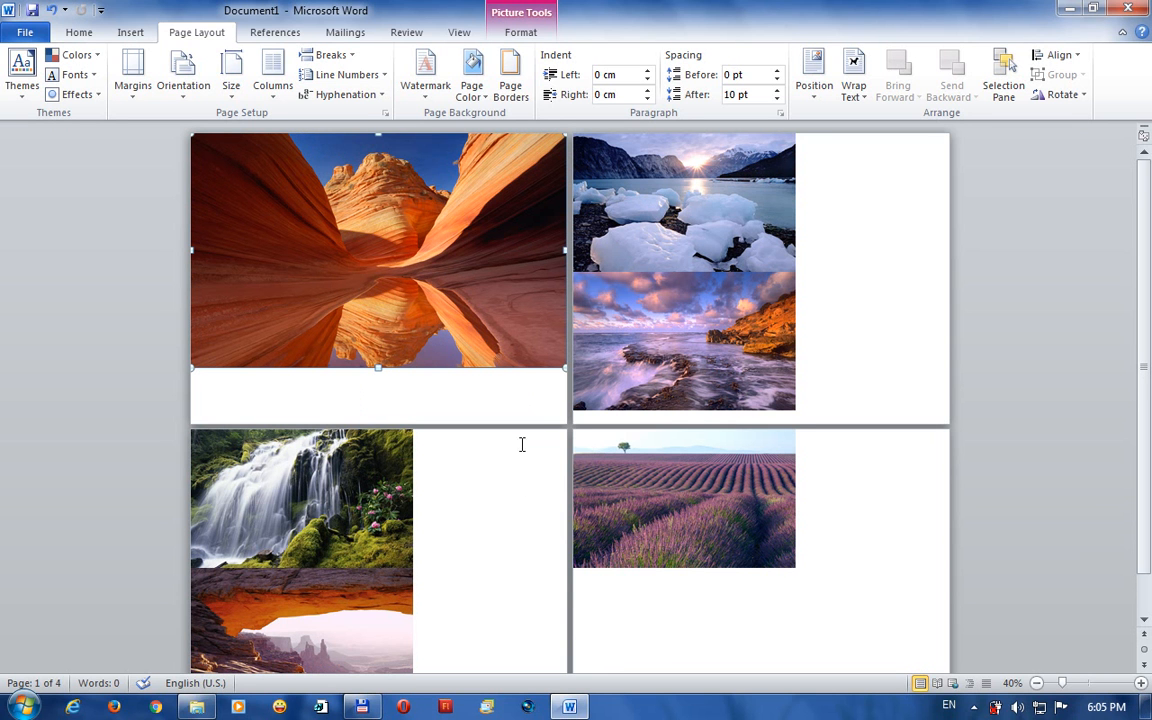
pyautogui.moveTo(426, 283)
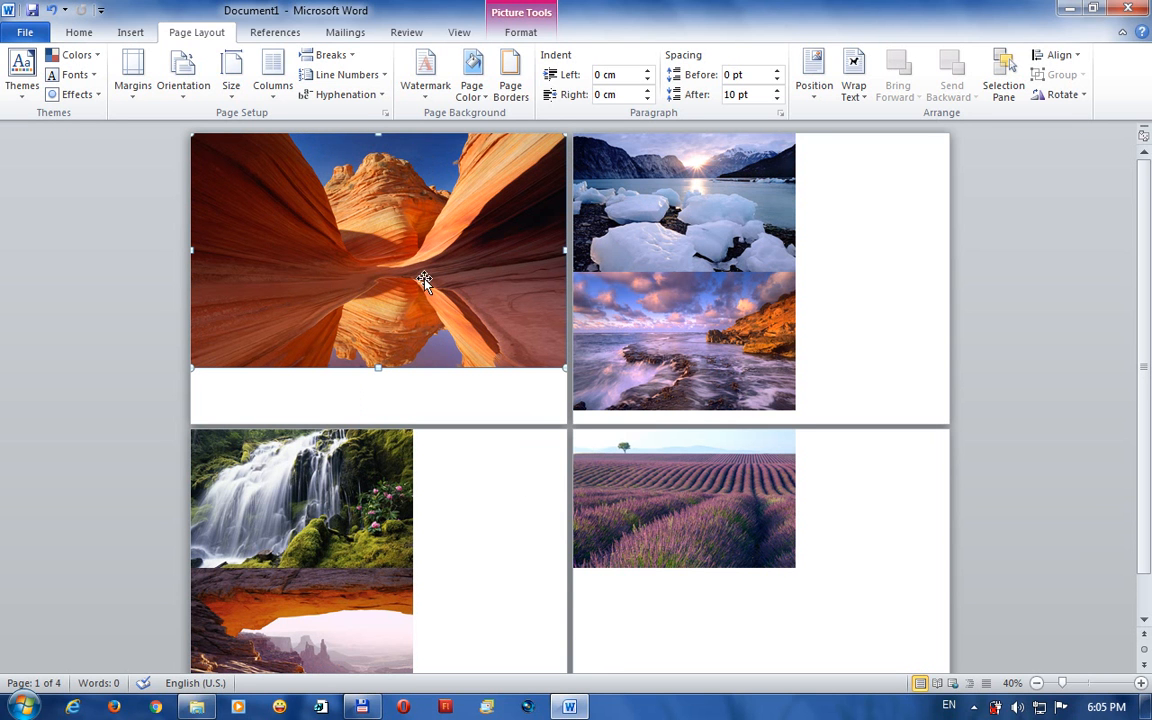
pyautogui.moveTo(698, 218)
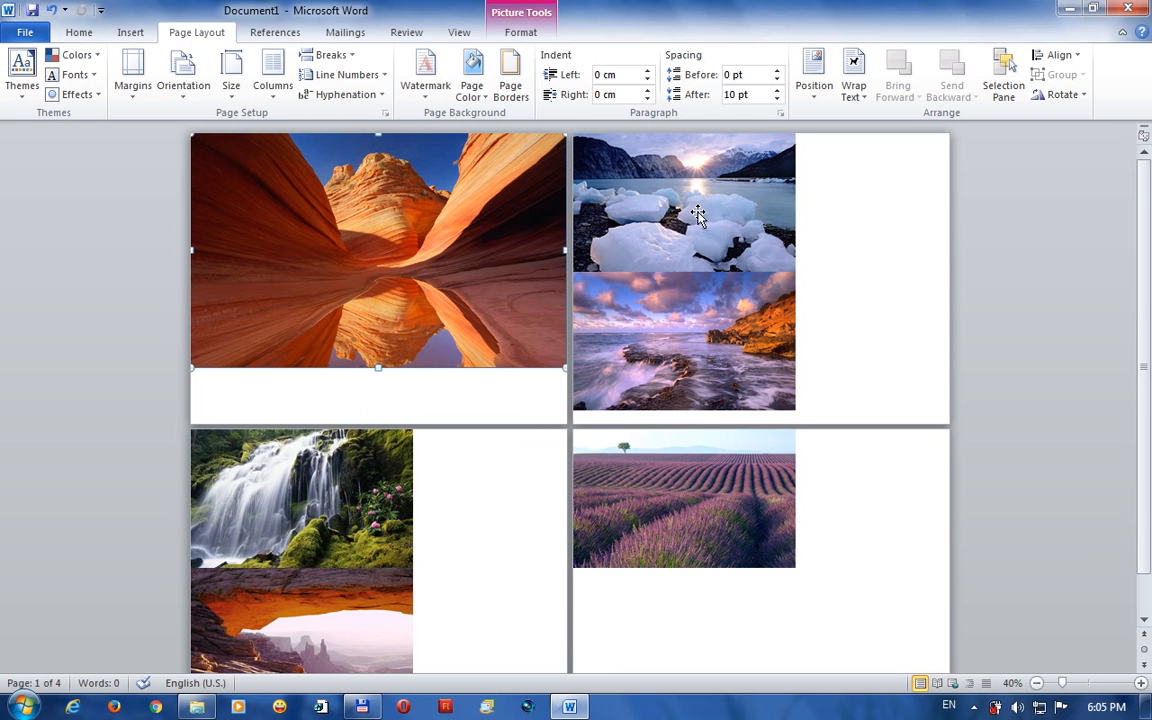
pyautogui.moveTo(379, 253)
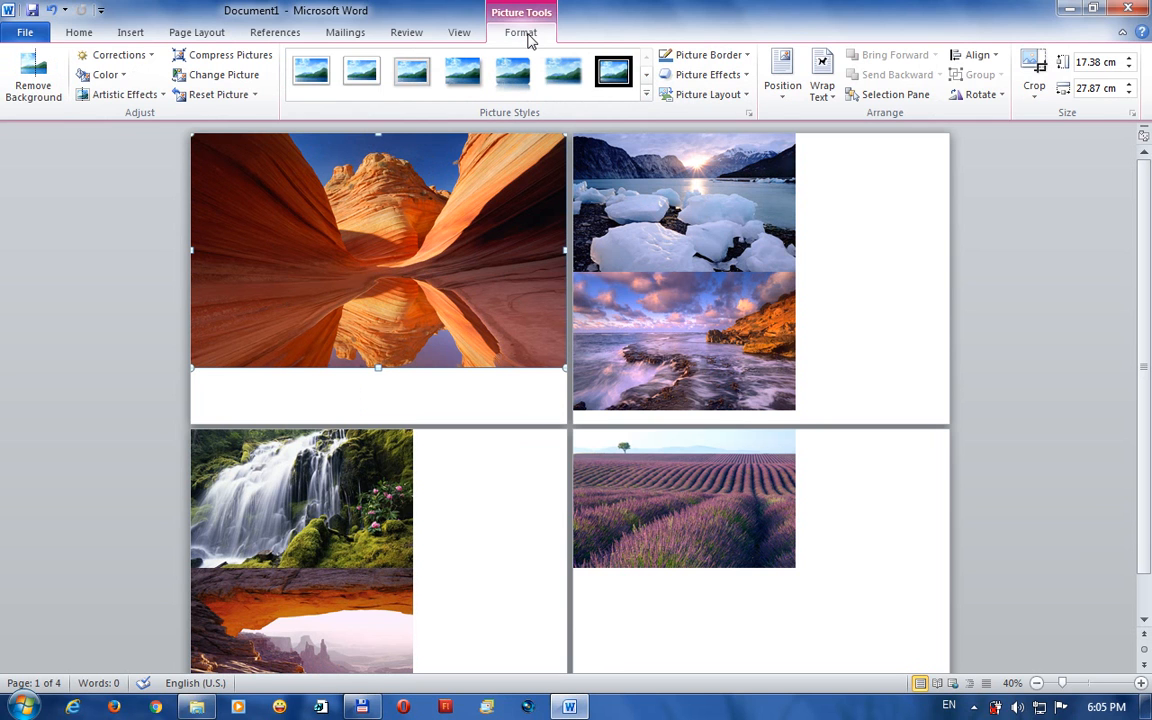
pyautogui.moveTo(1098, 88)
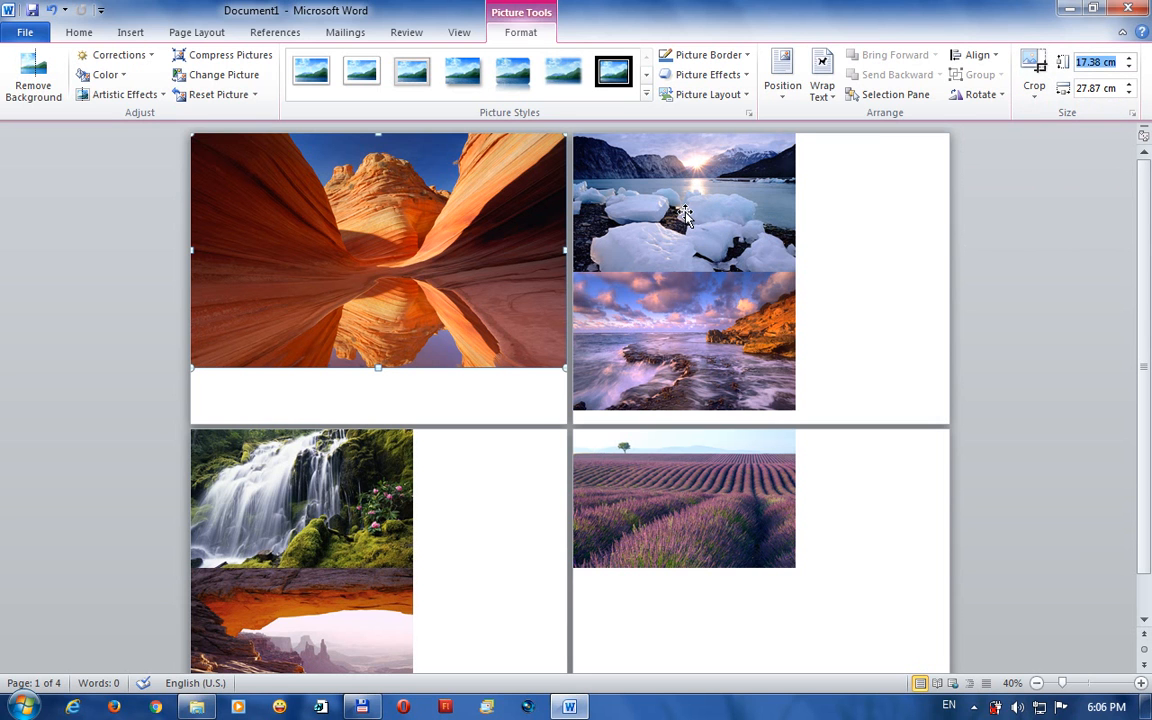
# Select the ice-floe photo, then the coastal sunset photo, for resizing.
pyautogui.click(683, 200)
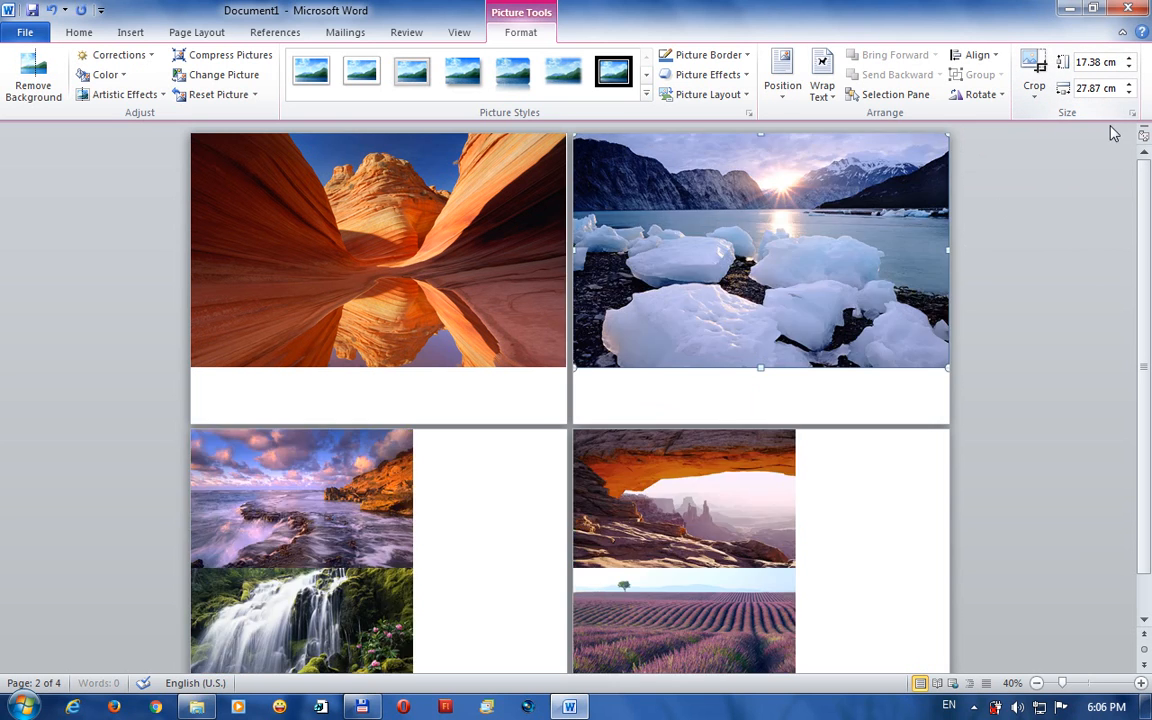
pyautogui.click(315, 492)
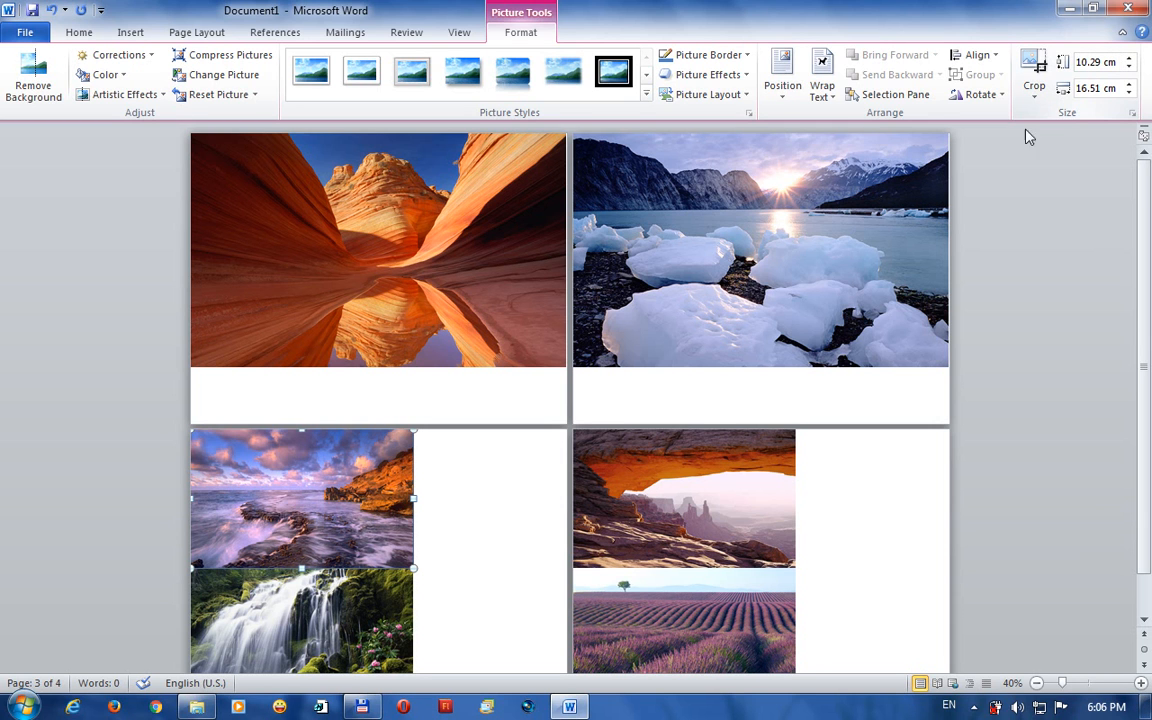
pyautogui.moveTo(1043, 252)
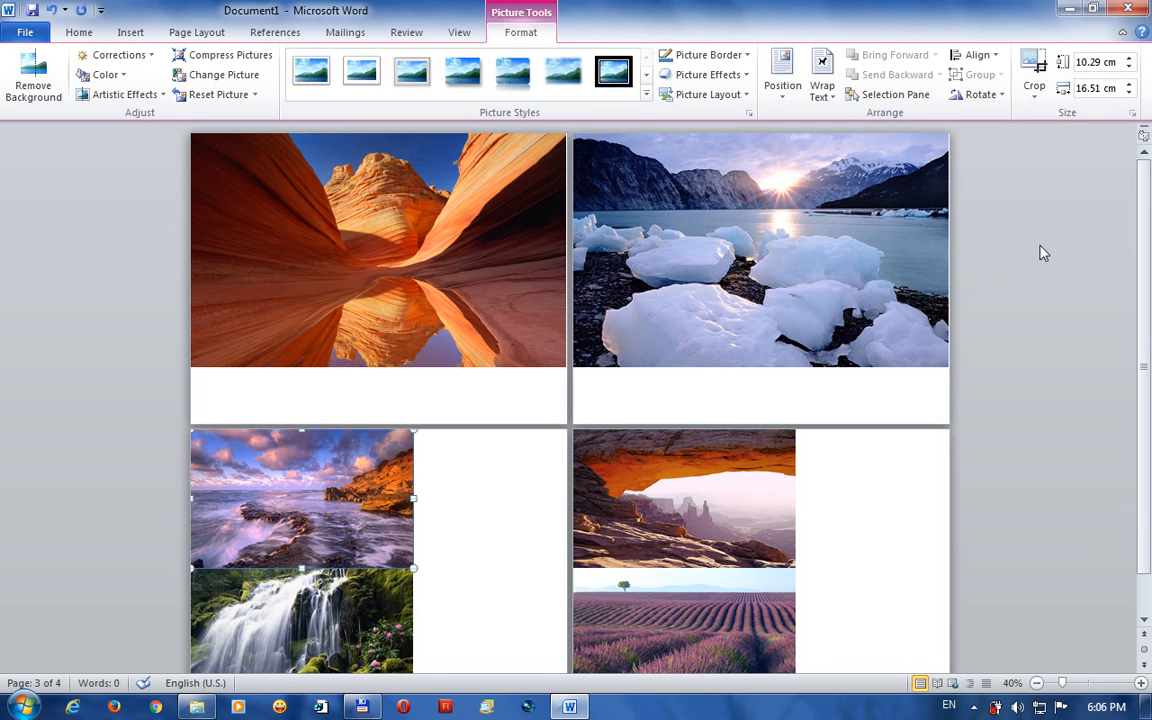
# Change the coastal sunset photo's absolute height from 10.29 cm to 17.38 cm.
pyautogui.click(1097, 57)
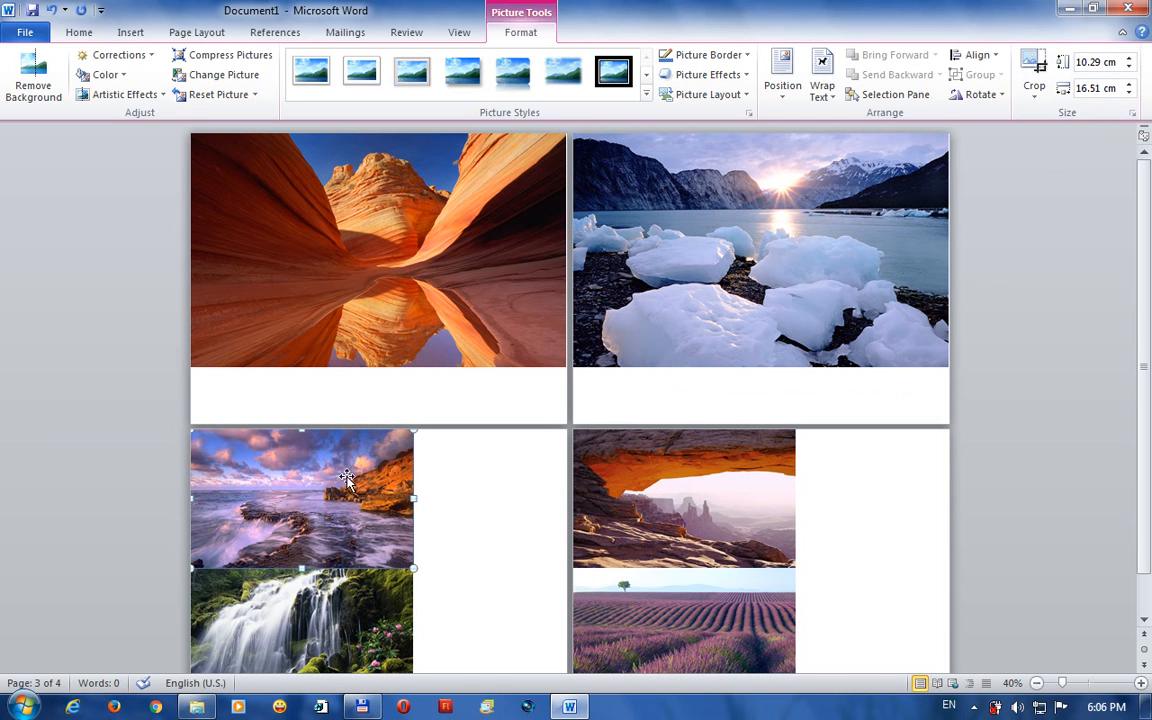
pyautogui.moveTo(302, 494)
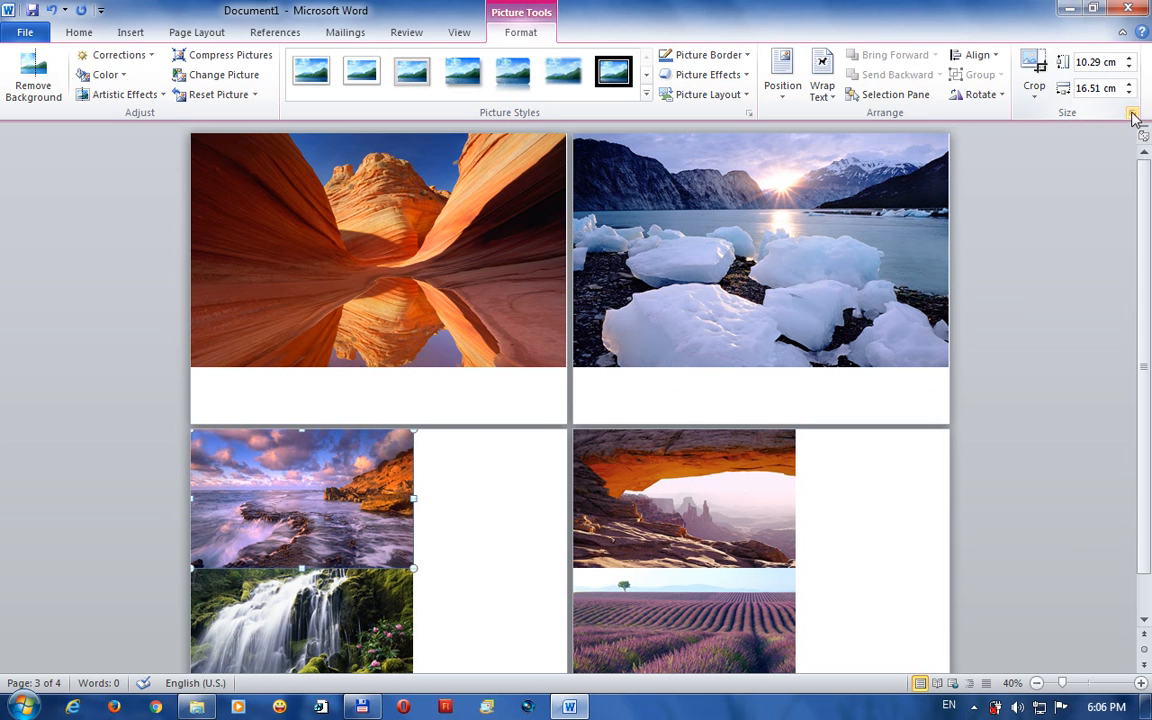
pyautogui.click(1131, 118)
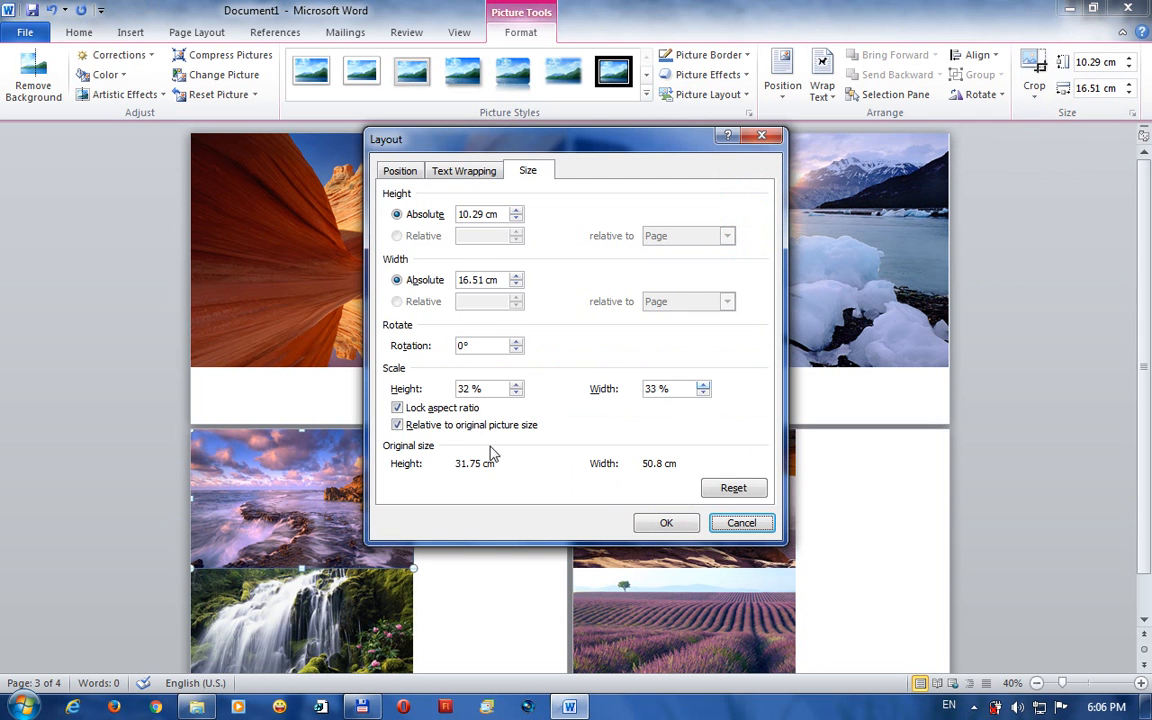
pyautogui.click(480, 214)
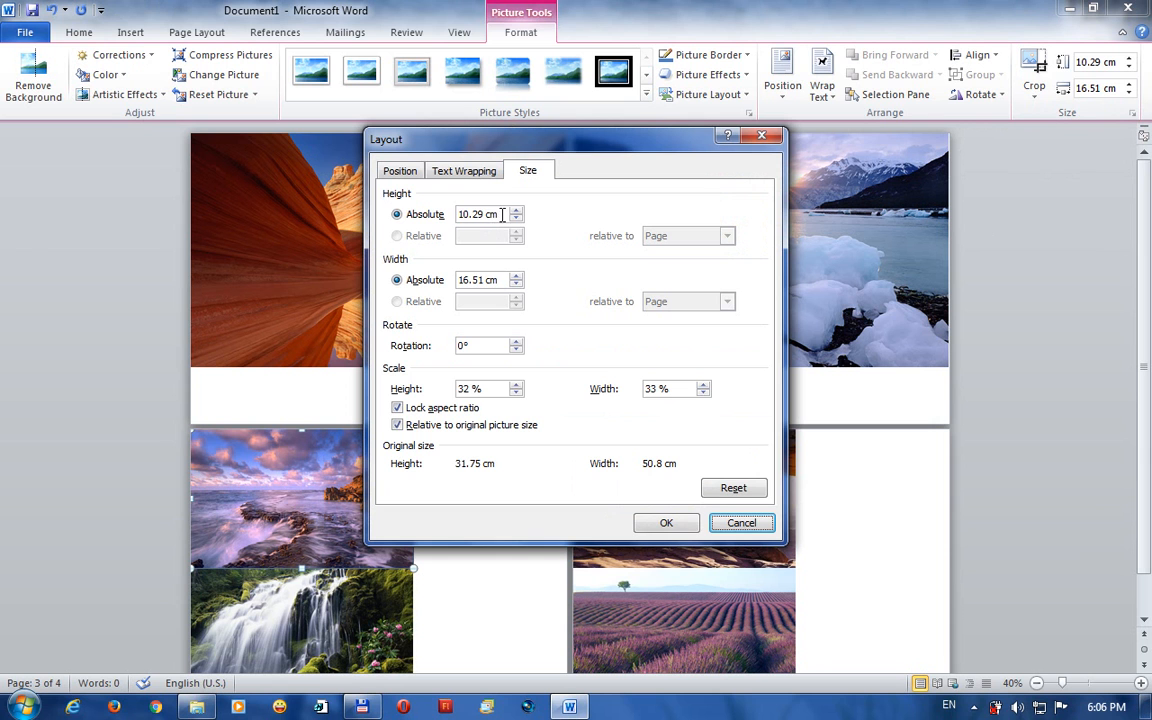
pyautogui.tripleClick(479, 214)
pyautogui.write('17.38')
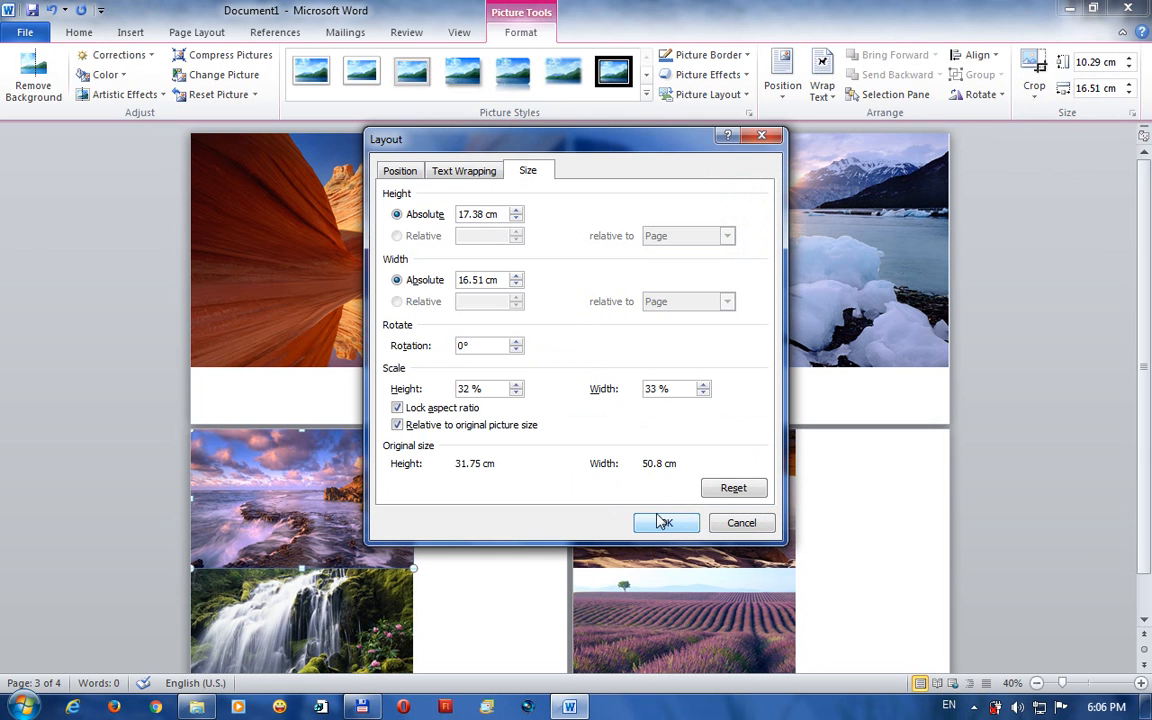
pyautogui.click(666, 523)
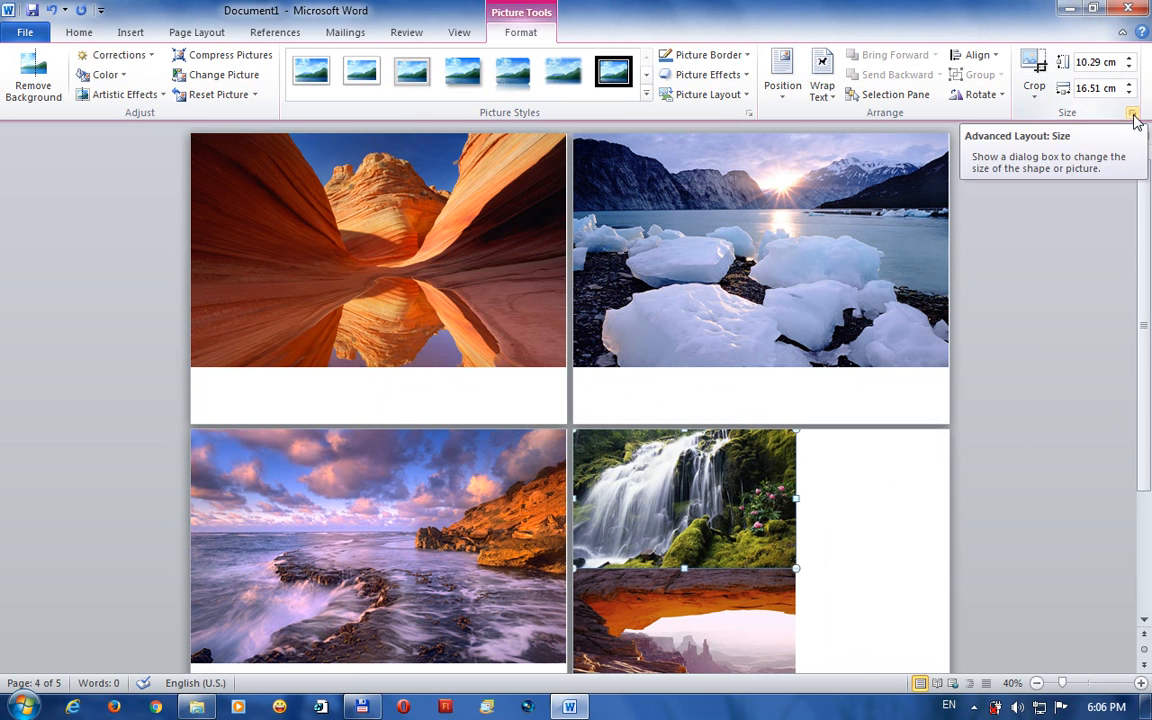
# Set the waterfall, rock arch and lavender photos each to 17.38 cm absolute height.
pyautogui.click(1133, 115)
pyautogui.write('17.38')
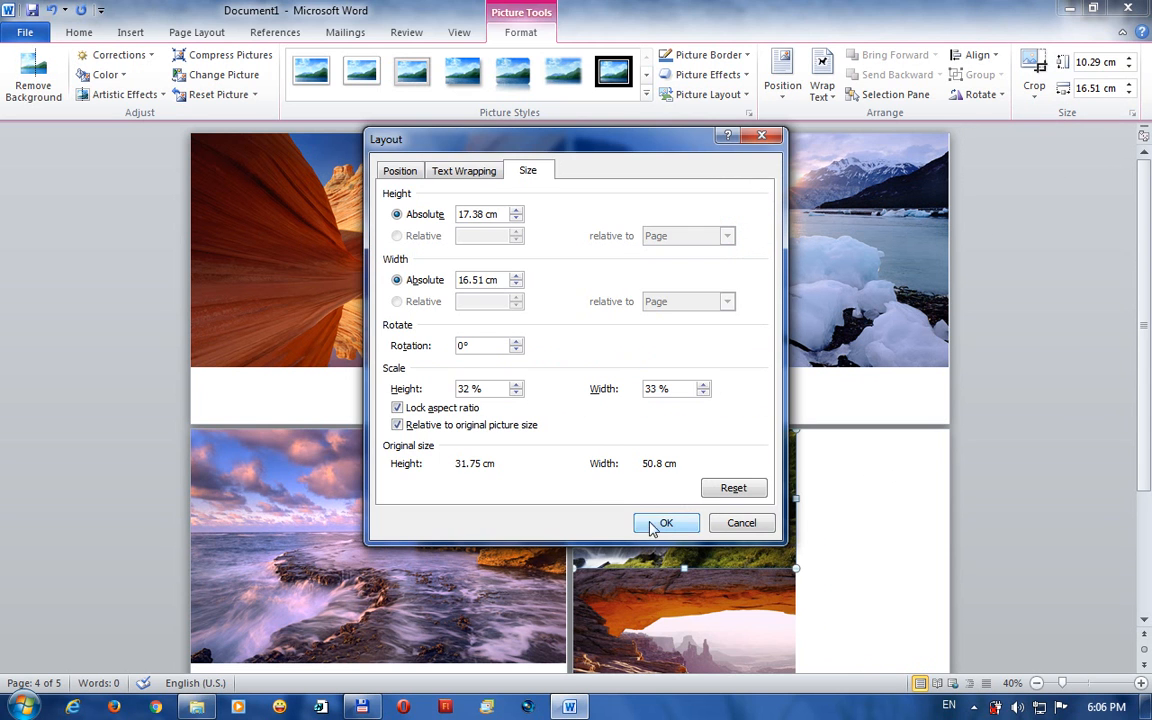
pyautogui.click(666, 523)
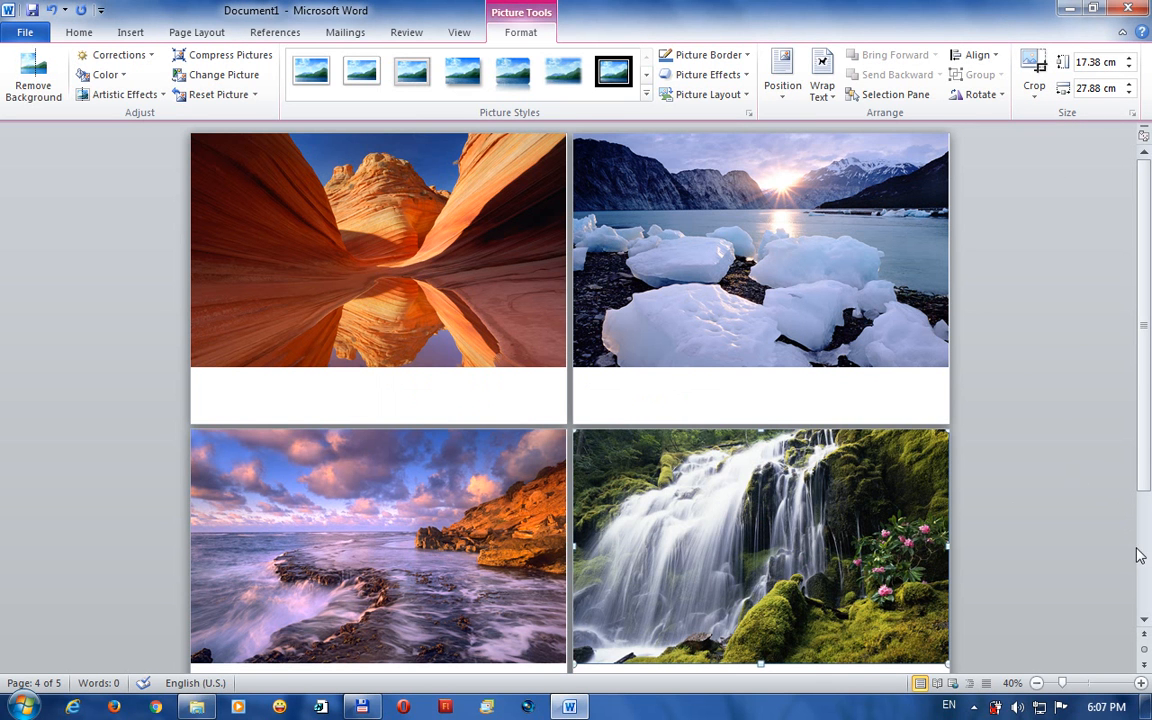
pyautogui.scroll(-3)
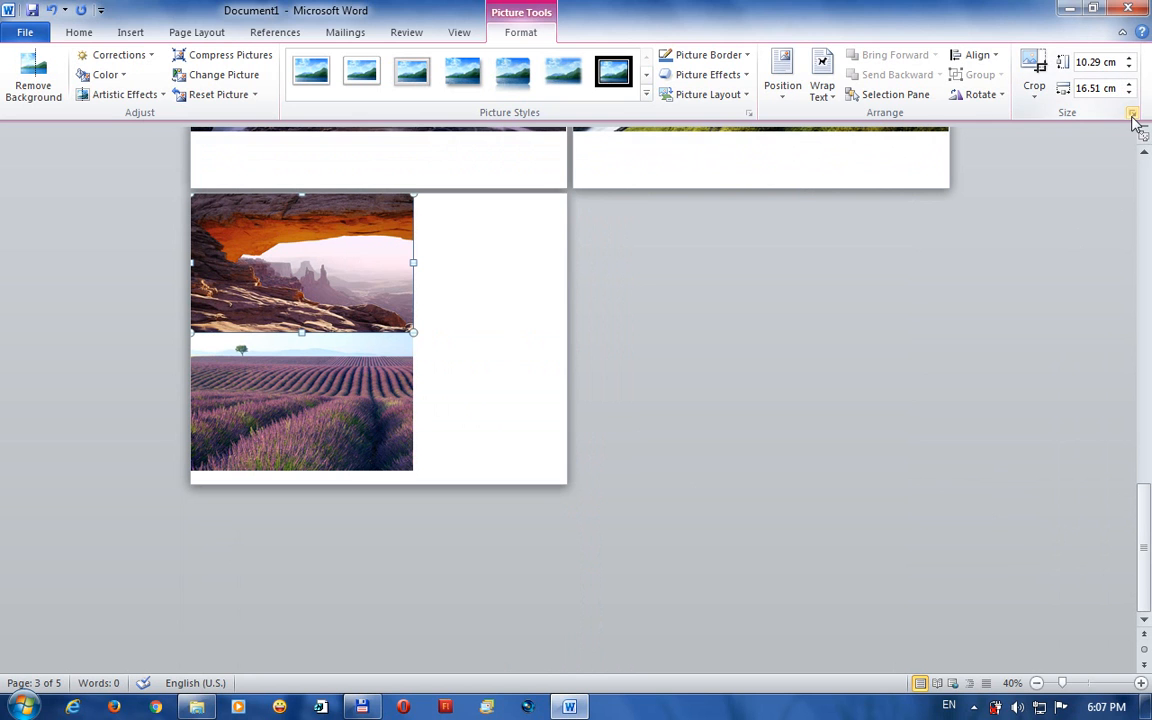
pyautogui.click(1131, 116)
pyautogui.write('17.38')
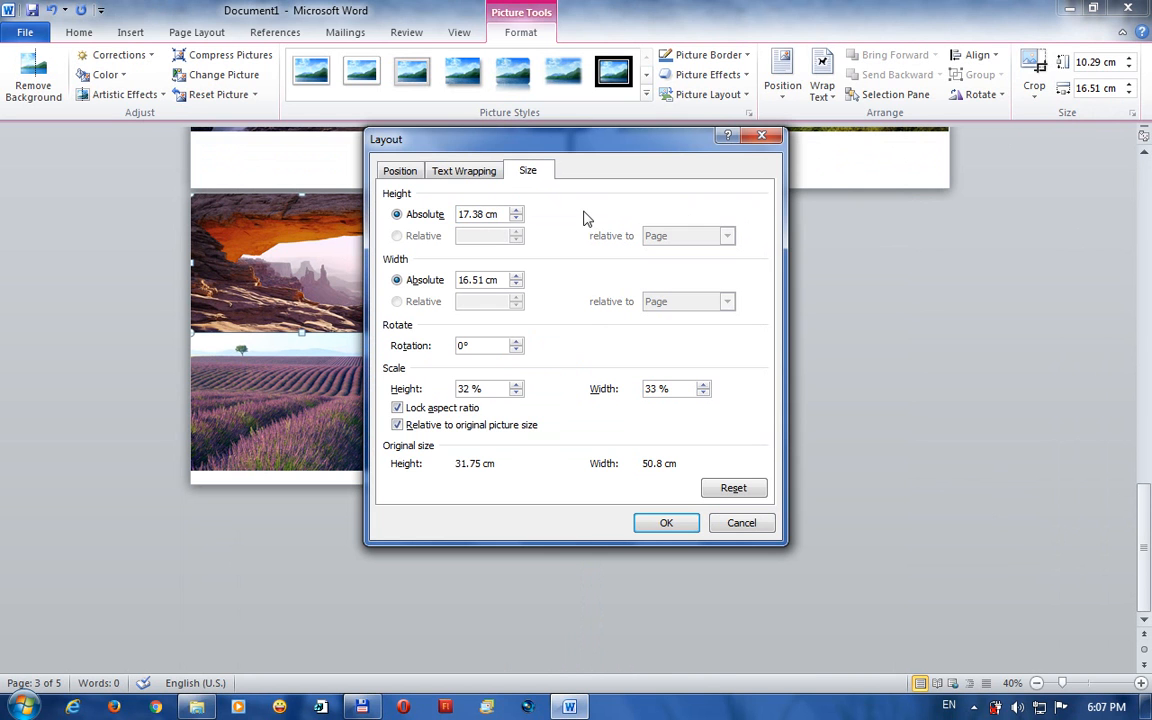
pyautogui.click(666, 522)
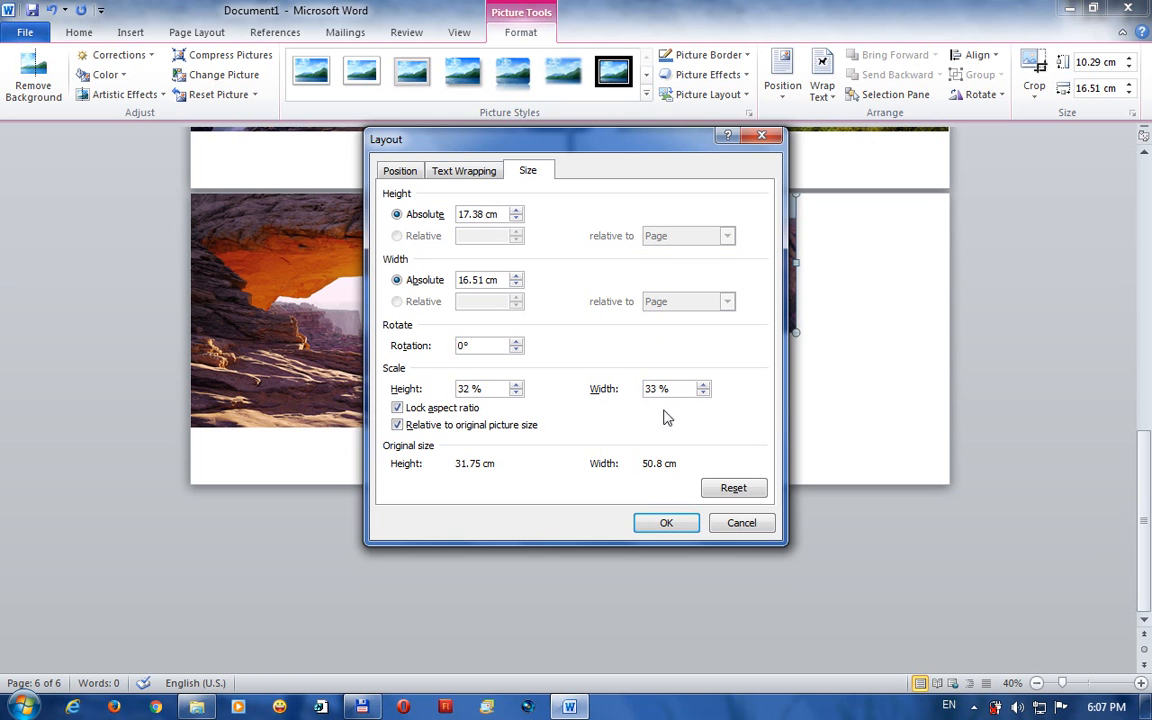
pyautogui.click(666, 523)
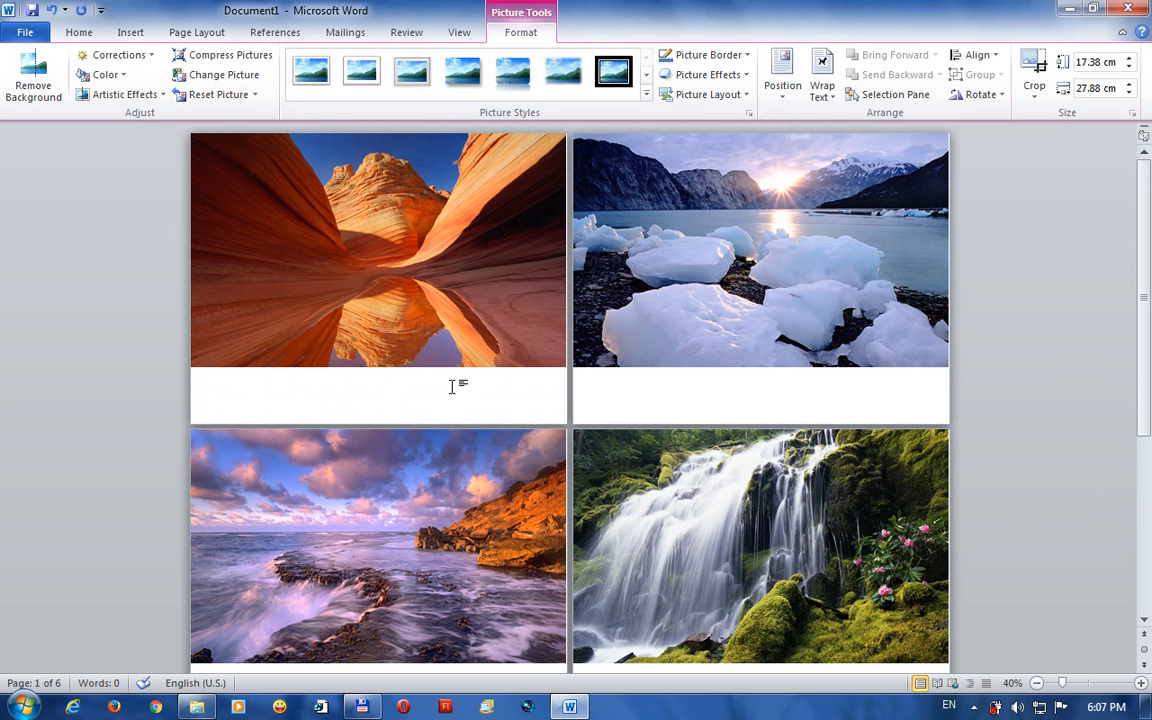
pyautogui.moveTo(258, 221)
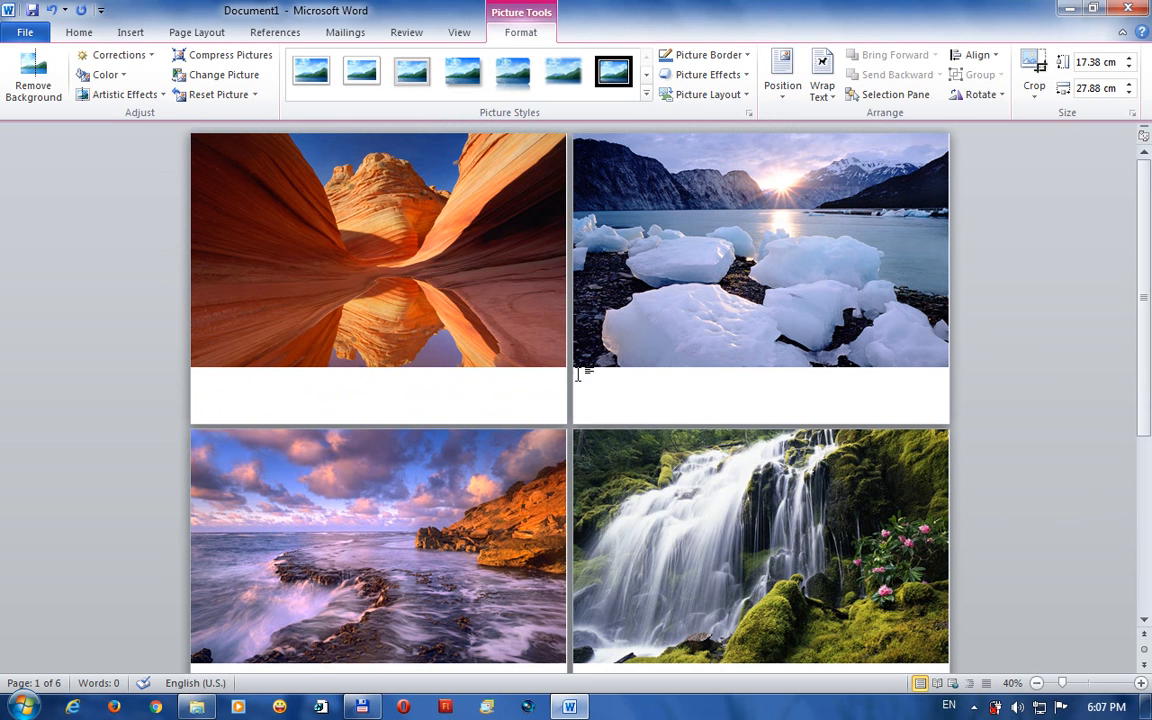
pyautogui.moveTo(511, 167)
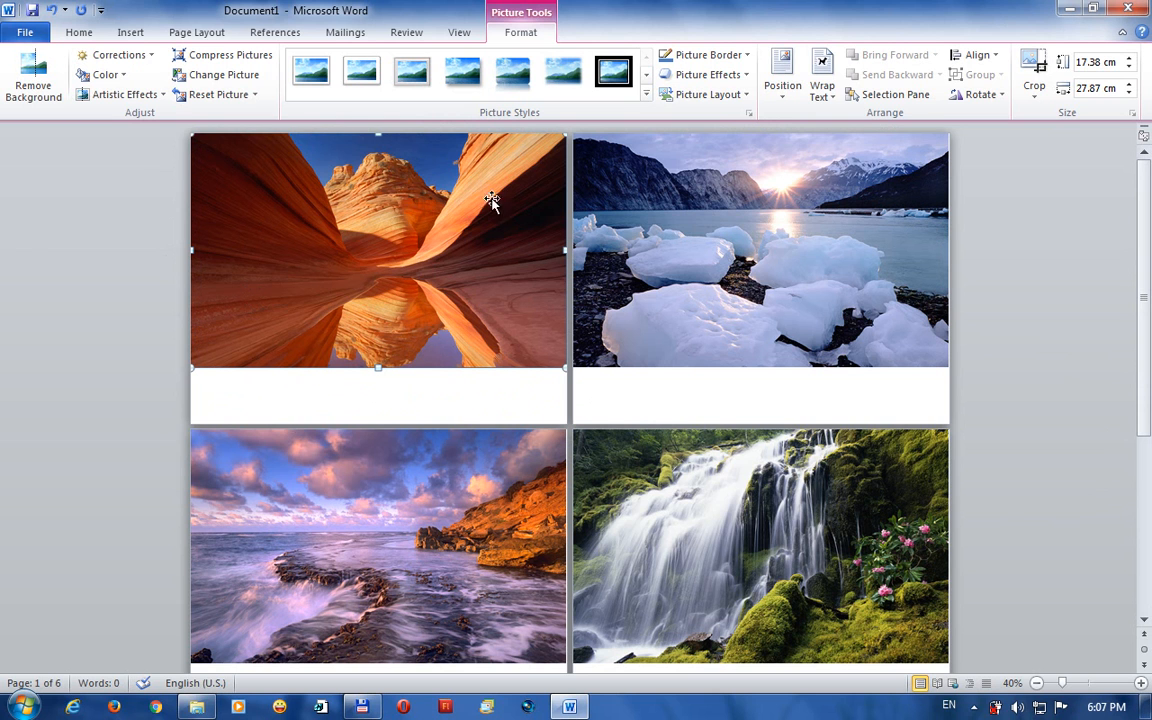
pyautogui.moveTo(552, 208)
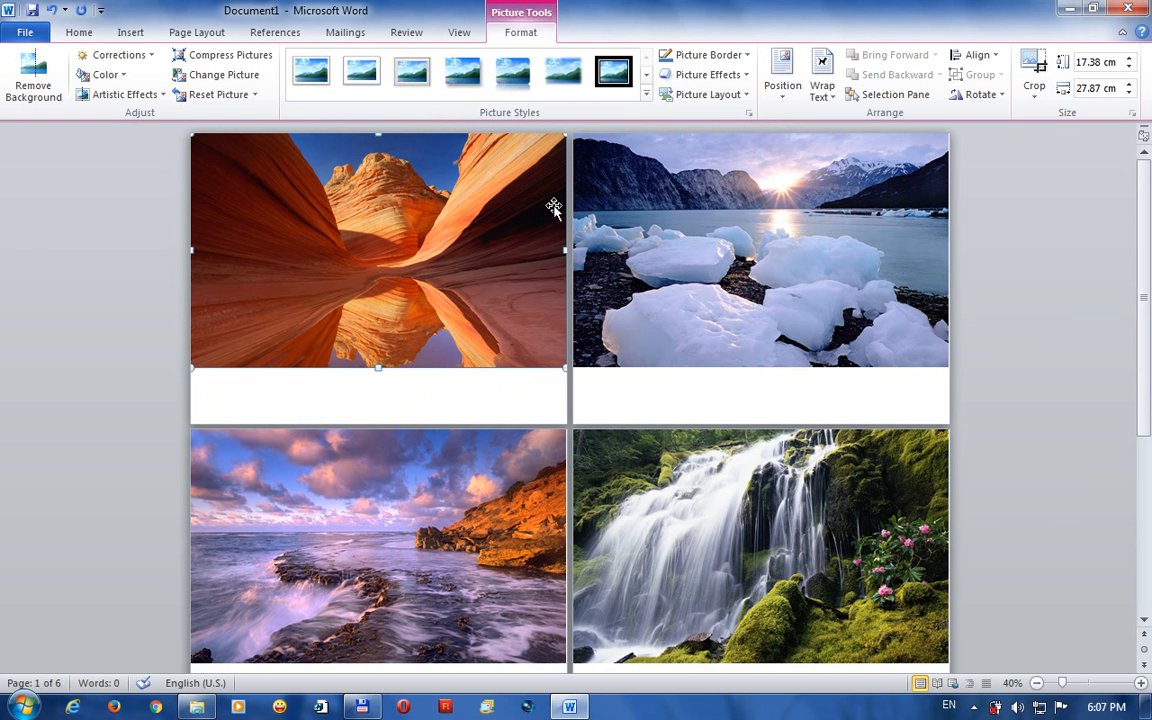
pyautogui.moveTo(1108, 105)
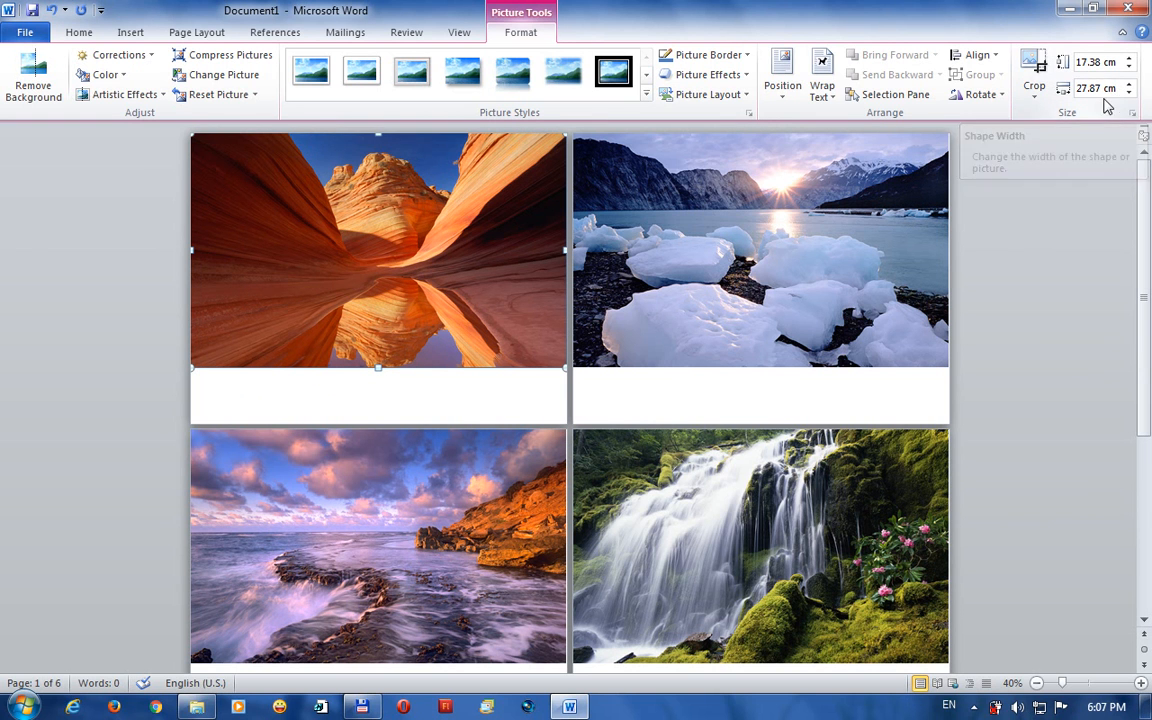
# Select and copy the 17.38 cm value from the Picture Tools Height box.
pyautogui.click(1087, 62)
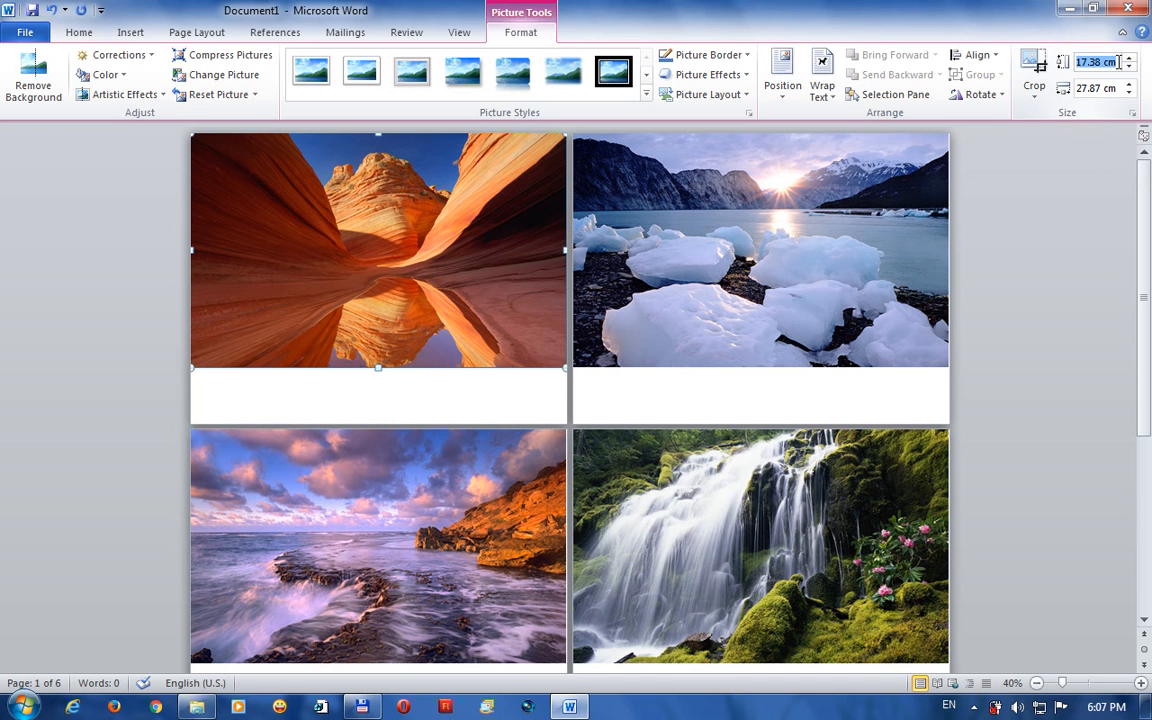
pyautogui.rightClick(1095, 62)
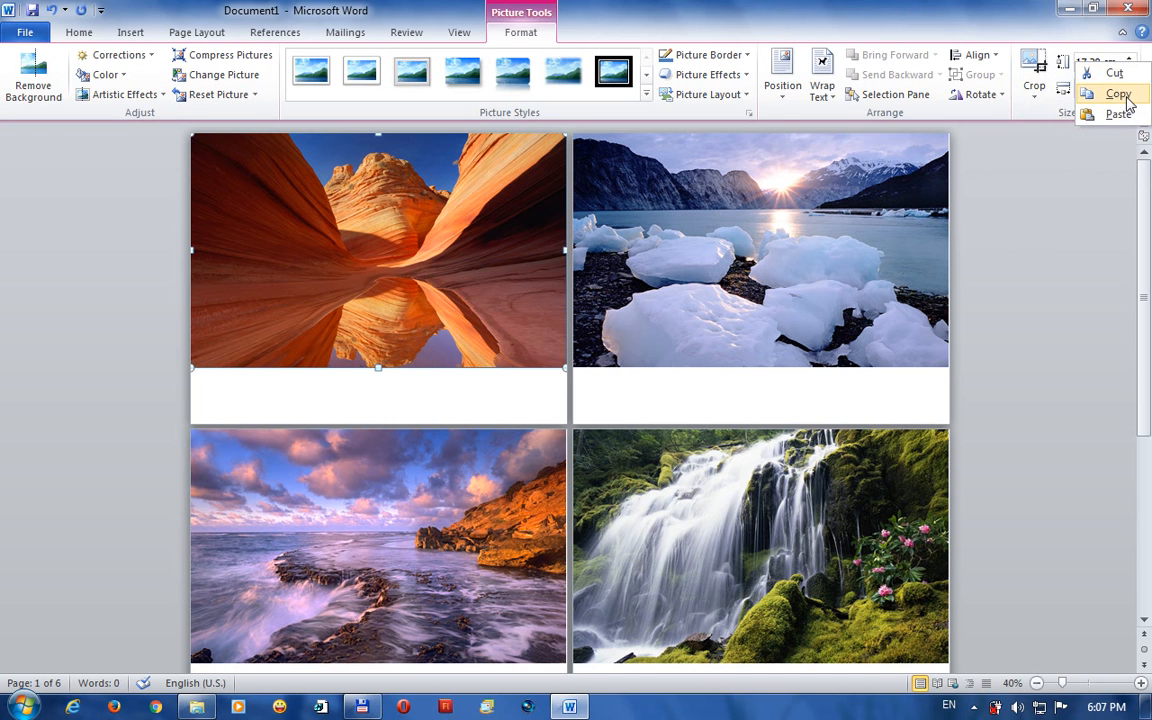
pyautogui.click(1117, 96)
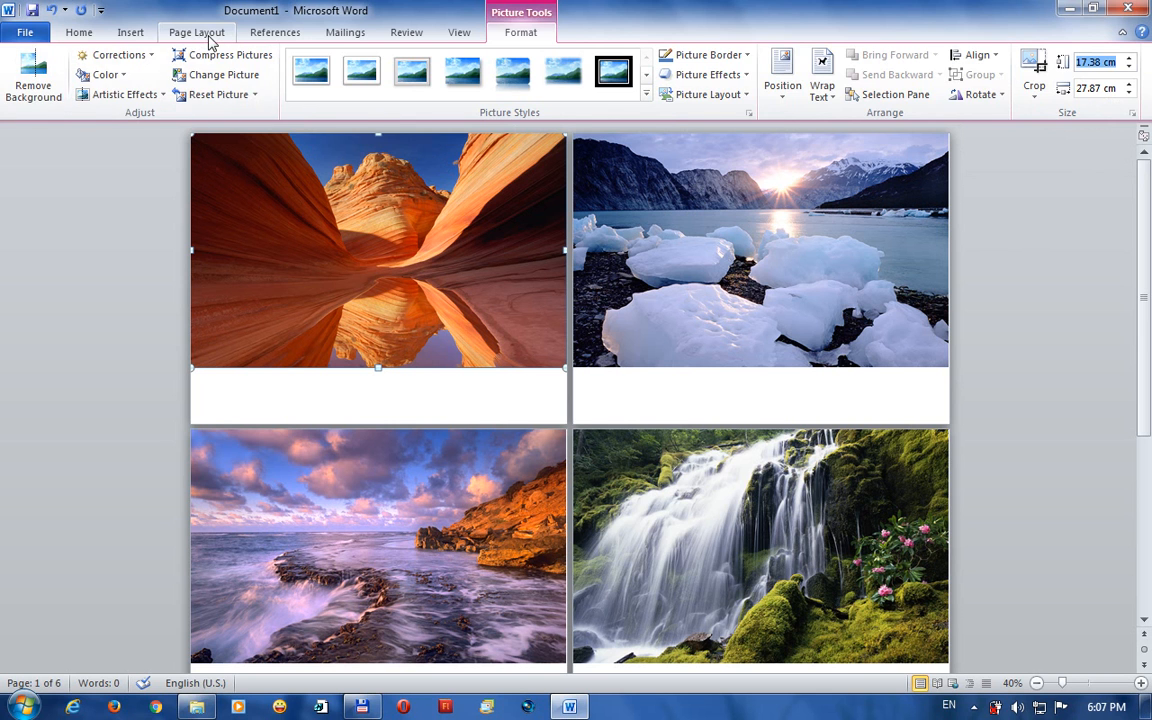
# Open the custom margin settings from the Page Layout Margins list.
pyautogui.click(204, 28)
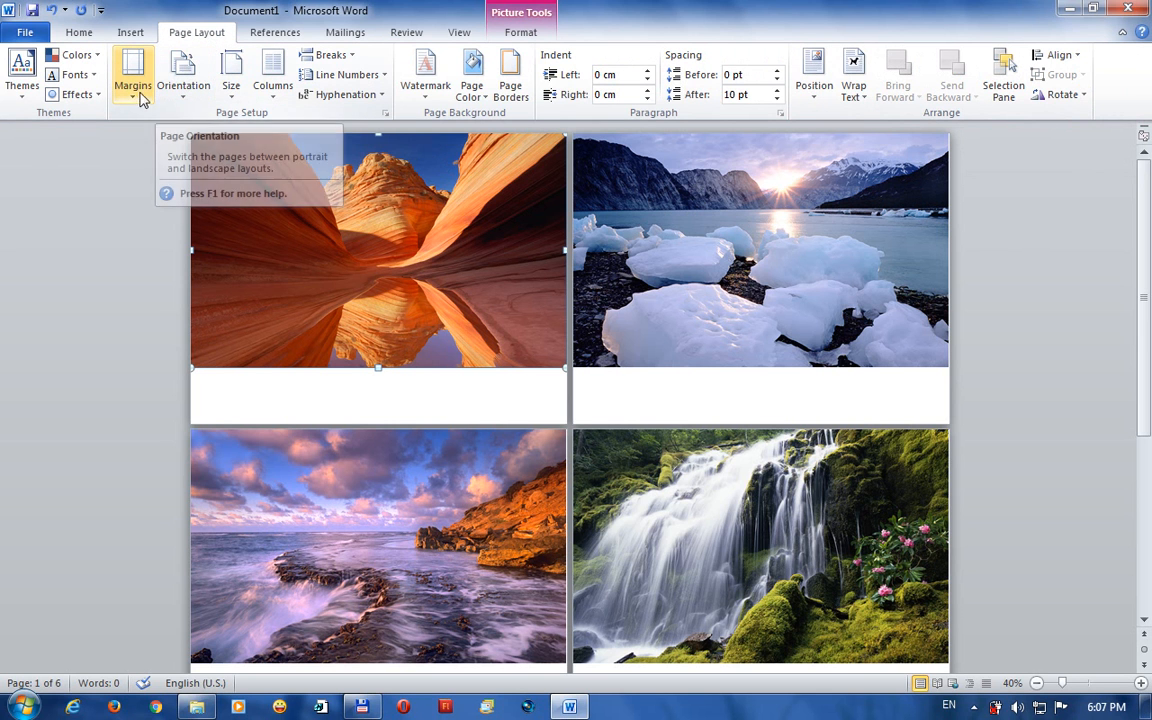
pyautogui.click(136, 85)
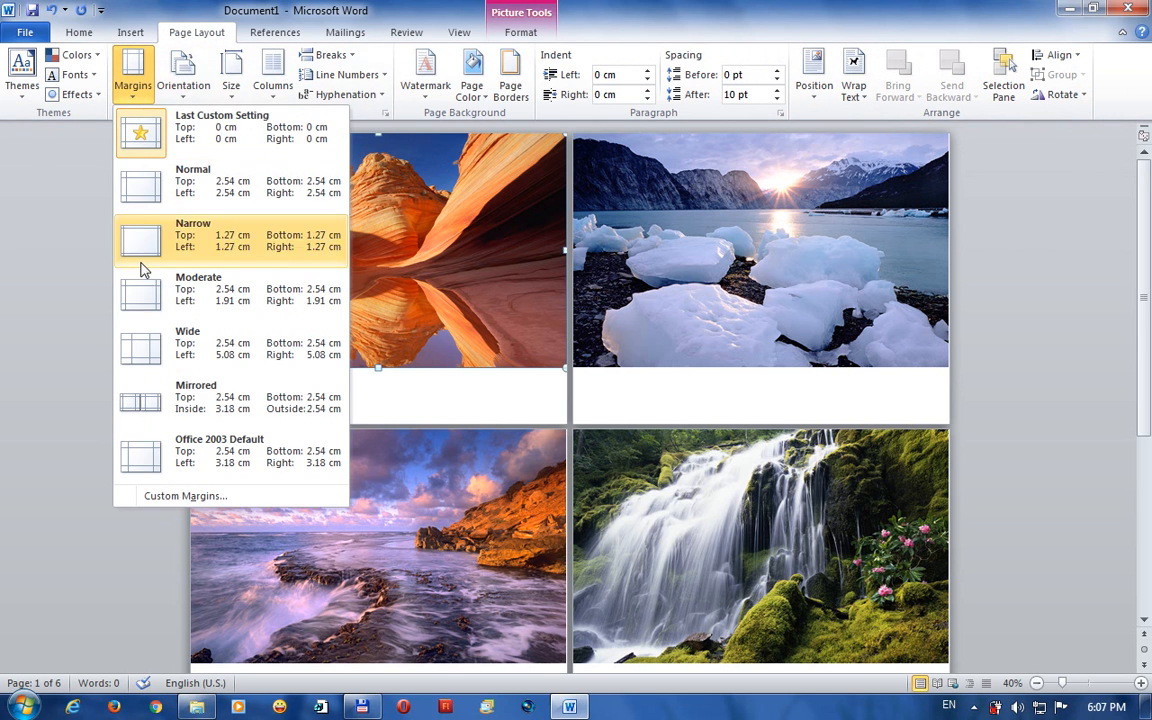
pyautogui.moveTo(185, 496)
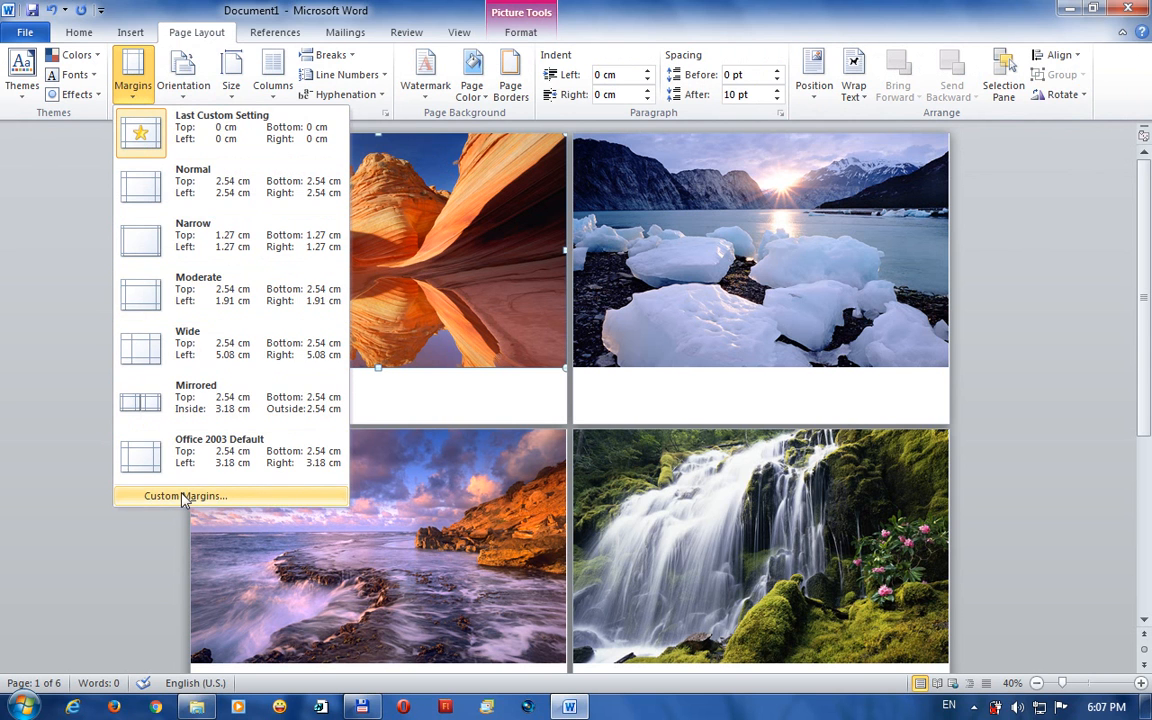
pyautogui.click(185, 496)
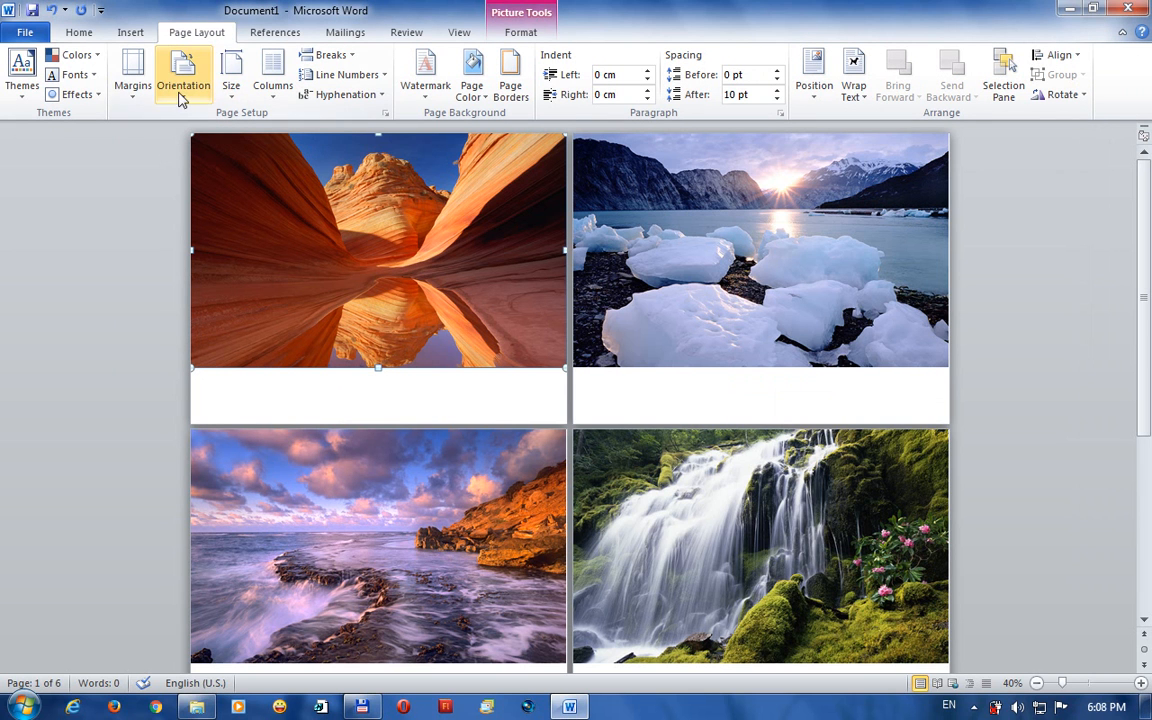
# Paste 17.38 cm as the page height in More Paper Sizes and apply it.
pyautogui.click(232, 72)
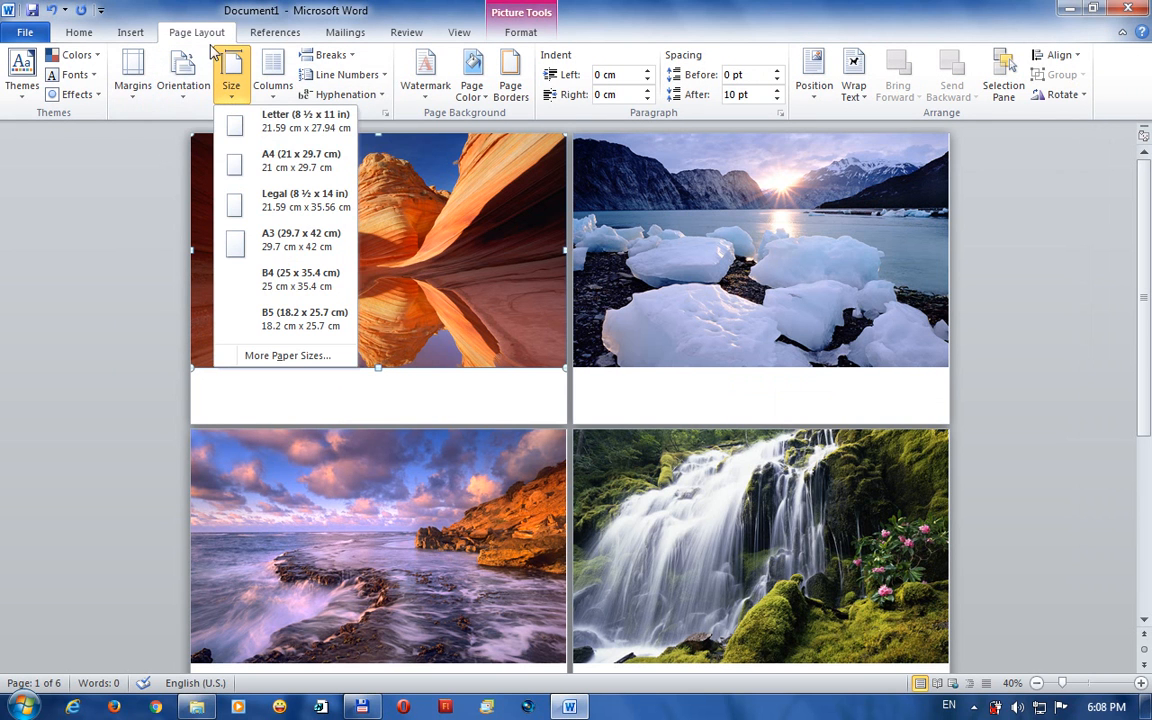
pyautogui.moveTo(310, 364)
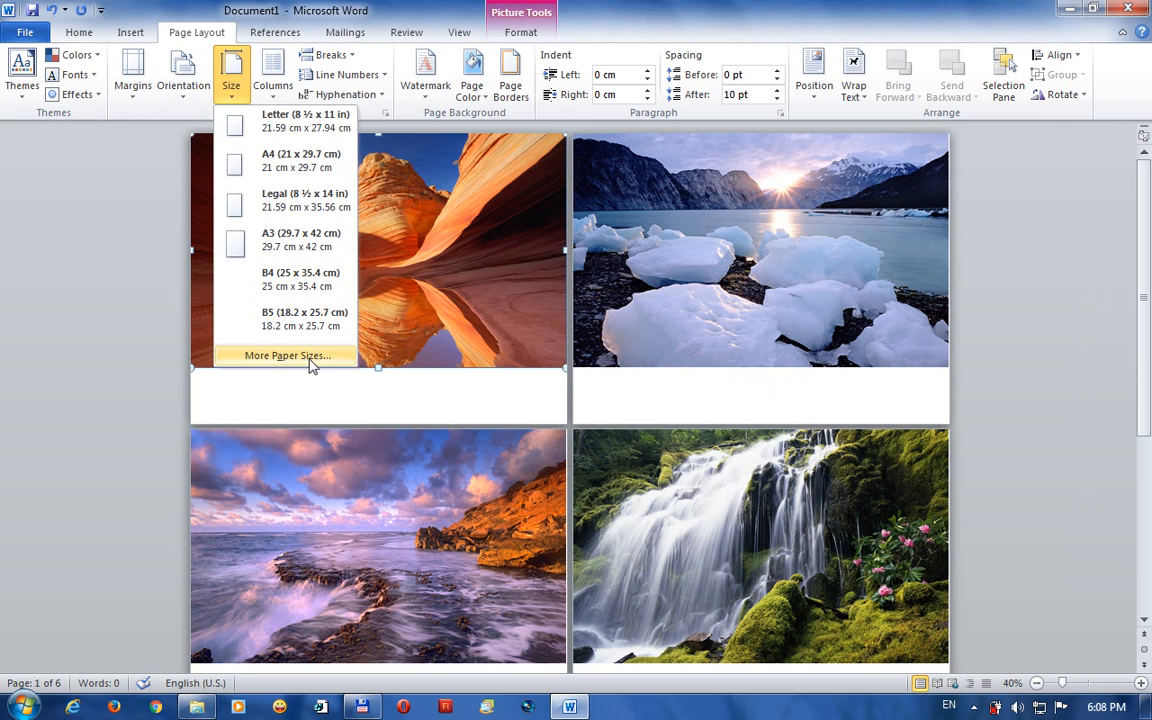
pyautogui.moveTo(291, 361)
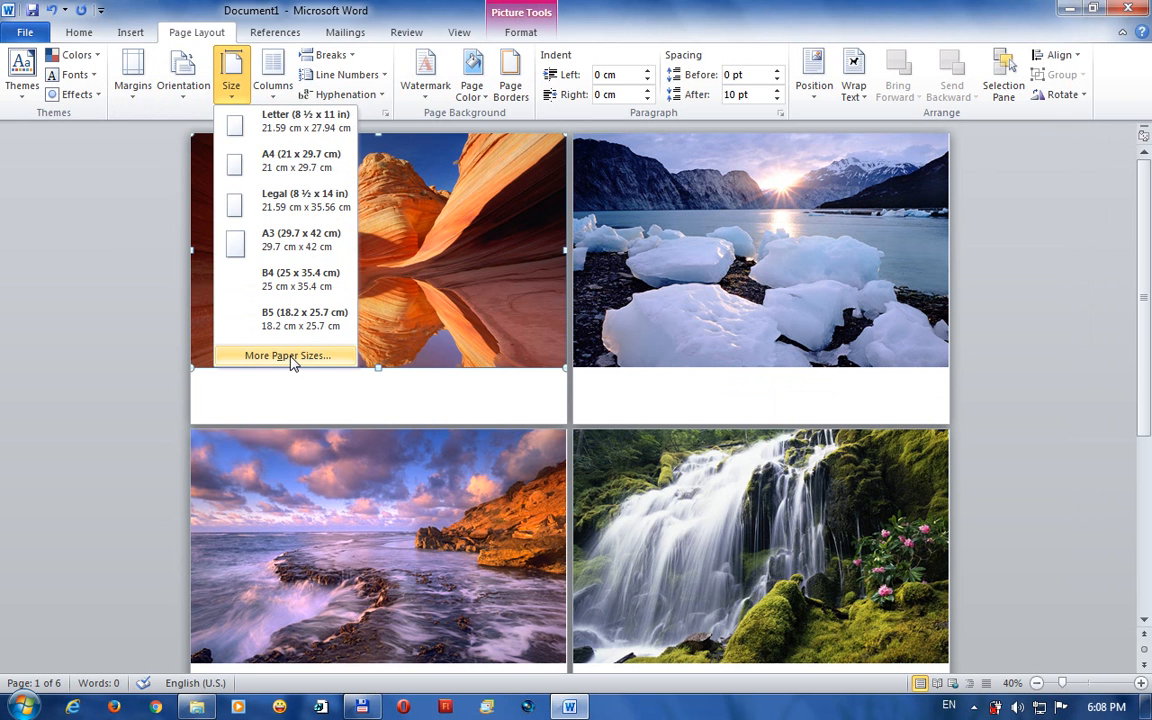
pyautogui.click(287, 355)
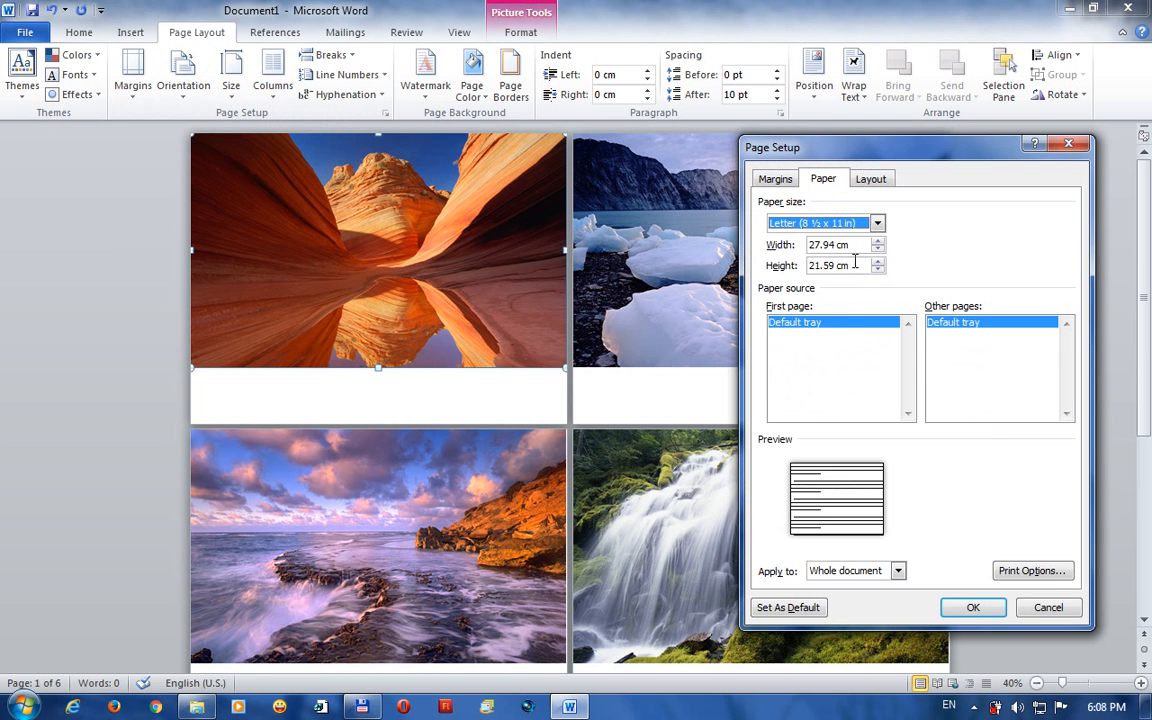
pyautogui.tripleClick(838, 265)
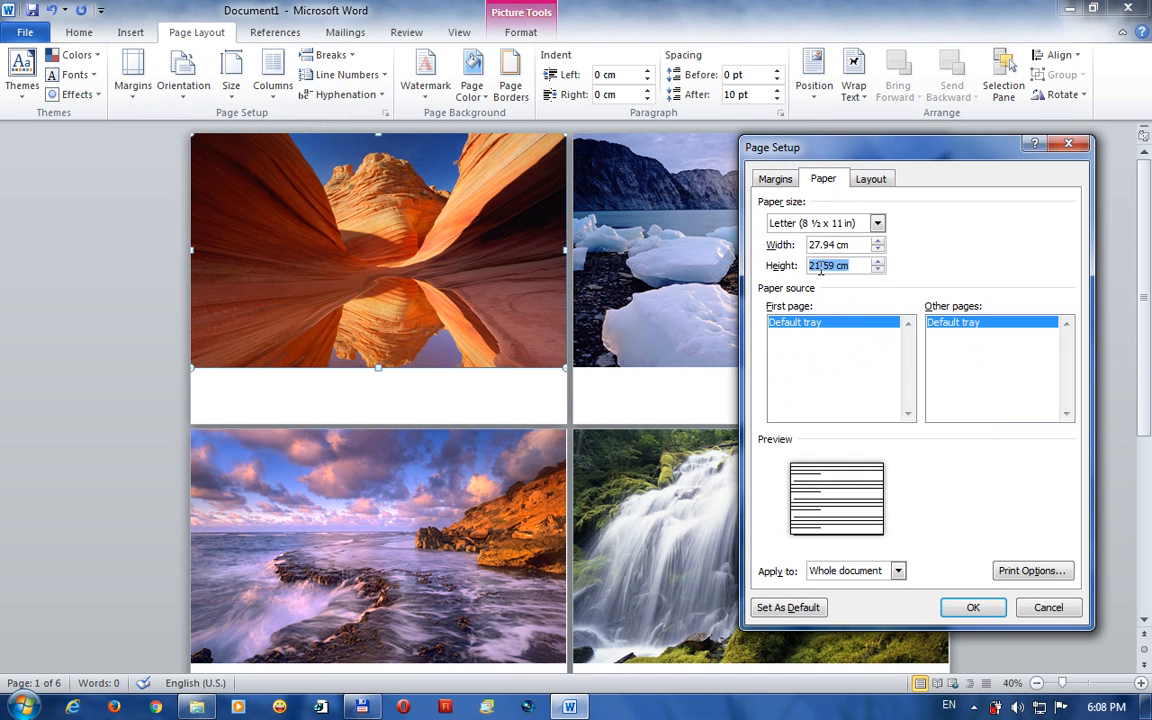
pyautogui.rightClick(843, 265)
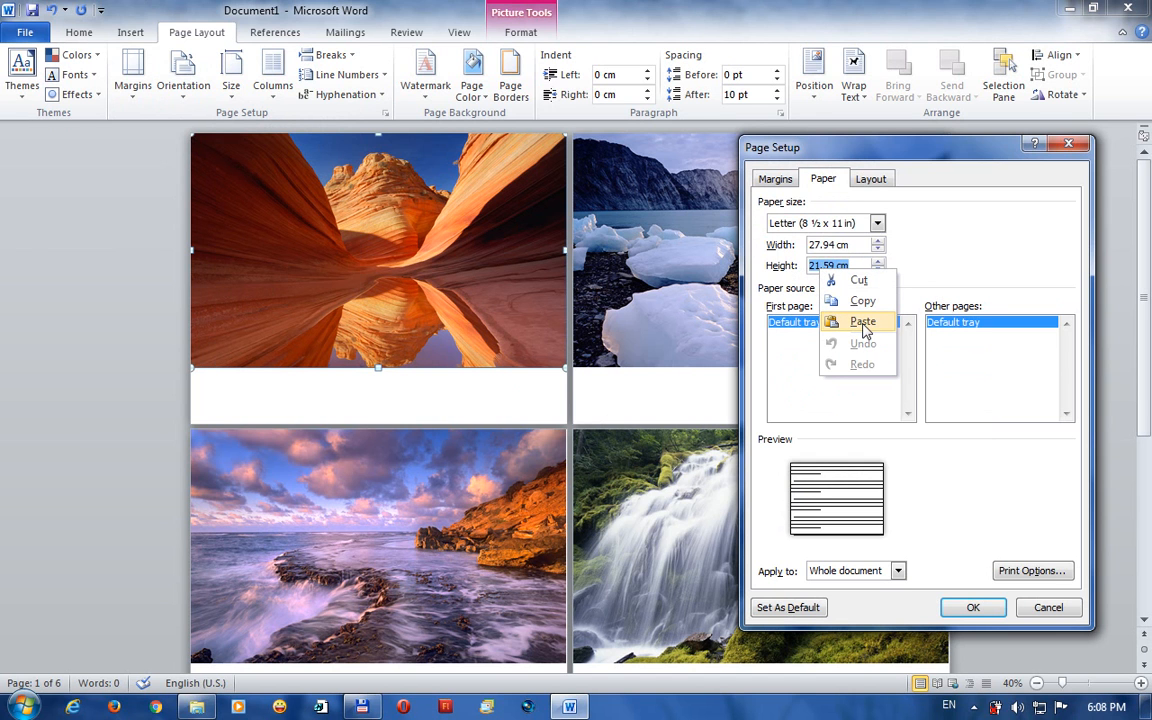
pyautogui.click(859, 321)
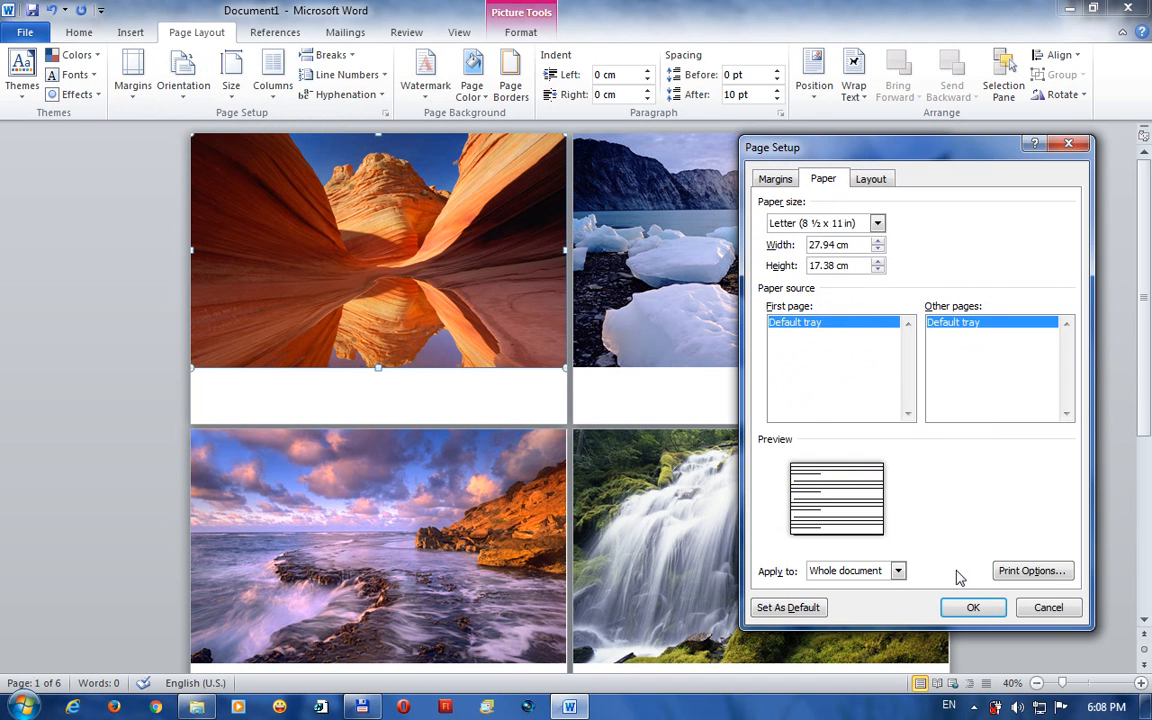
pyautogui.moveTo(972, 608)
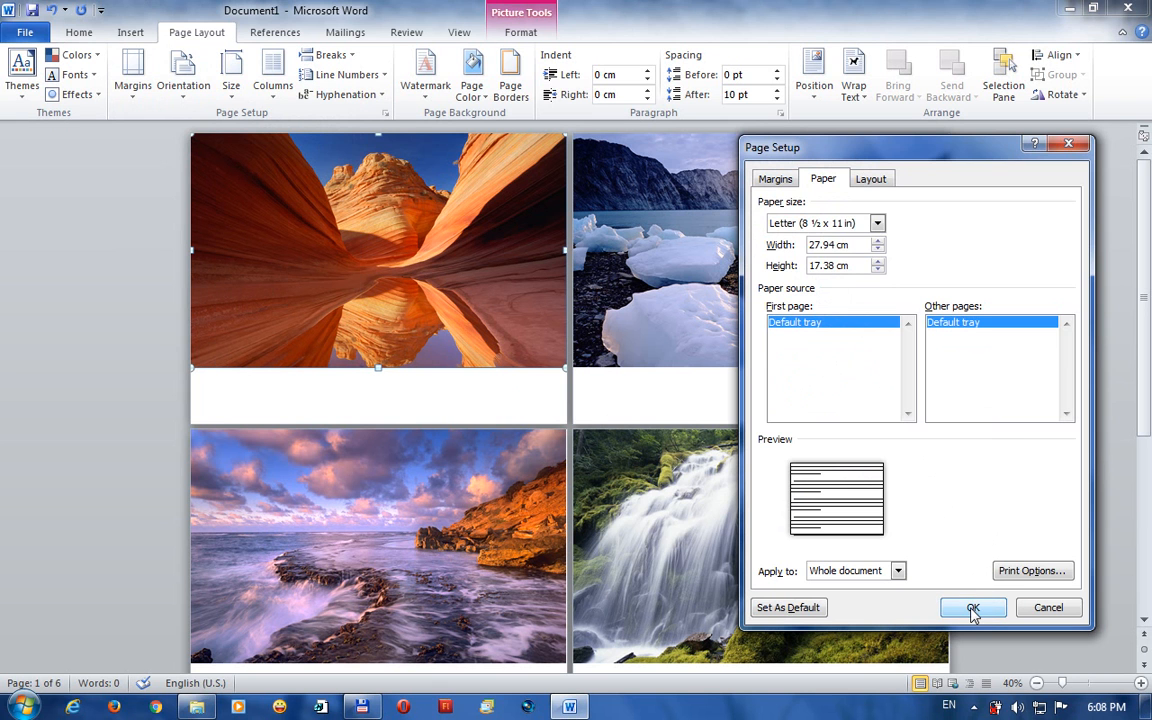
pyautogui.click(972, 607)
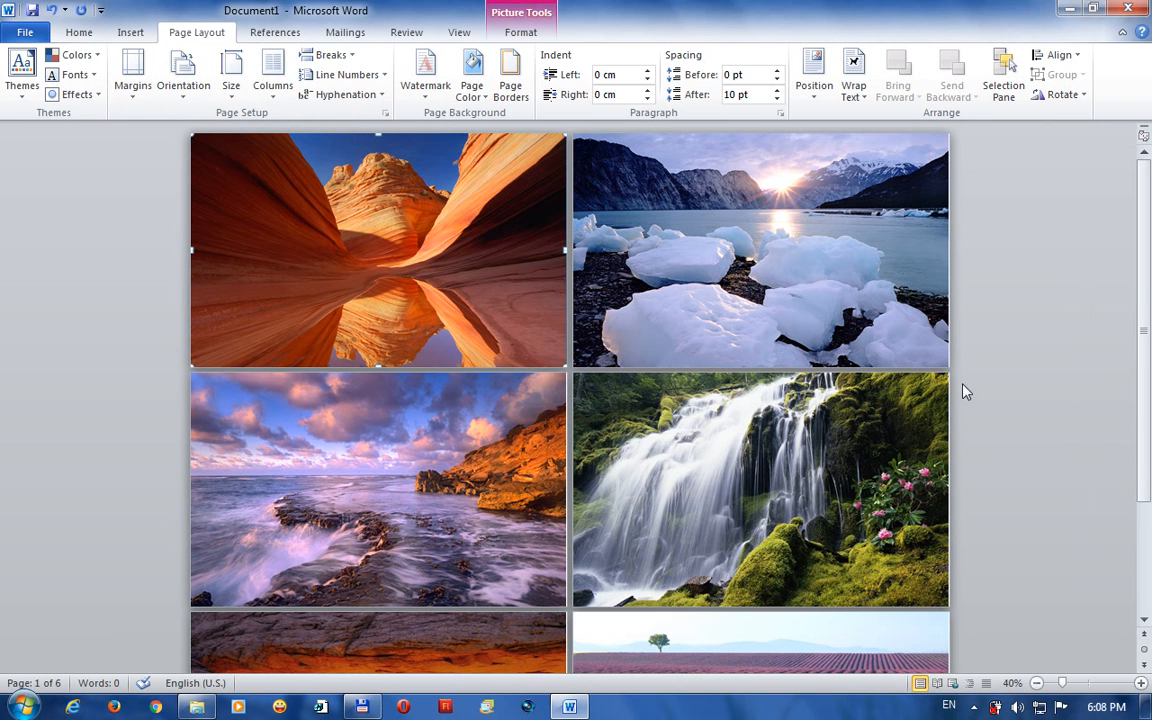
pyautogui.moveTo(948, 479)
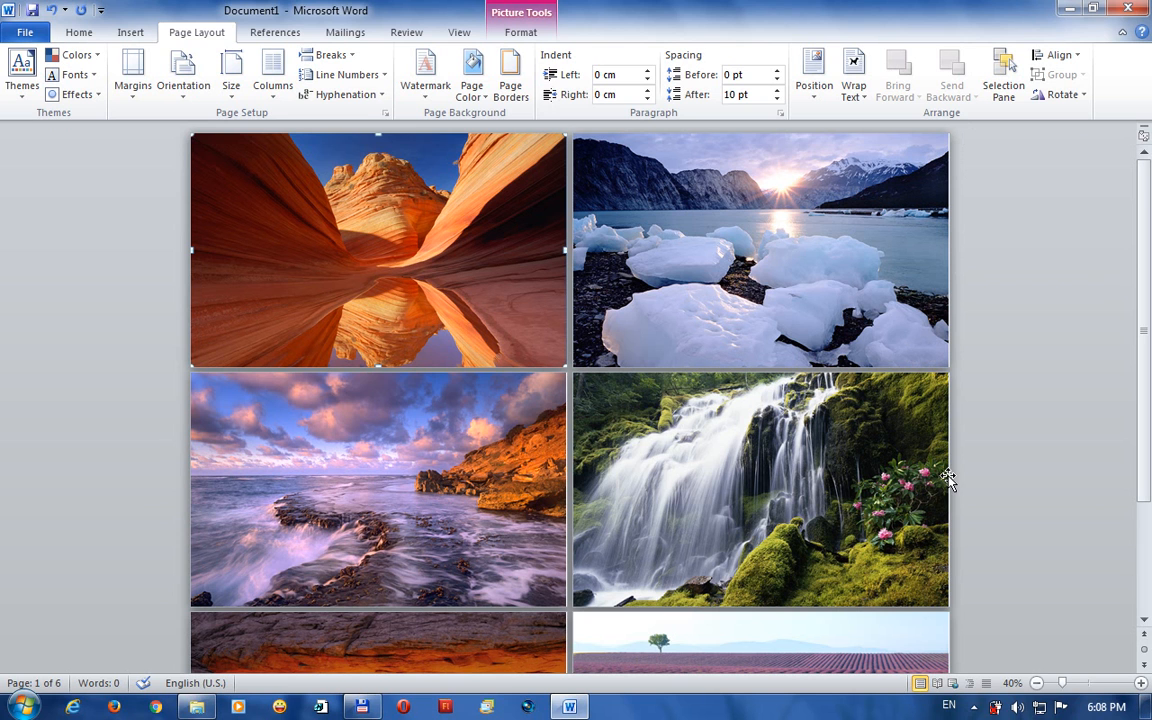
pyautogui.moveTo(559, 408)
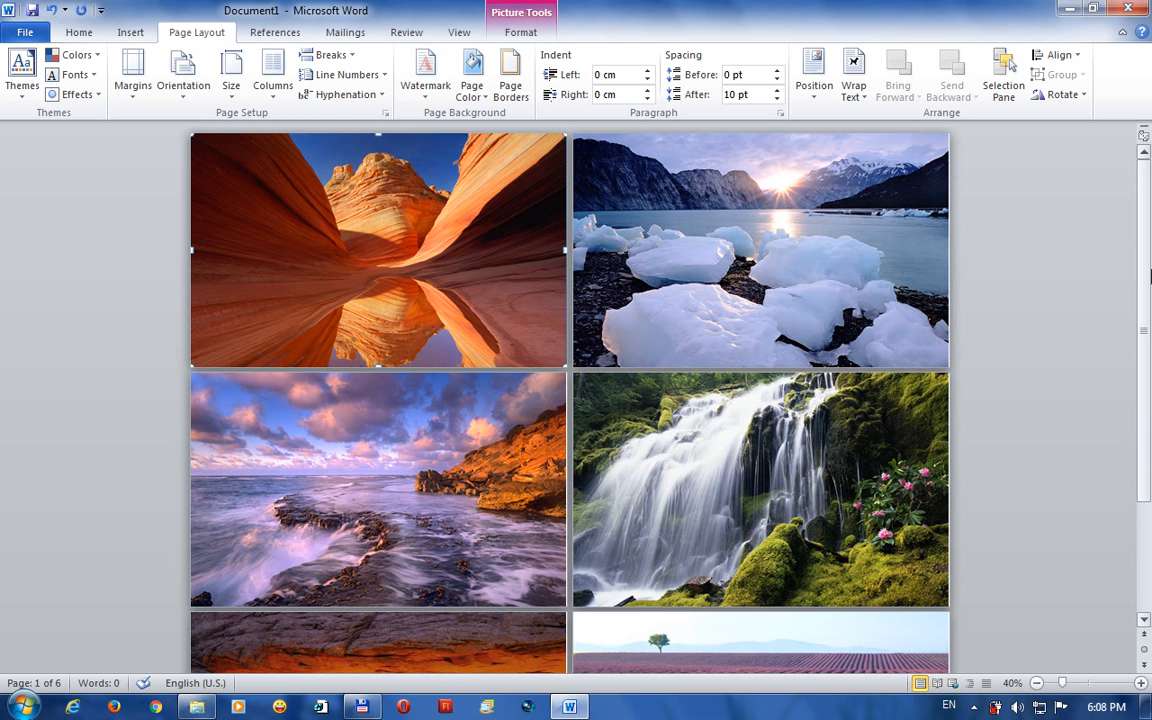
# Save the document as Doc1.pdf in PDF format on the LAP_BOOT_2 (C:) drive.
pyautogui.scroll(-3)
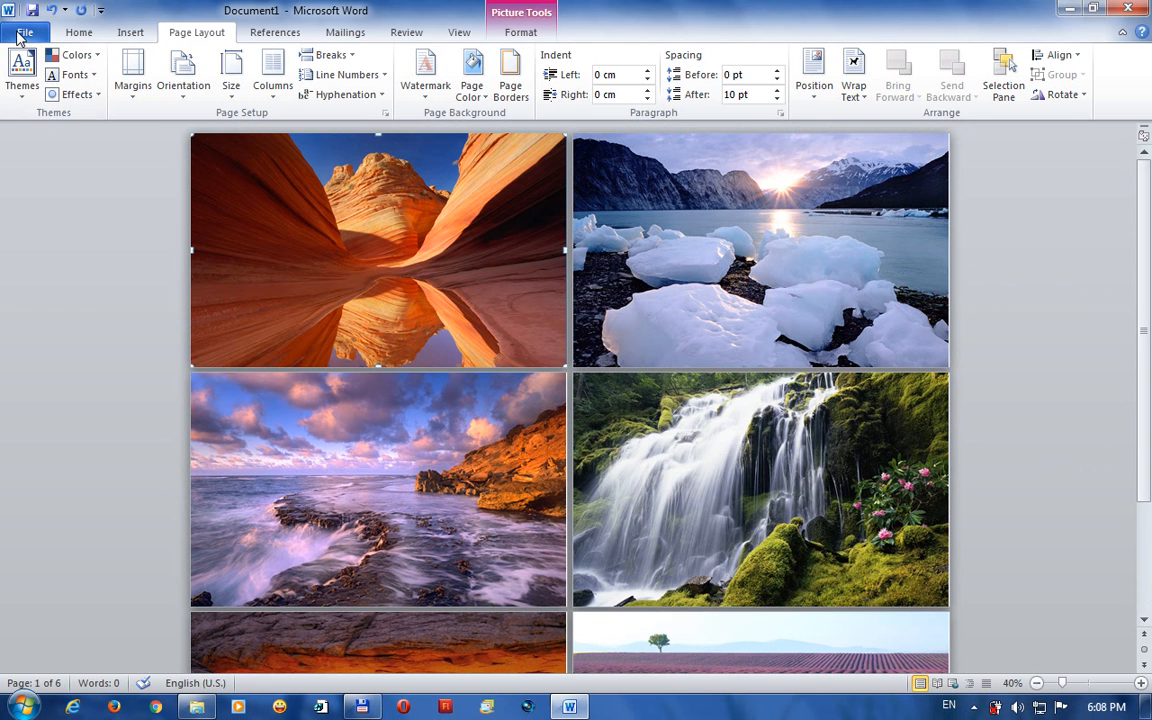
pyautogui.click(22, 32)
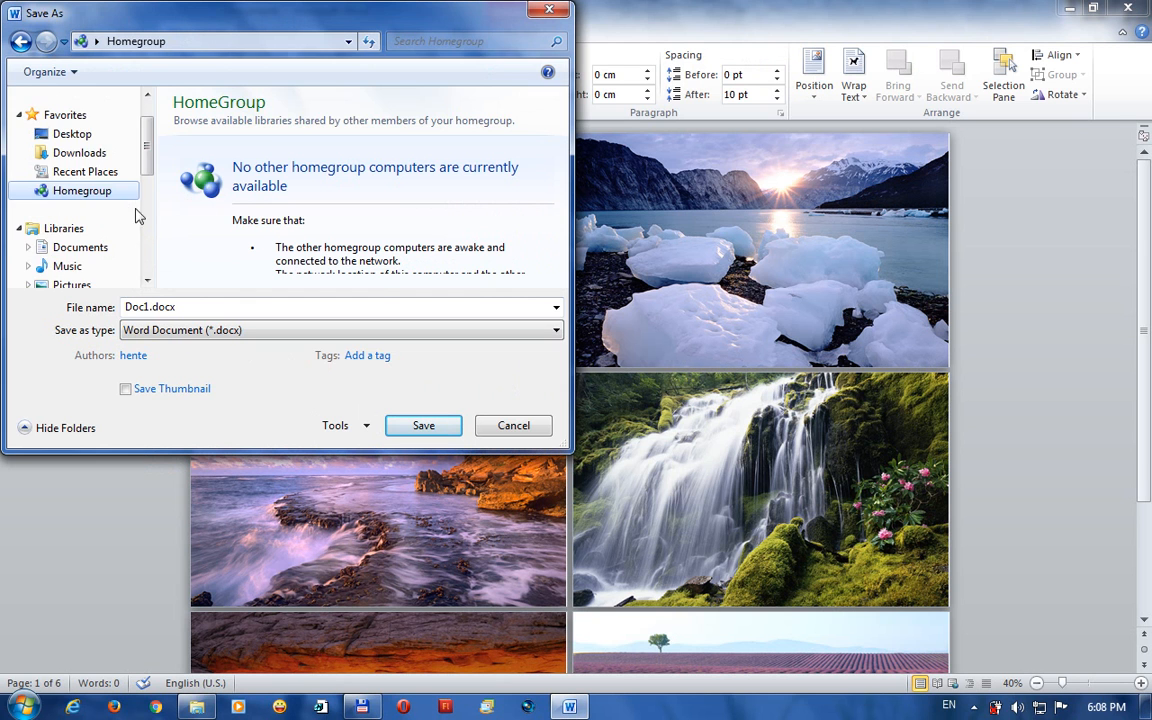
pyautogui.click(85, 247)
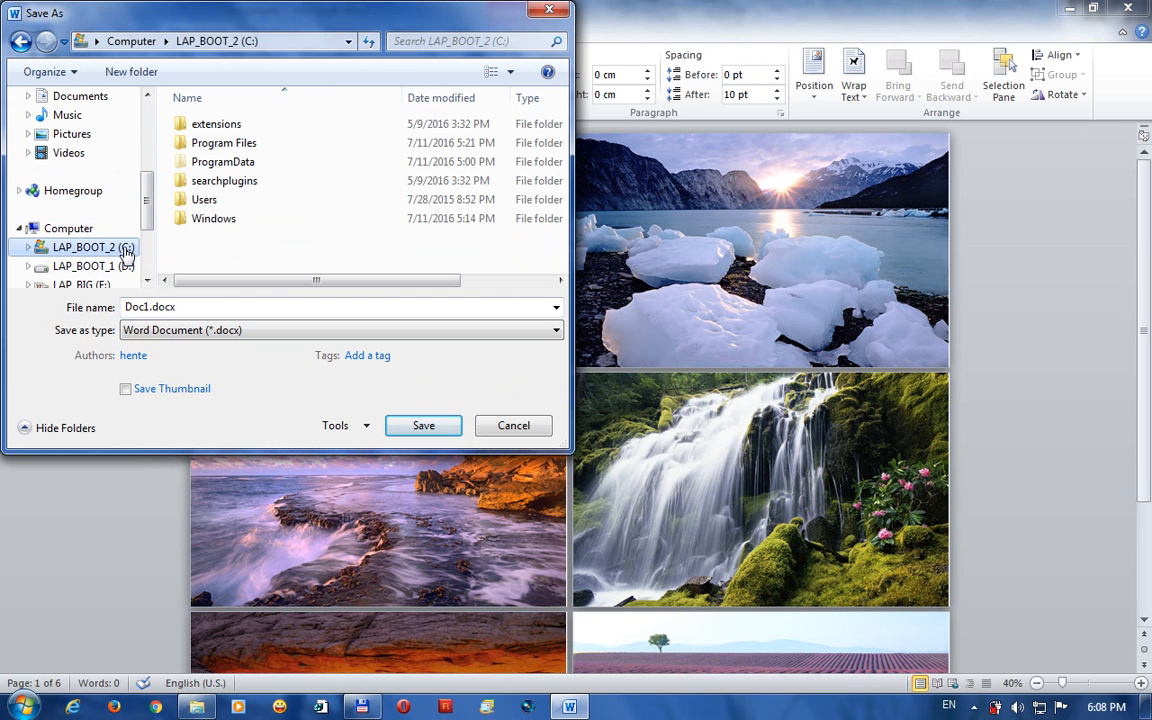
pyautogui.moveTo(117, 337)
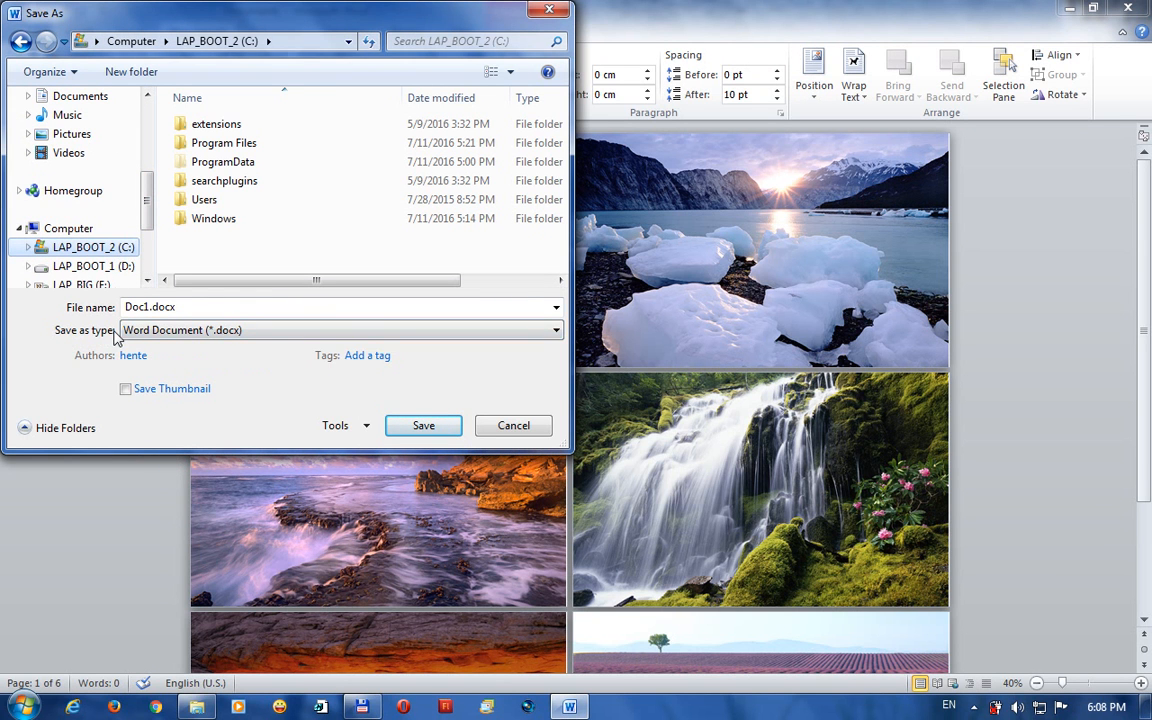
pyautogui.click(550, 330)
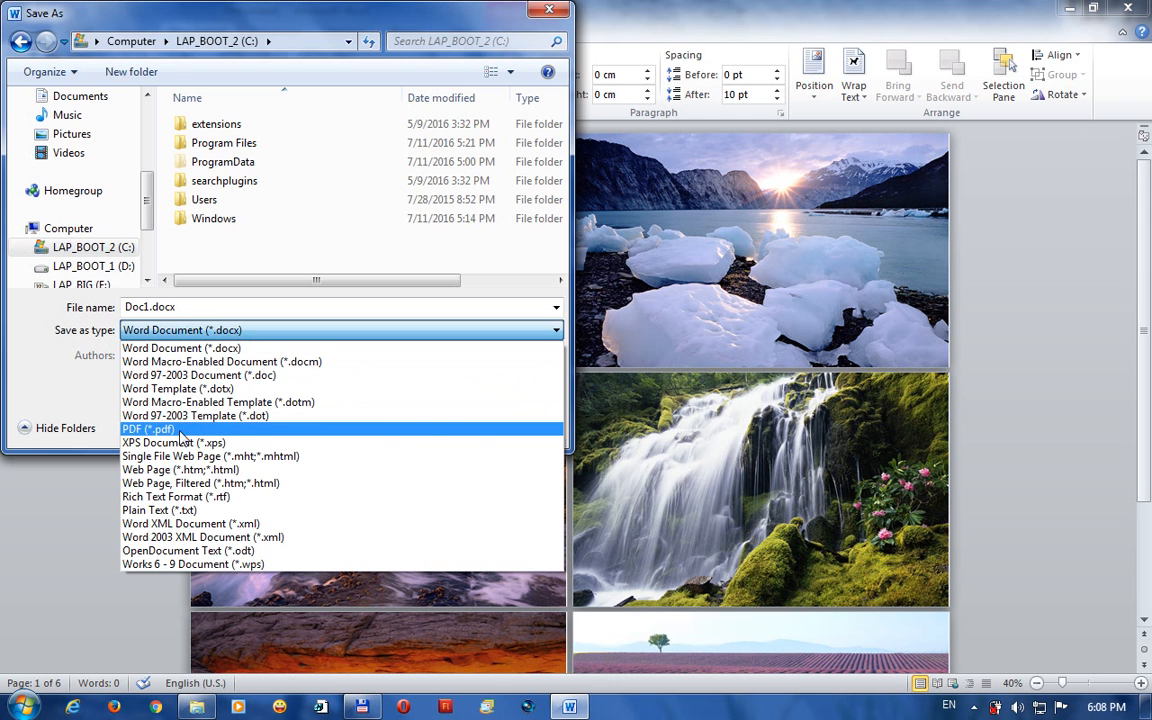
pyautogui.click(145, 428)
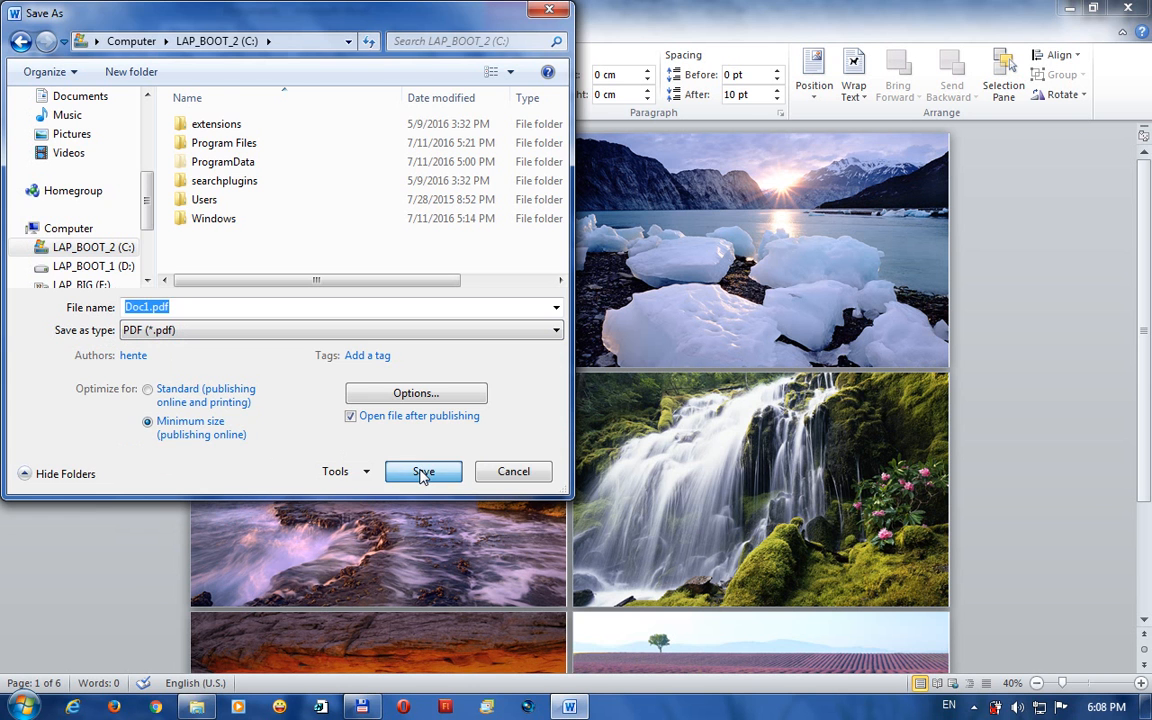
pyautogui.click(423, 471)
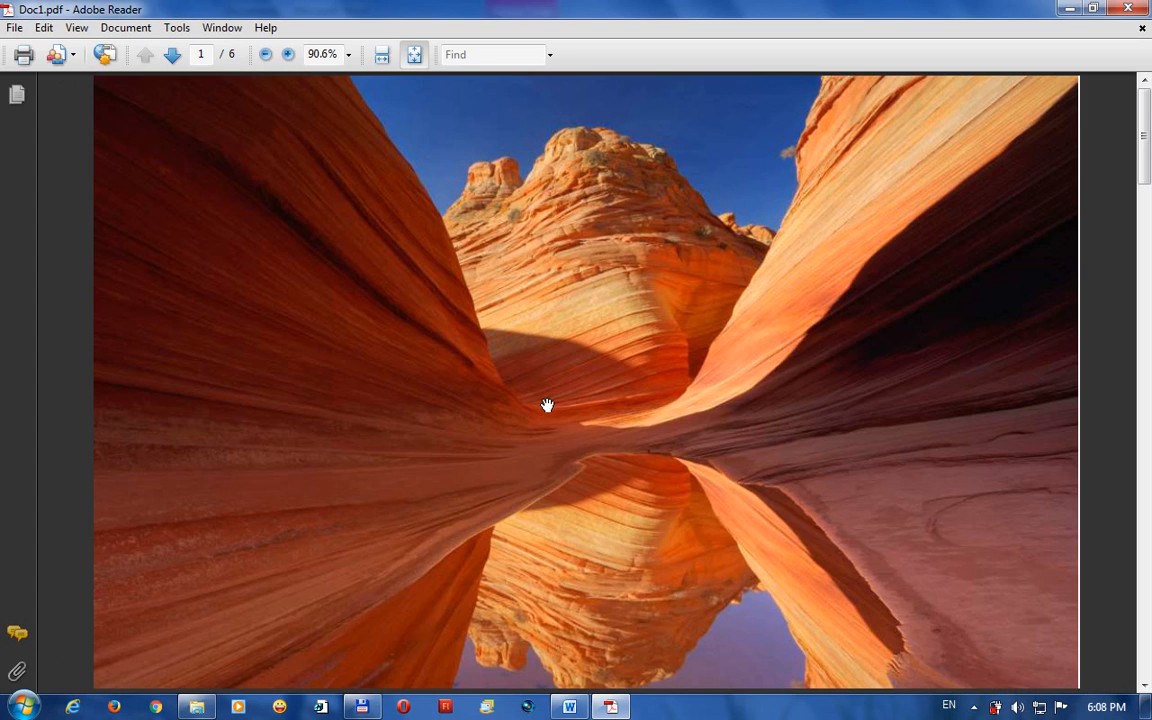
pyautogui.moveTo(93, 96)
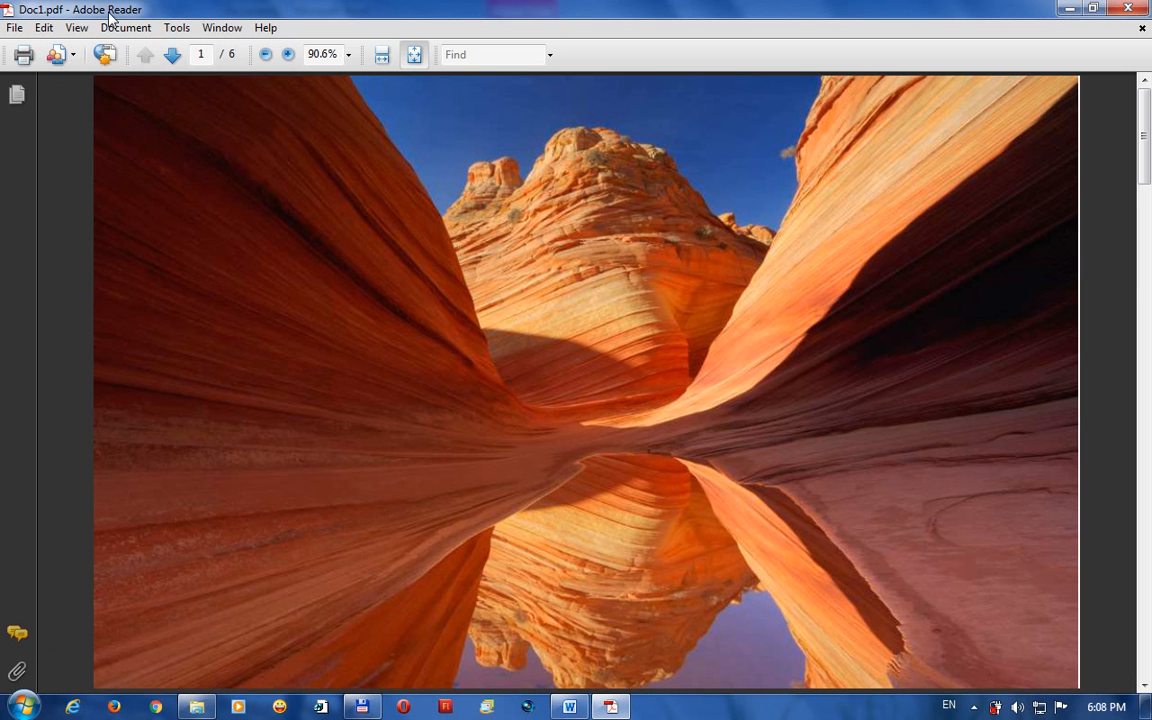
# Show the Doc1.pdf page thumbnails in Adobe Reader and go to page 6, the lavender field.
pyautogui.click(12, 97)
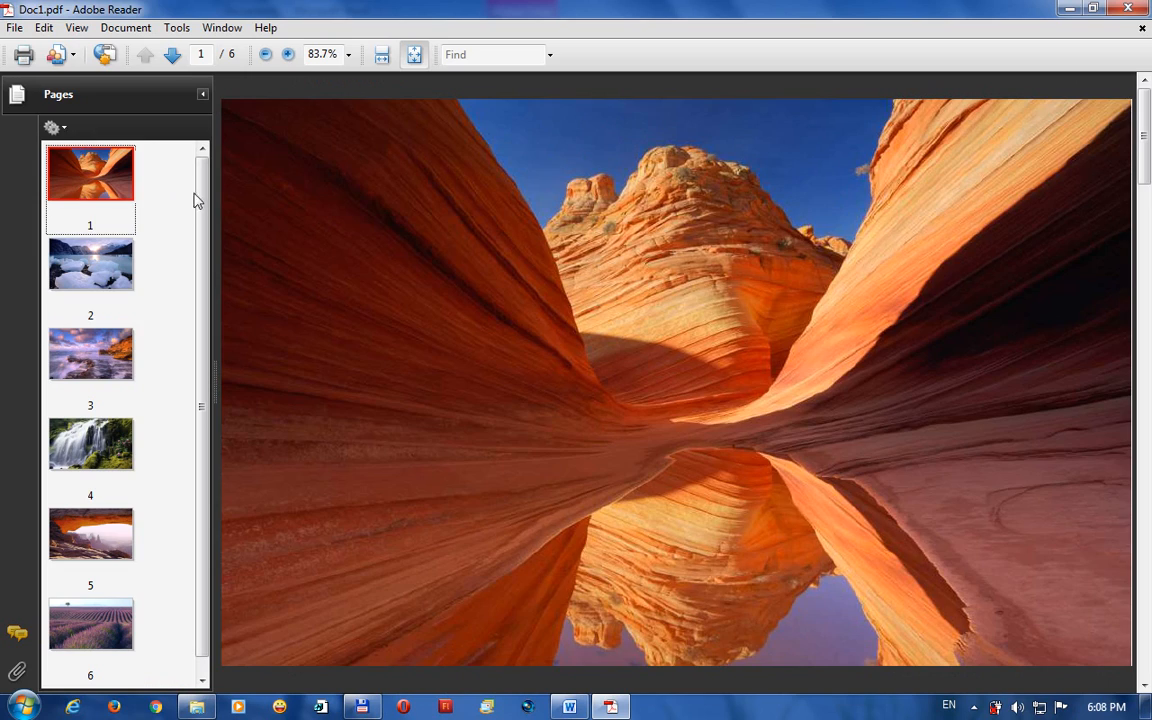
pyautogui.click(90, 353)
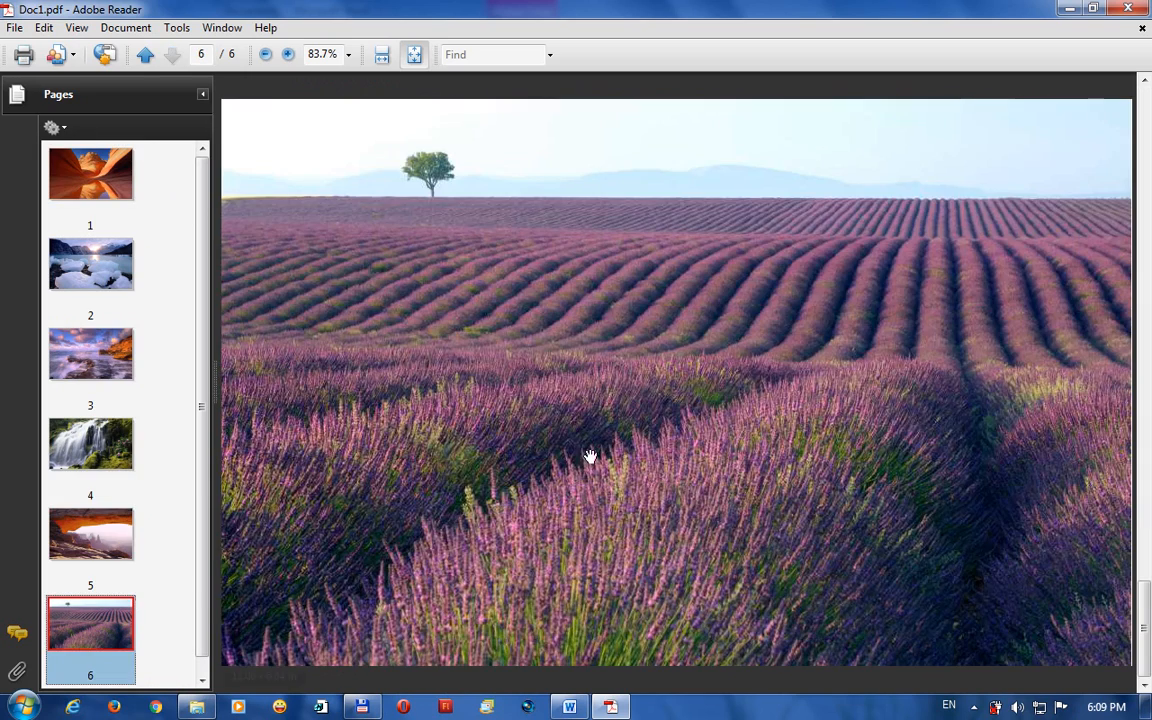
pyautogui.click(568, 707)
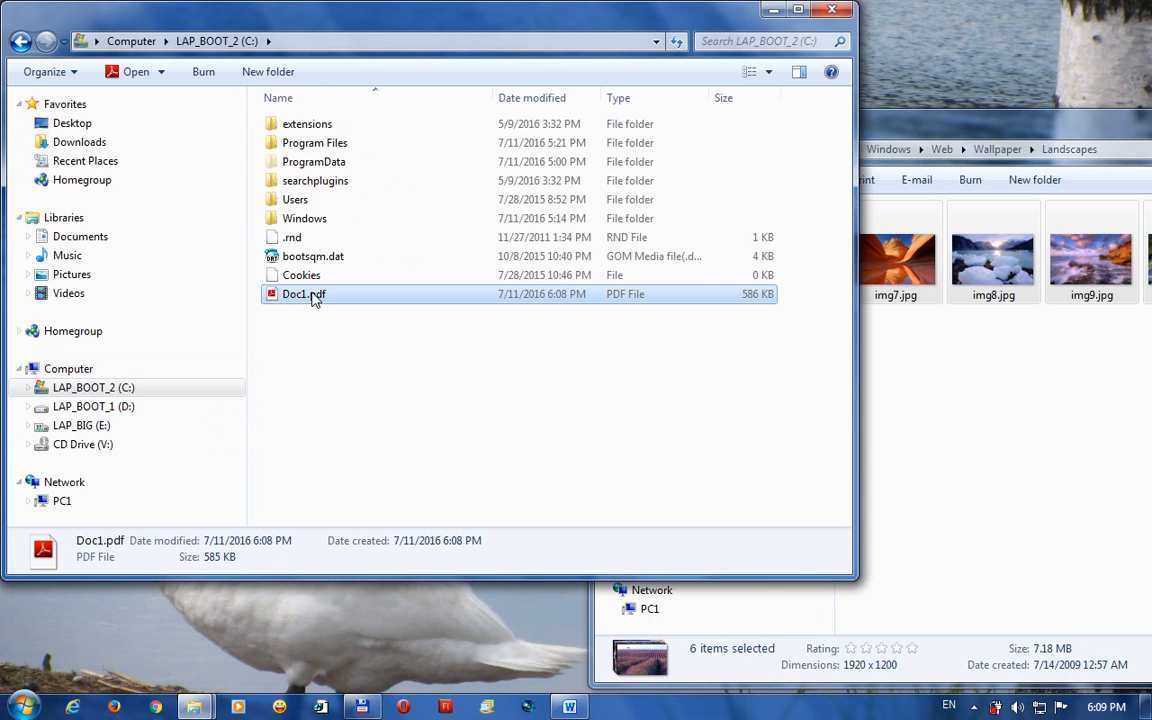
# Reopen Doc1.pdf from the C: drive and jump to its last page.
pyautogui.doubleClick(303, 294)
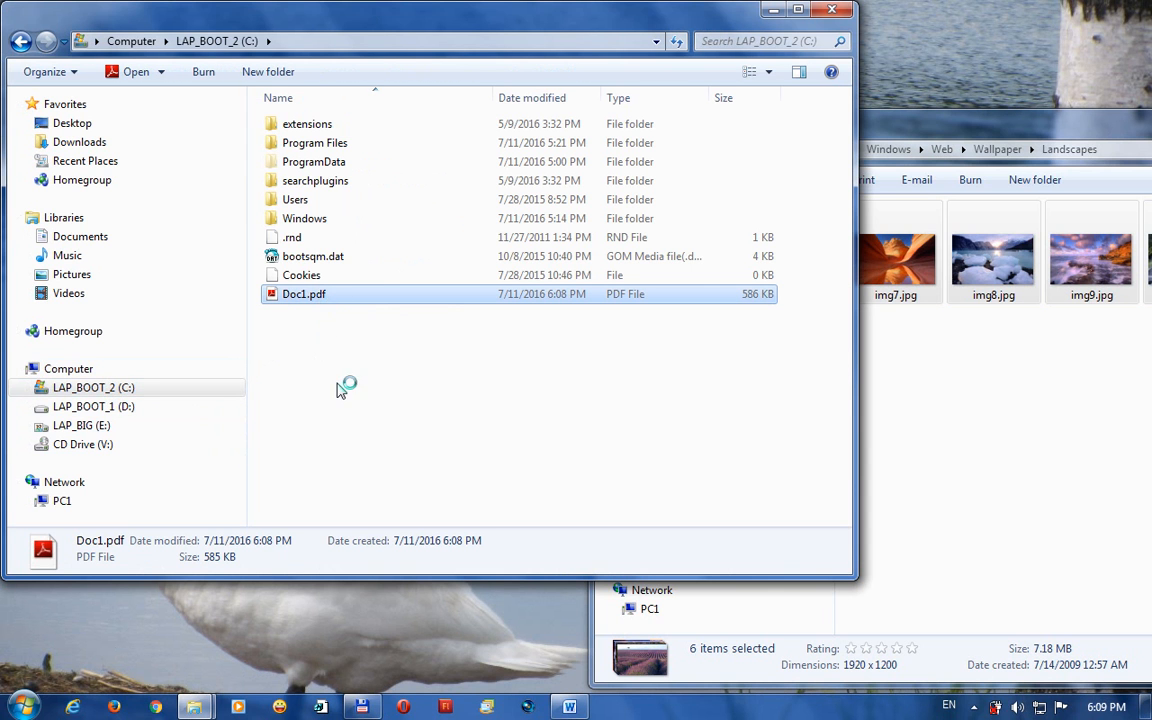
pyautogui.doubleClick(304, 294)
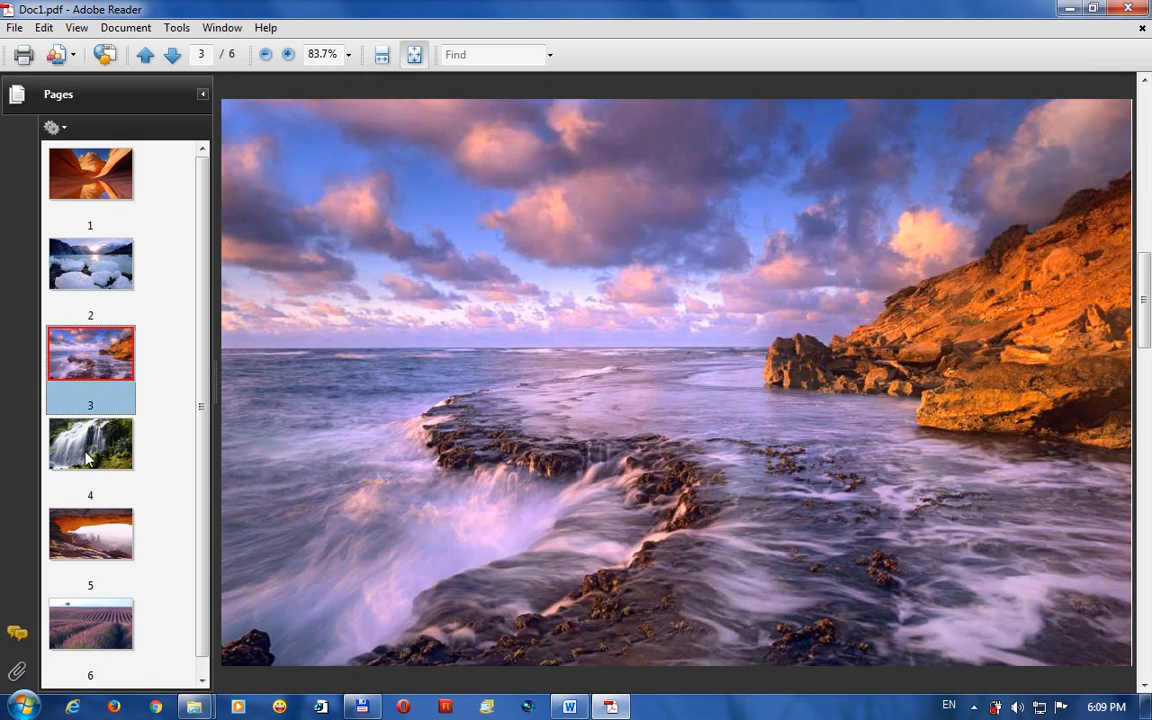
pyautogui.click(90, 623)
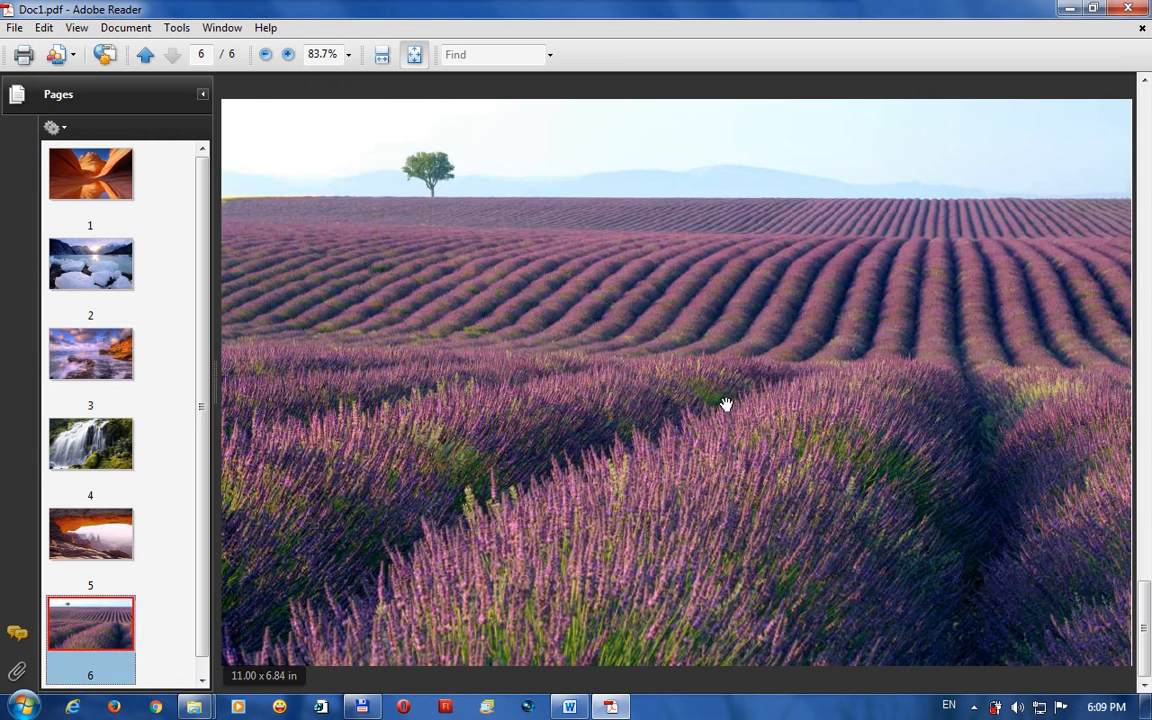